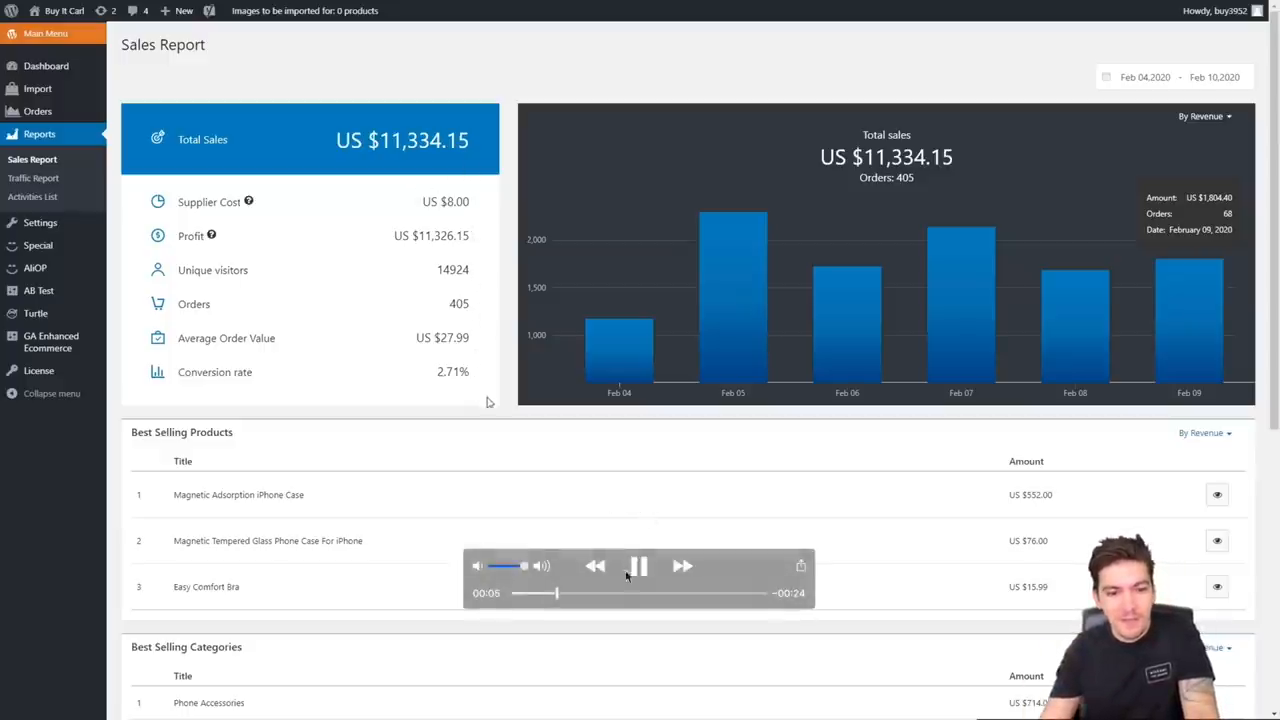
Pause and resume the sales report video while scrolling its page.
{"action": "left_click", "coordinate": [638, 566]}
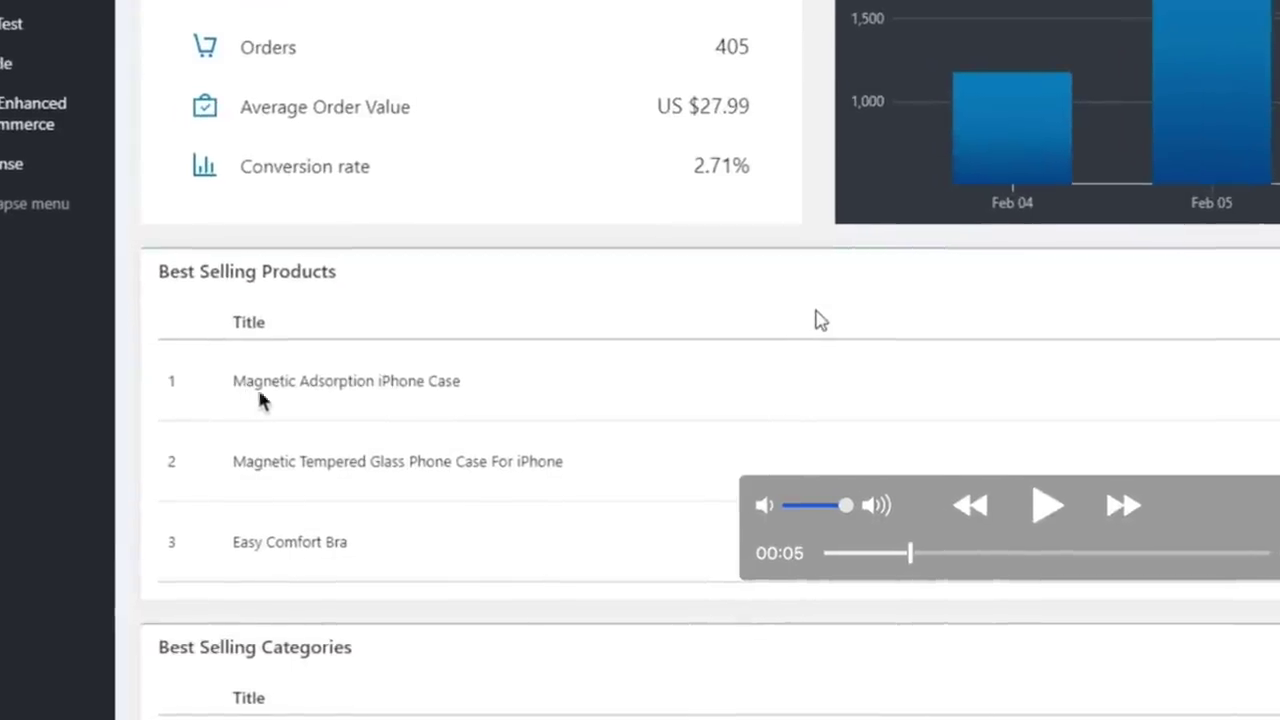
{"action": "mouse_move", "coordinate": [355, 390]}
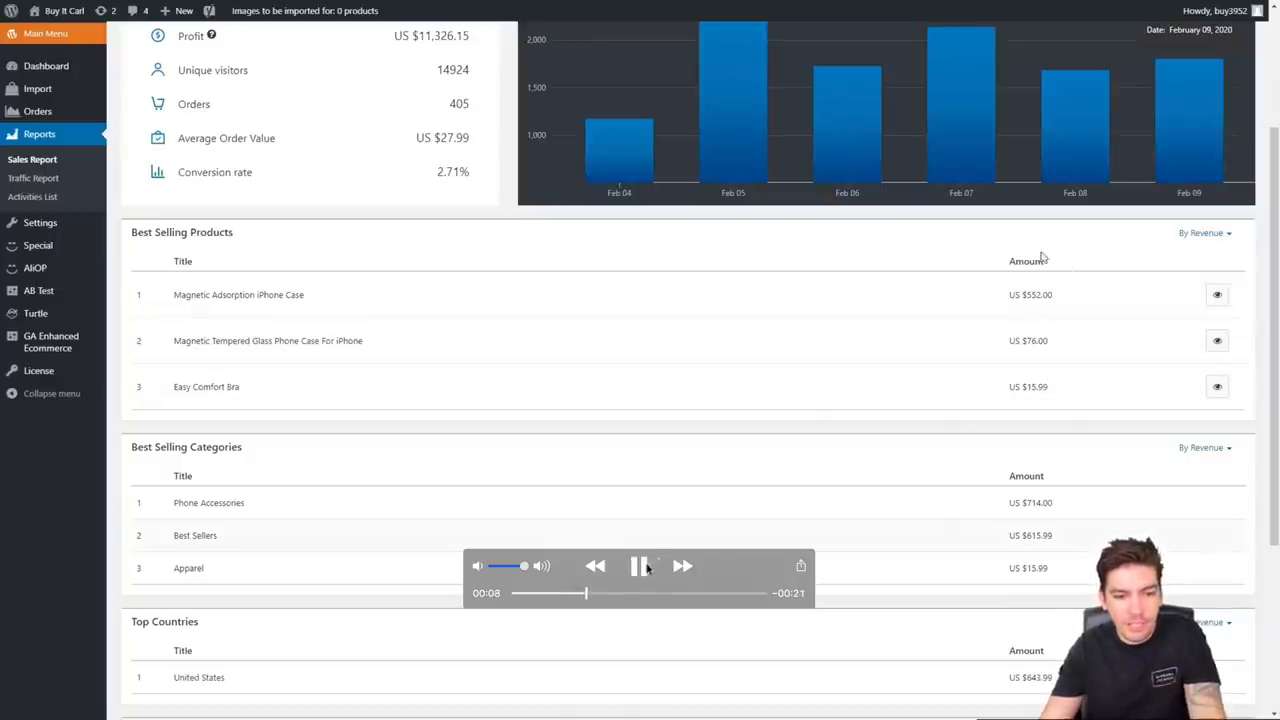
{"action": "left_click", "coordinate": [639, 566]}
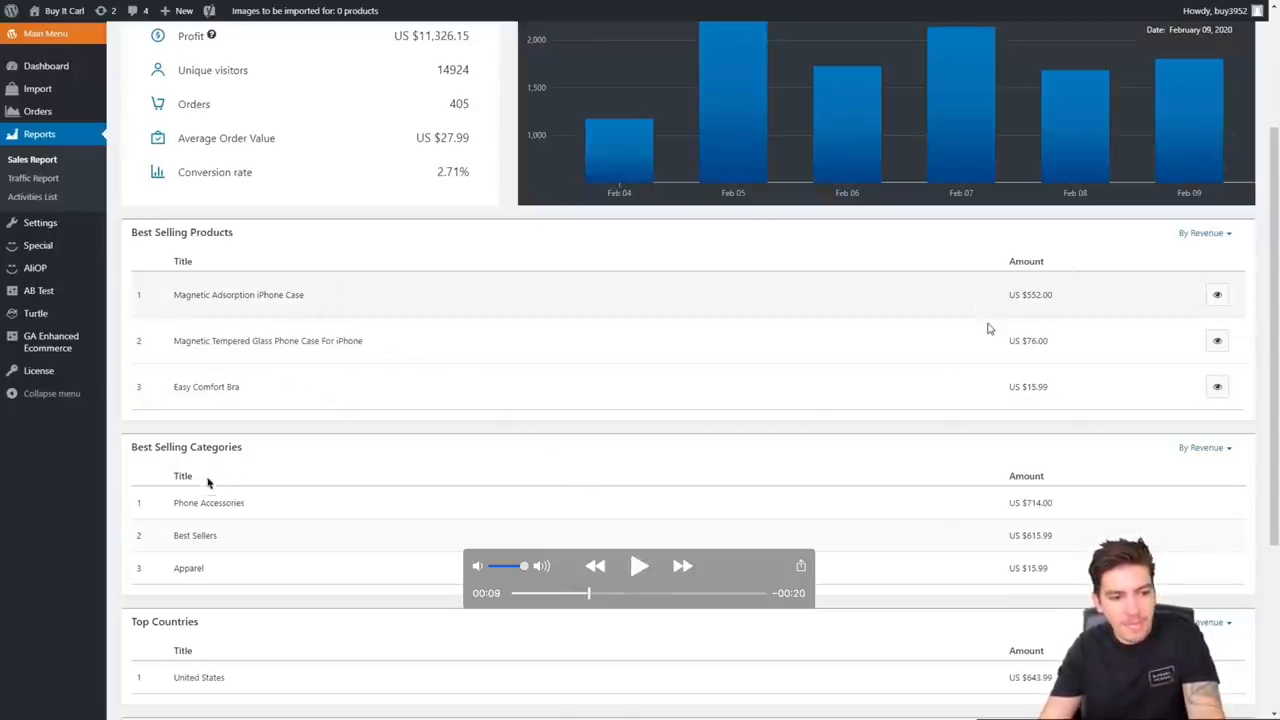
{"action": "left_click", "coordinate": [639, 566]}
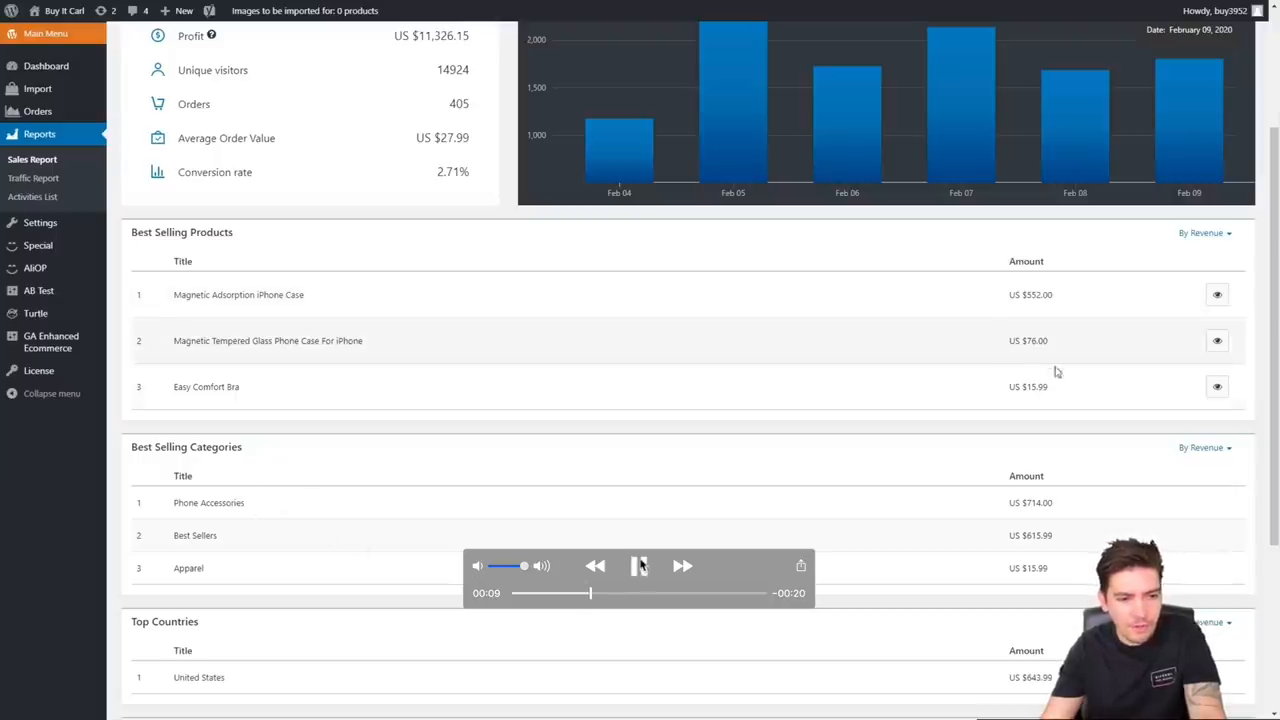
{"action": "scroll", "scroll_direction": "down", "scroll_amount": 3}
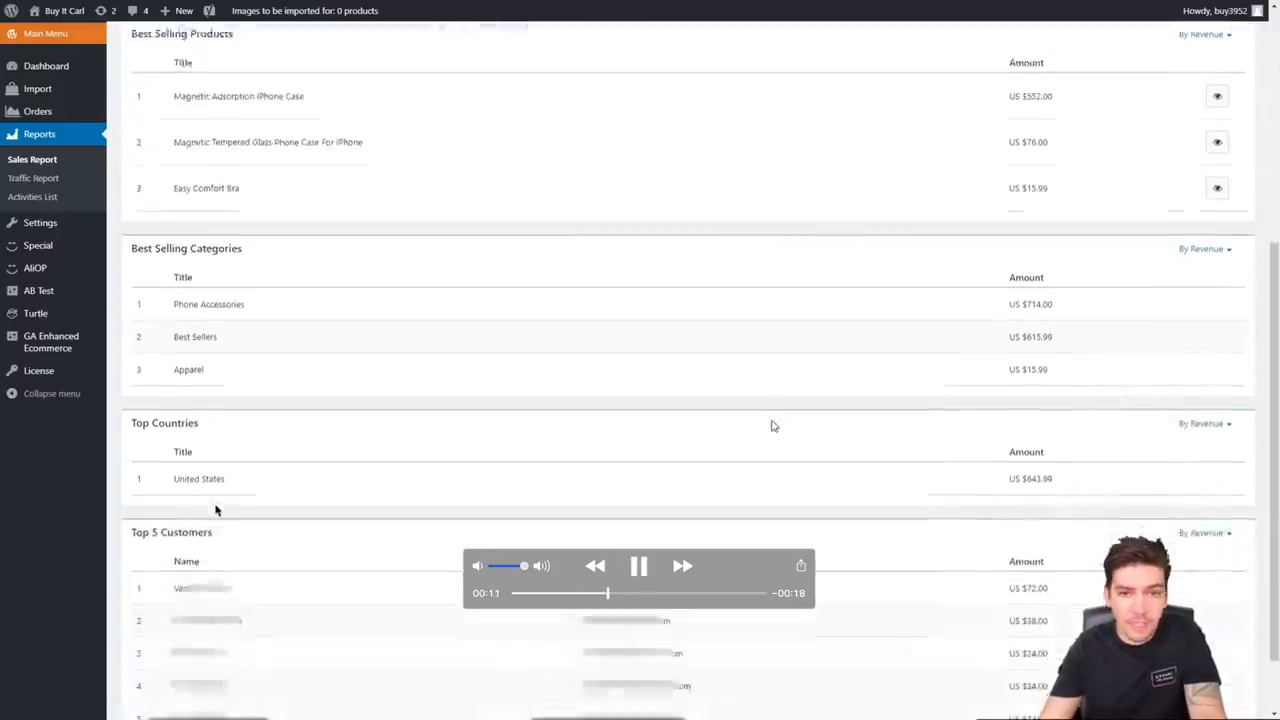
{"action": "scroll", "scroll_direction": "down", "scroll_amount": 3}
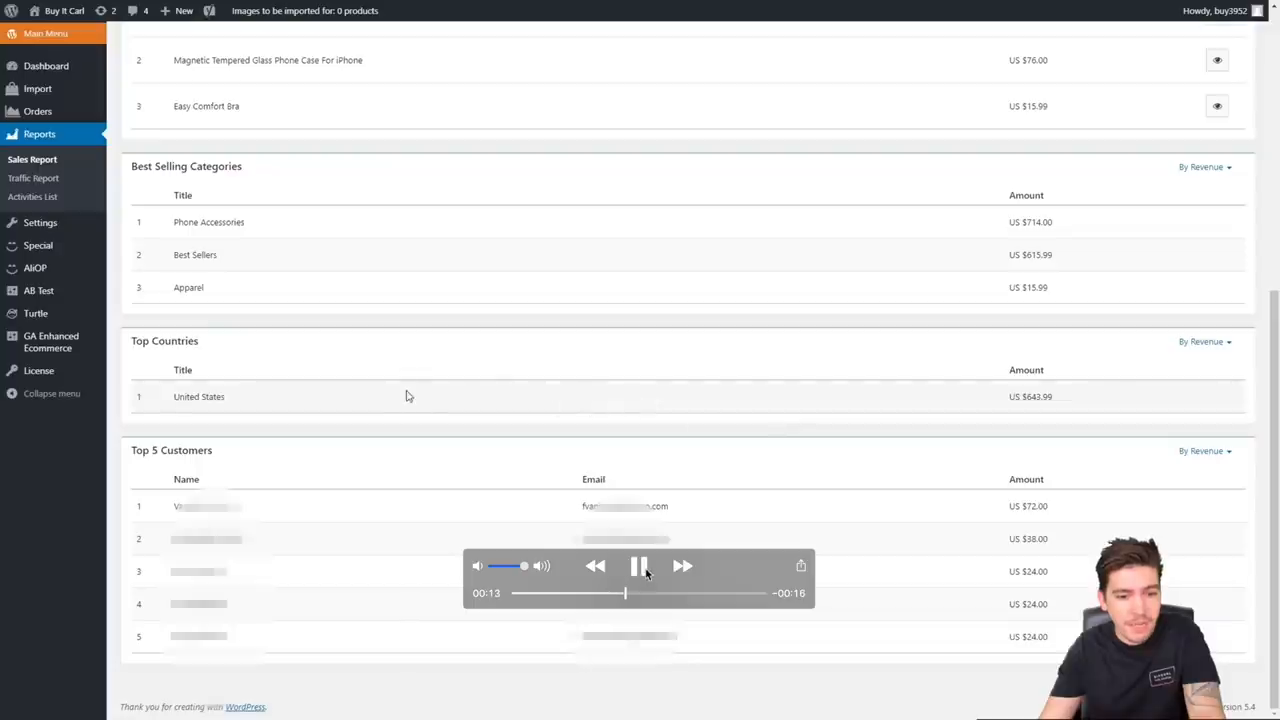
{"action": "left_click", "coordinate": [639, 566]}
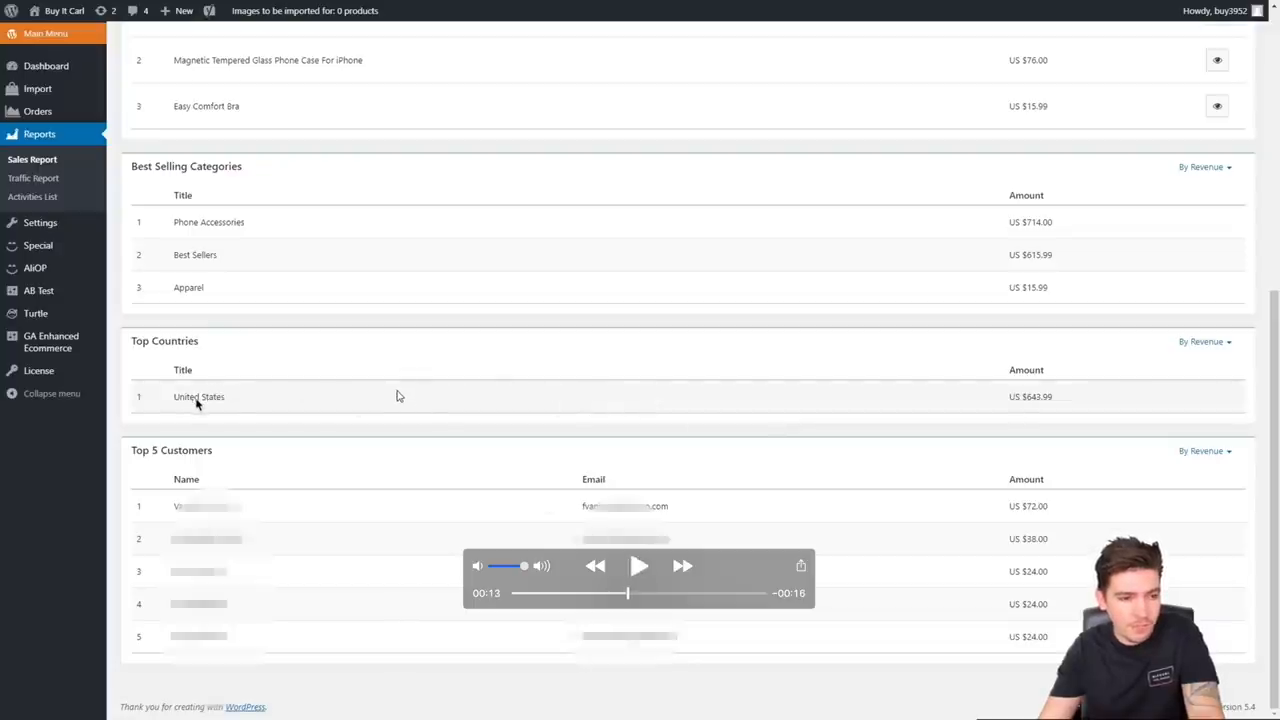
{"action": "left_click", "coordinate": [639, 566]}
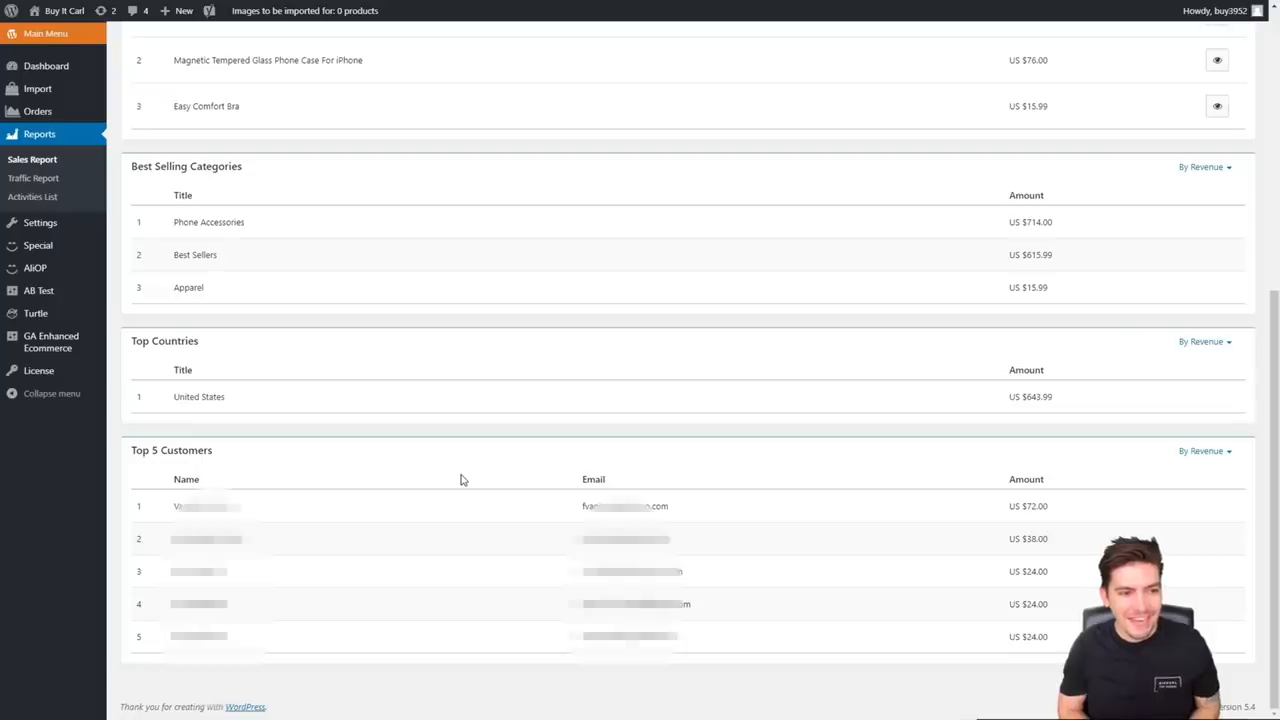
{"action": "scroll", "scroll_direction": "up", "scroll_amount": 3}
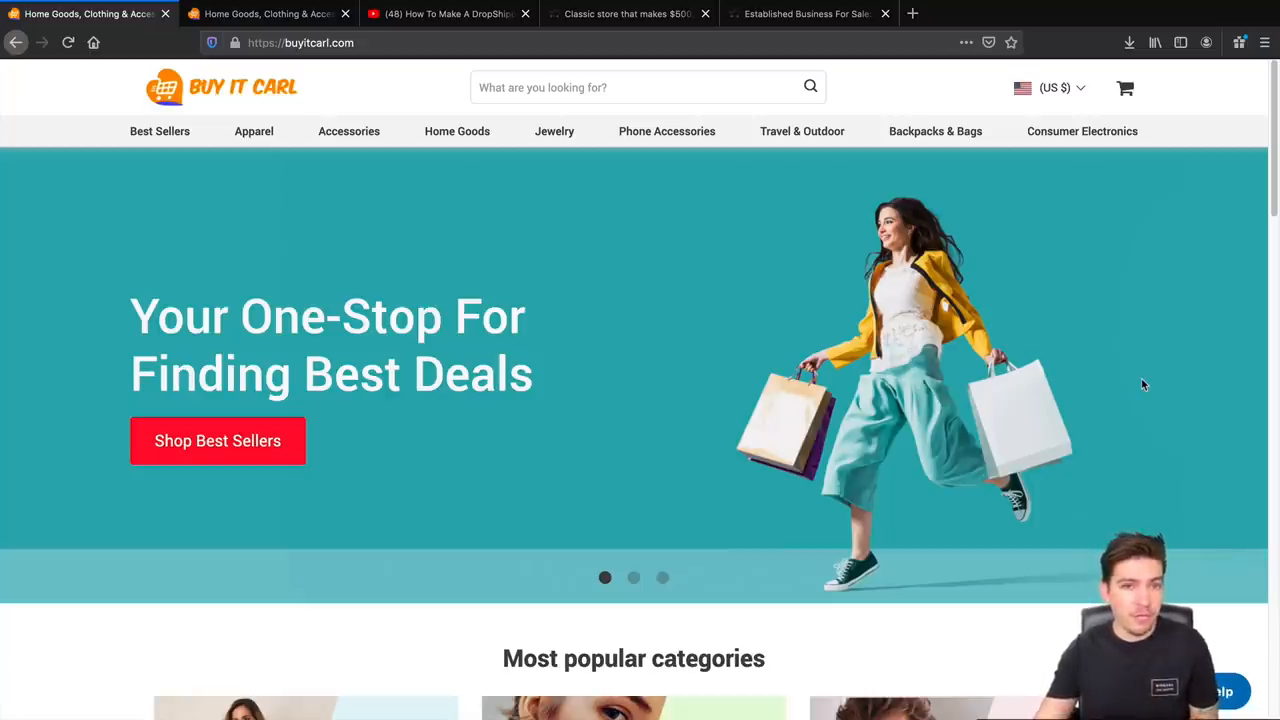
{"action": "mouse_move", "coordinate": [690, 175]}
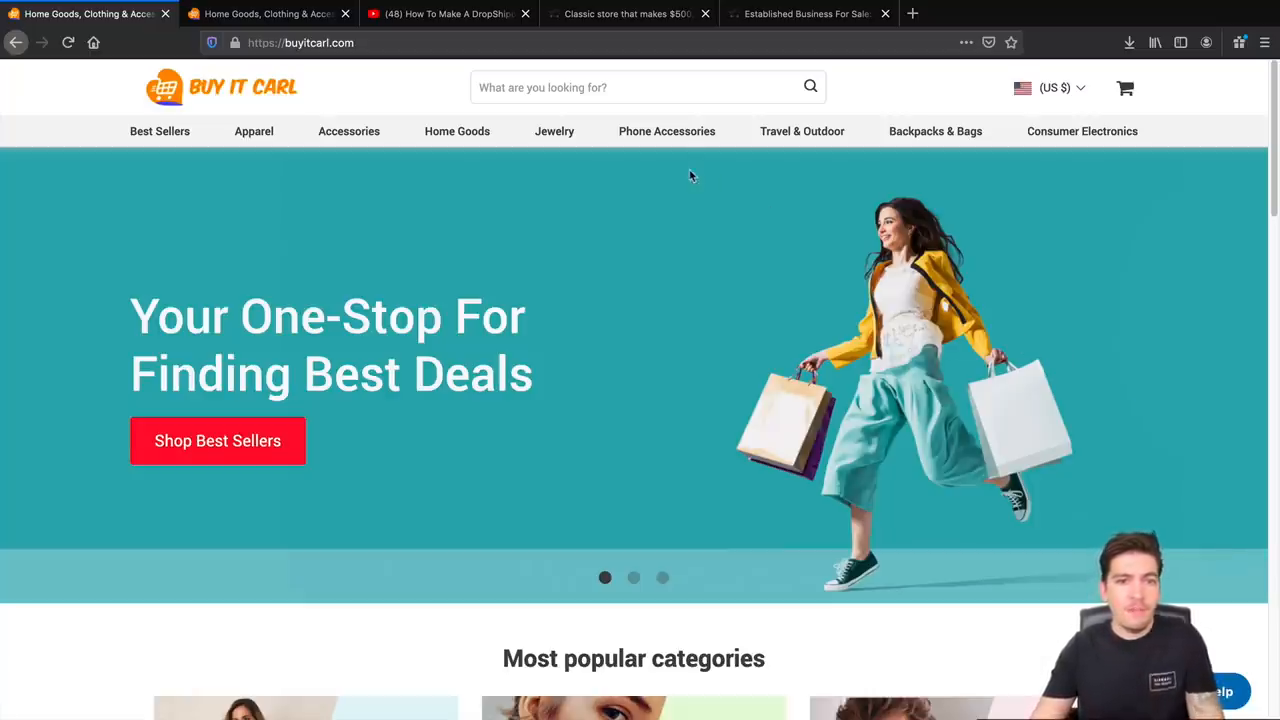
{"action": "mouse_move", "coordinate": [666, 131]}
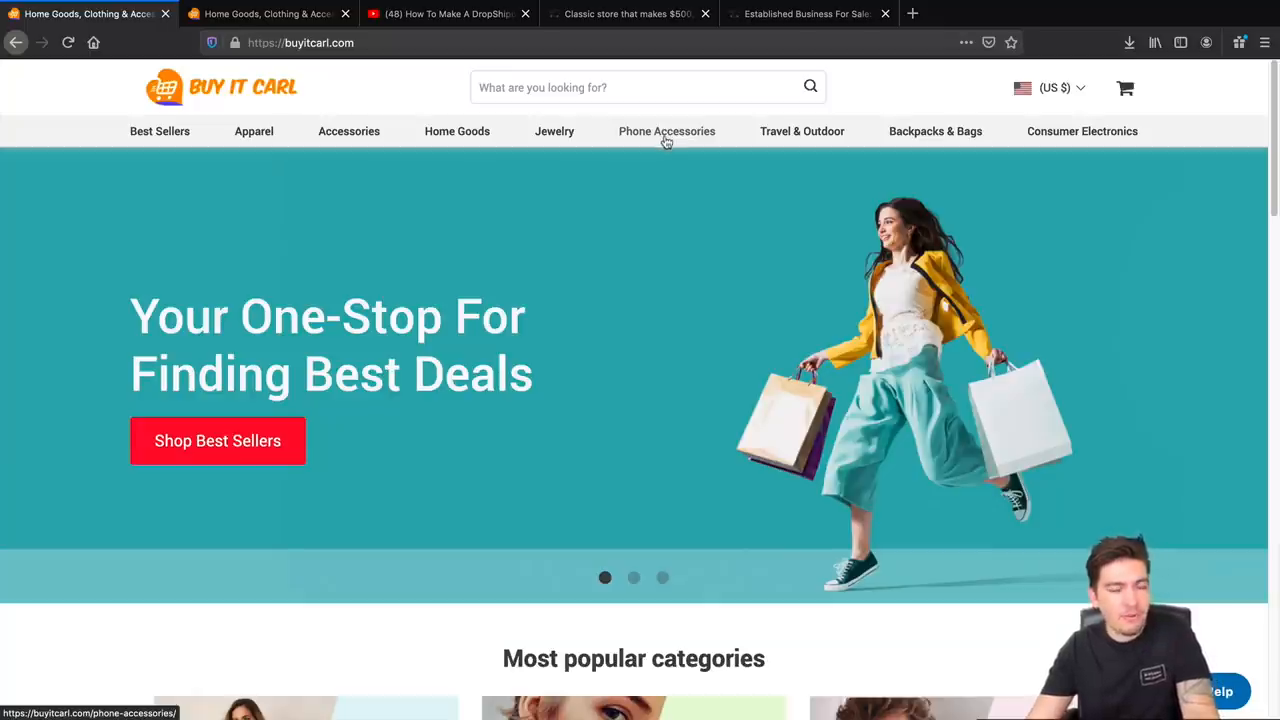
Browse the 16-product Phone Accessories category and pick the Magnetic Adsorption iPhone Case.
{"action": "left_click", "coordinate": [667, 131]}
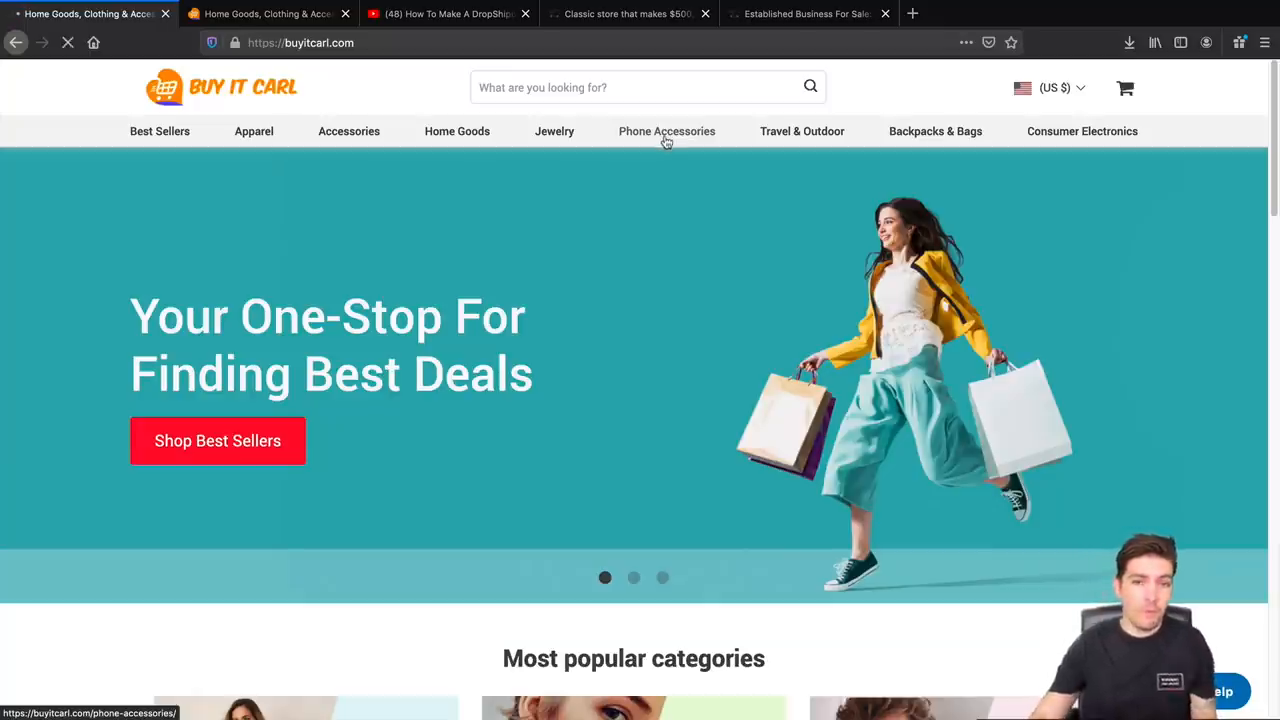
{"action": "left_click", "coordinate": [667, 131]}
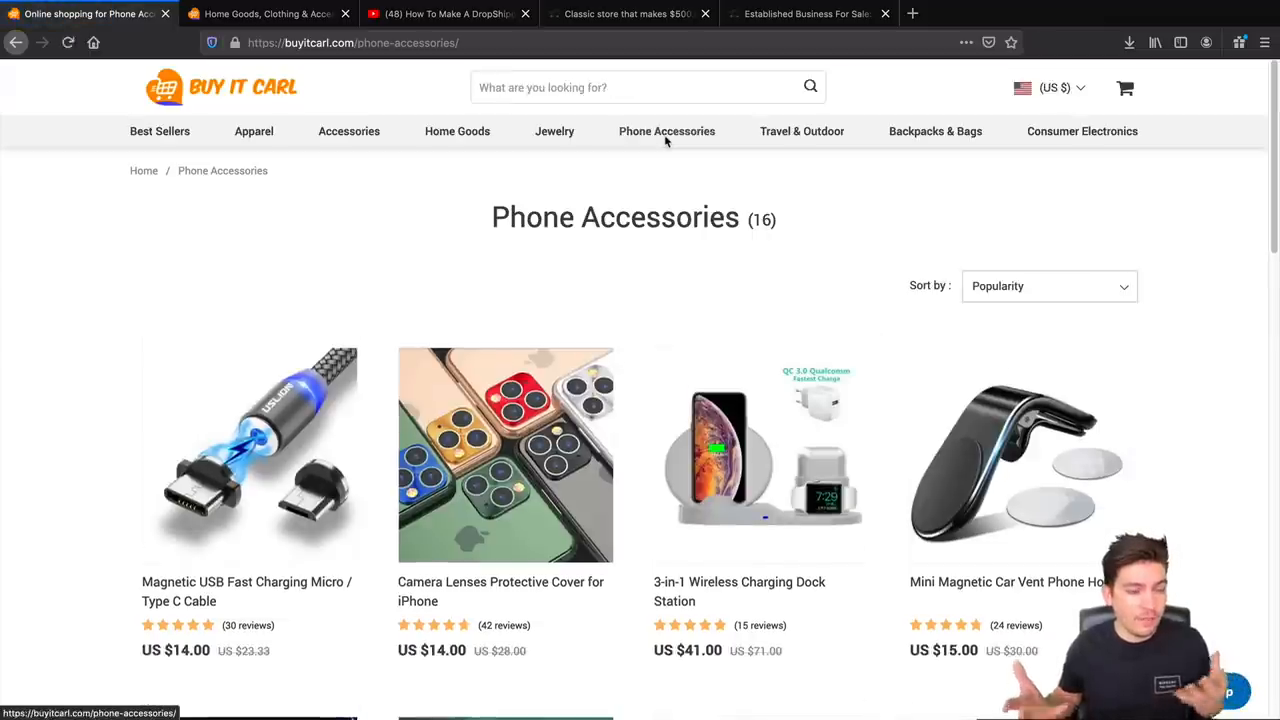
{"action": "mouse_move", "coordinate": [644, 246]}
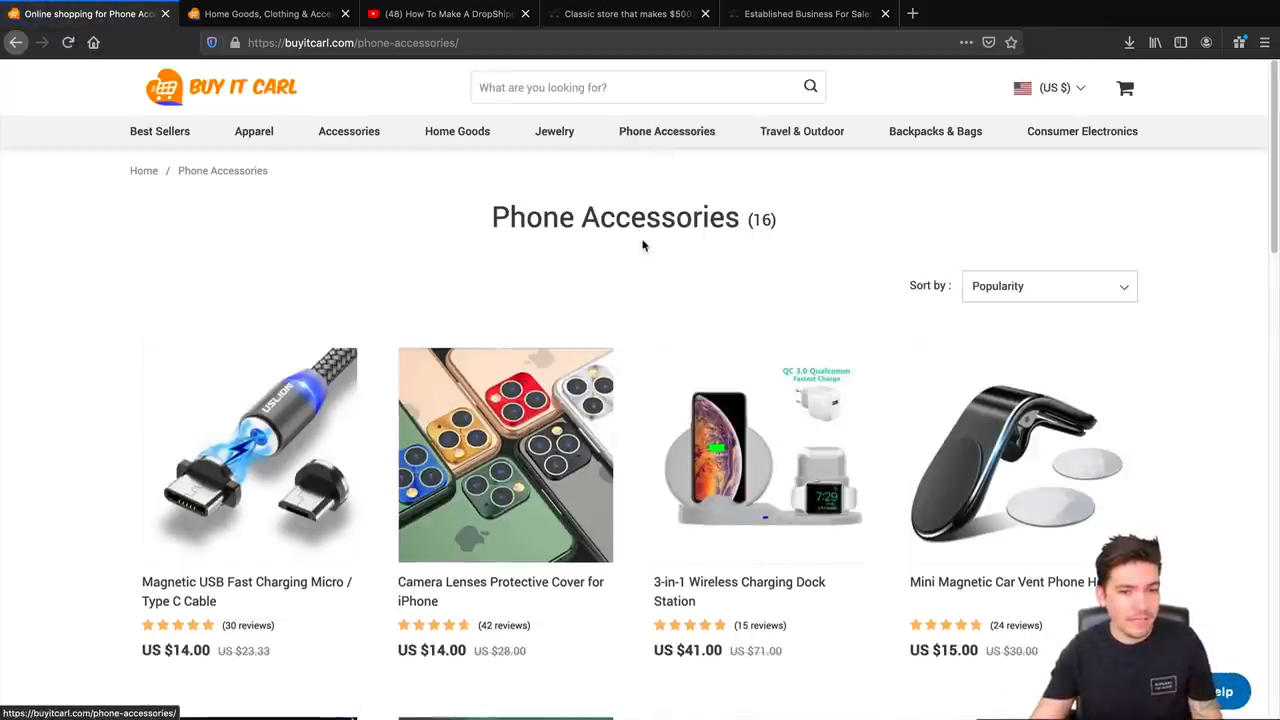
{"action": "scroll", "scroll_direction": "down", "scroll_amount": 3}
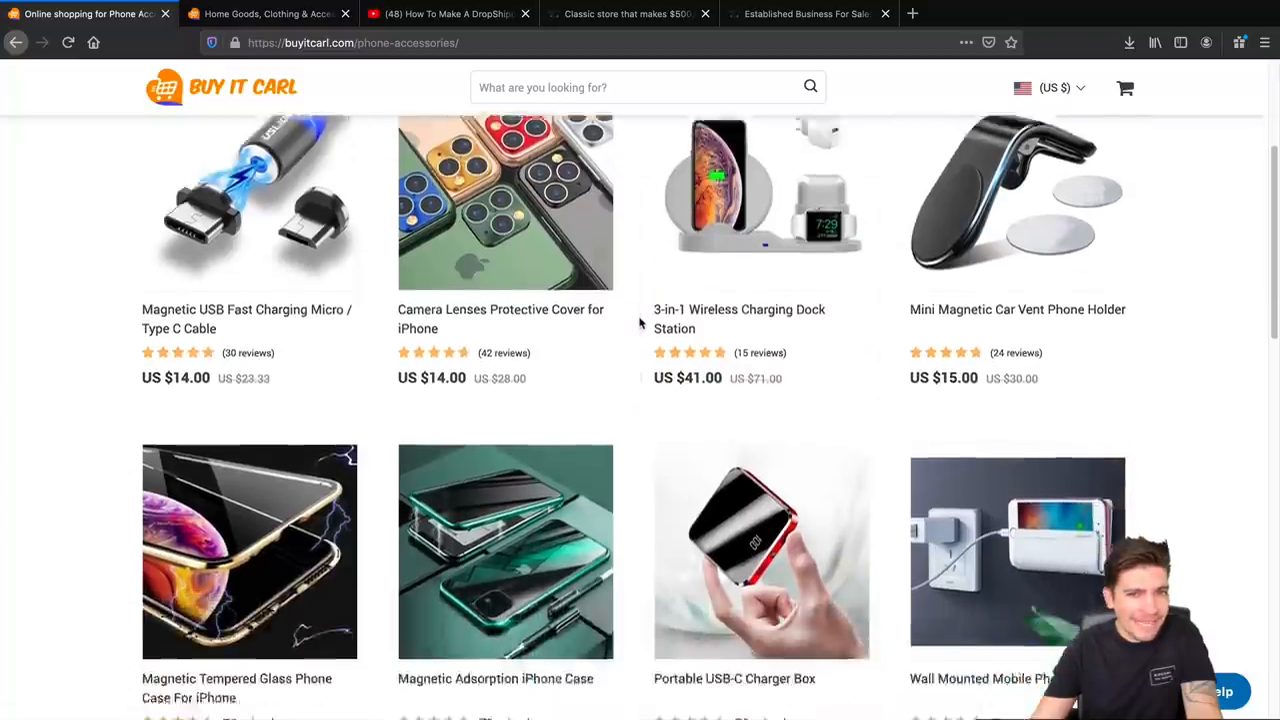
{"action": "scroll", "scroll_direction": "down", "scroll_amount": 3}
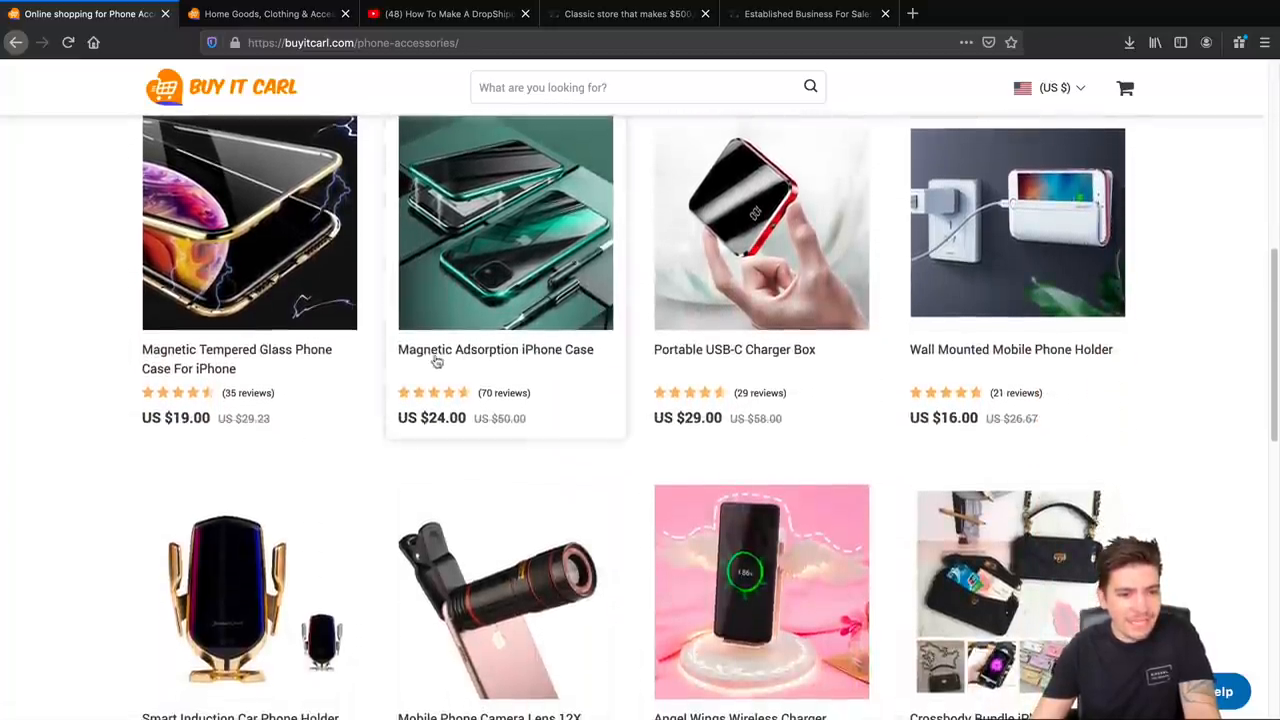
{"action": "left_click", "coordinate": [495, 349]}
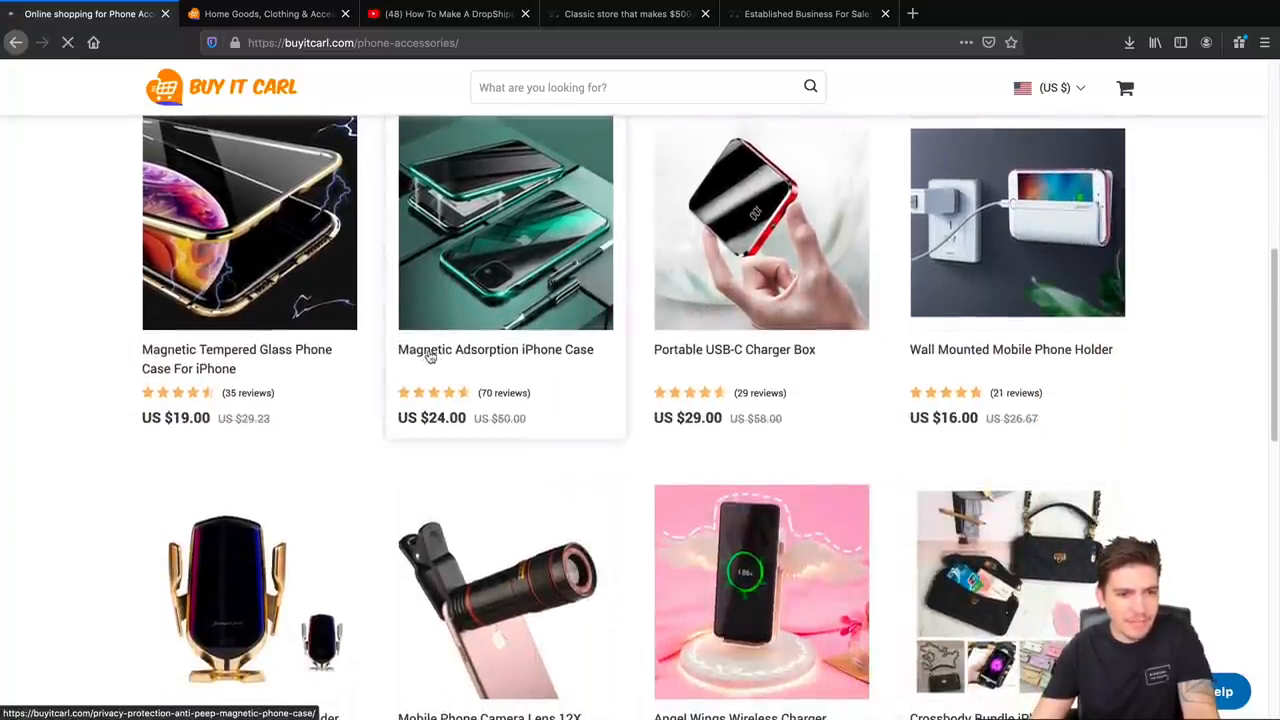
Scroll the iPhone case description past the tempered glass images to its 4.7-star, 28-review section.
{"action": "left_click", "coordinate": [505, 223]}
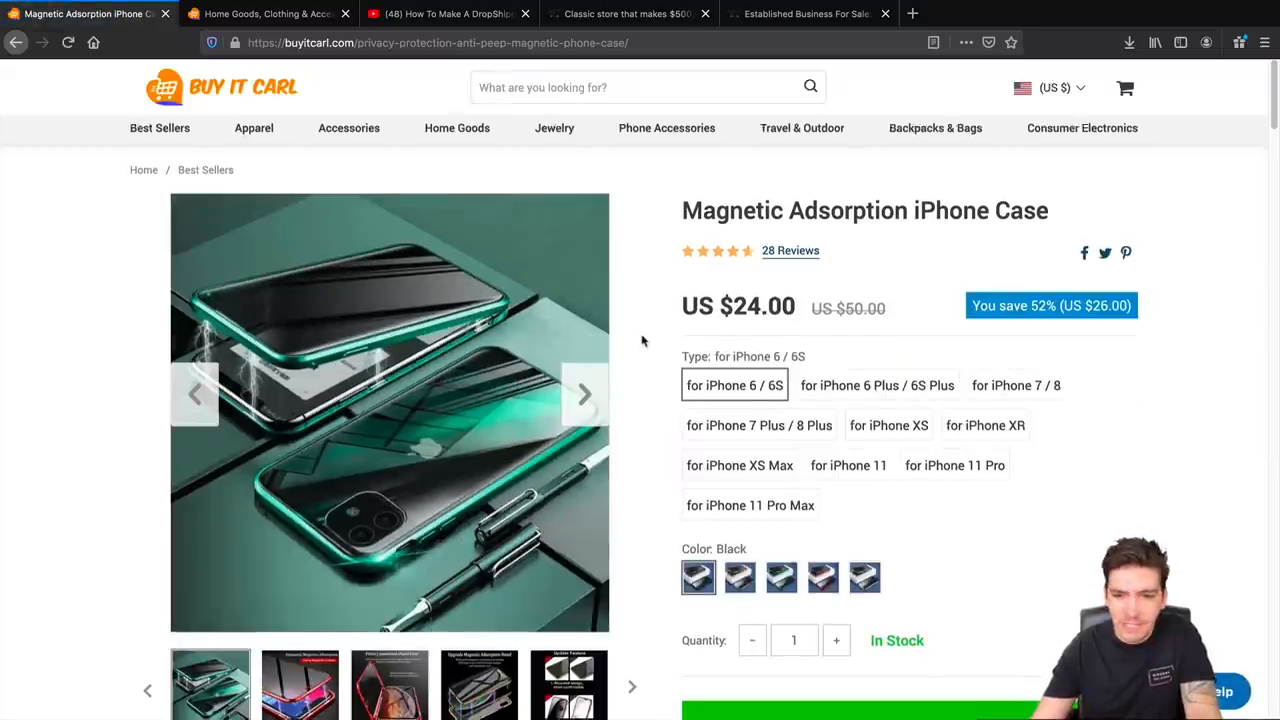
{"action": "scroll", "scroll_direction": "down", "scroll_amount": 3}
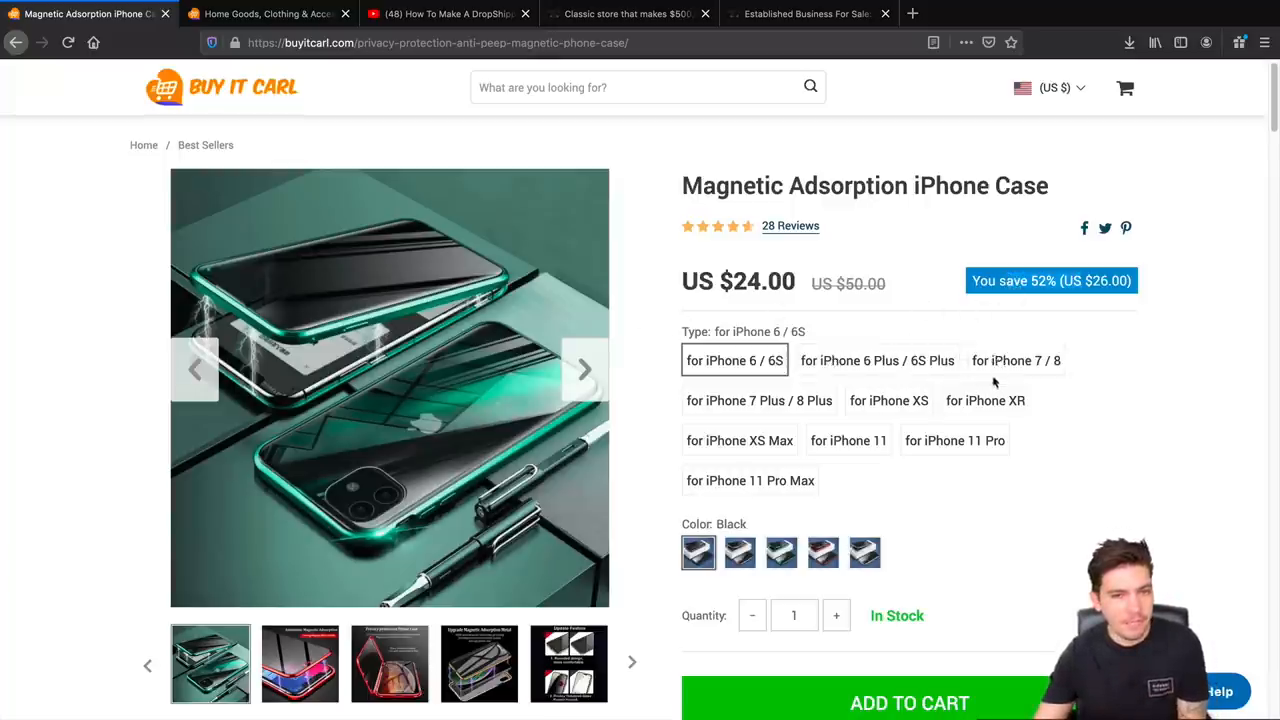
{"action": "scroll", "scroll_direction": "down", "scroll_amount": 3}
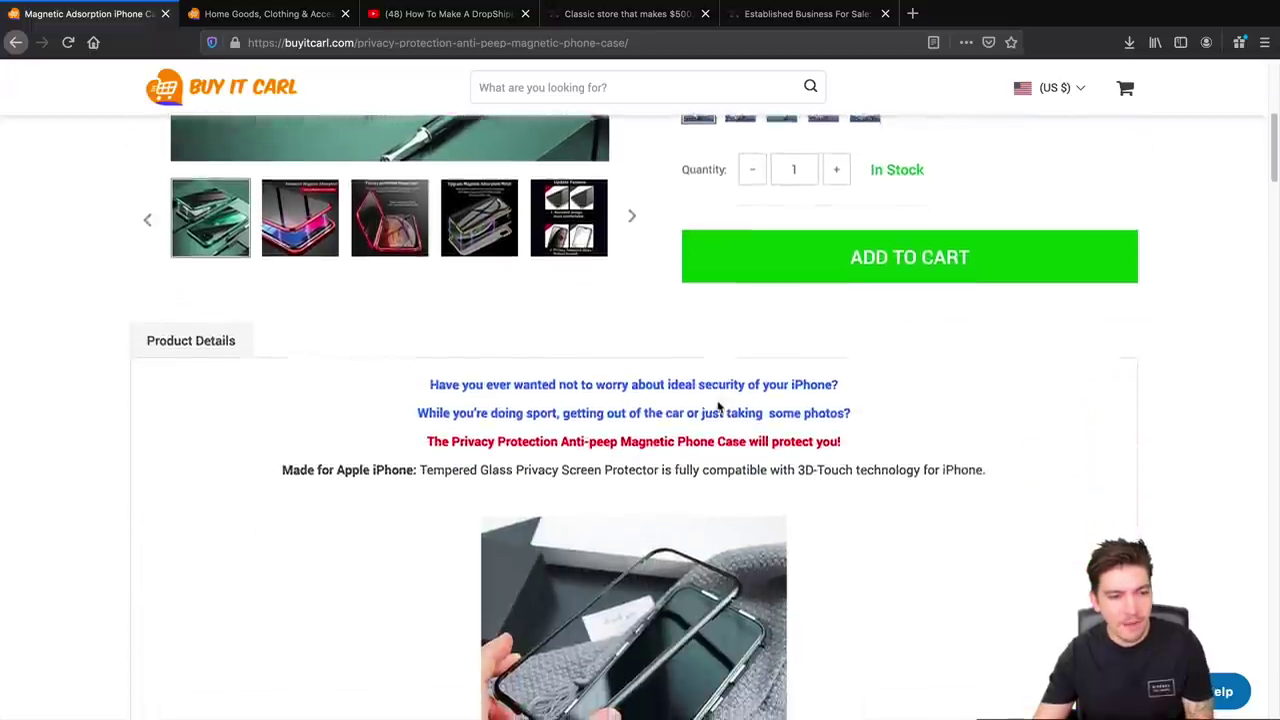
{"action": "scroll", "scroll_direction": "down", "scroll_amount": 3}
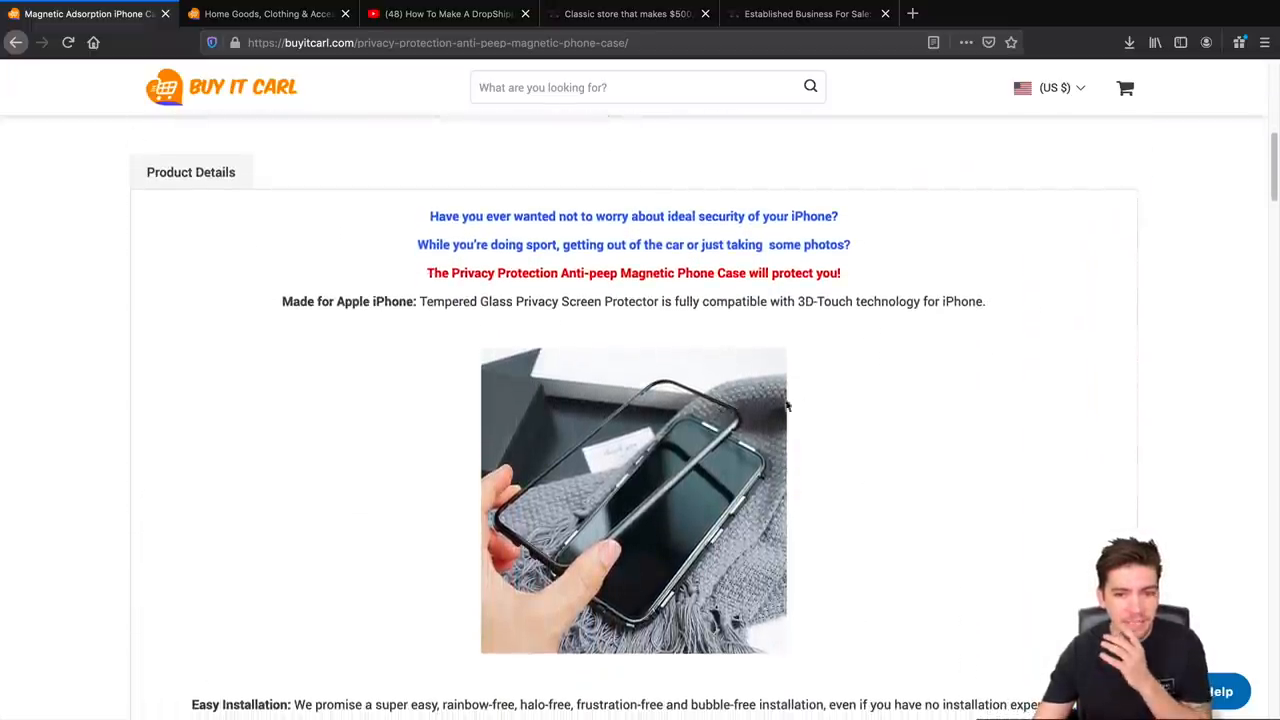
{"action": "scroll", "scroll_direction": "up", "scroll_amount": 3}
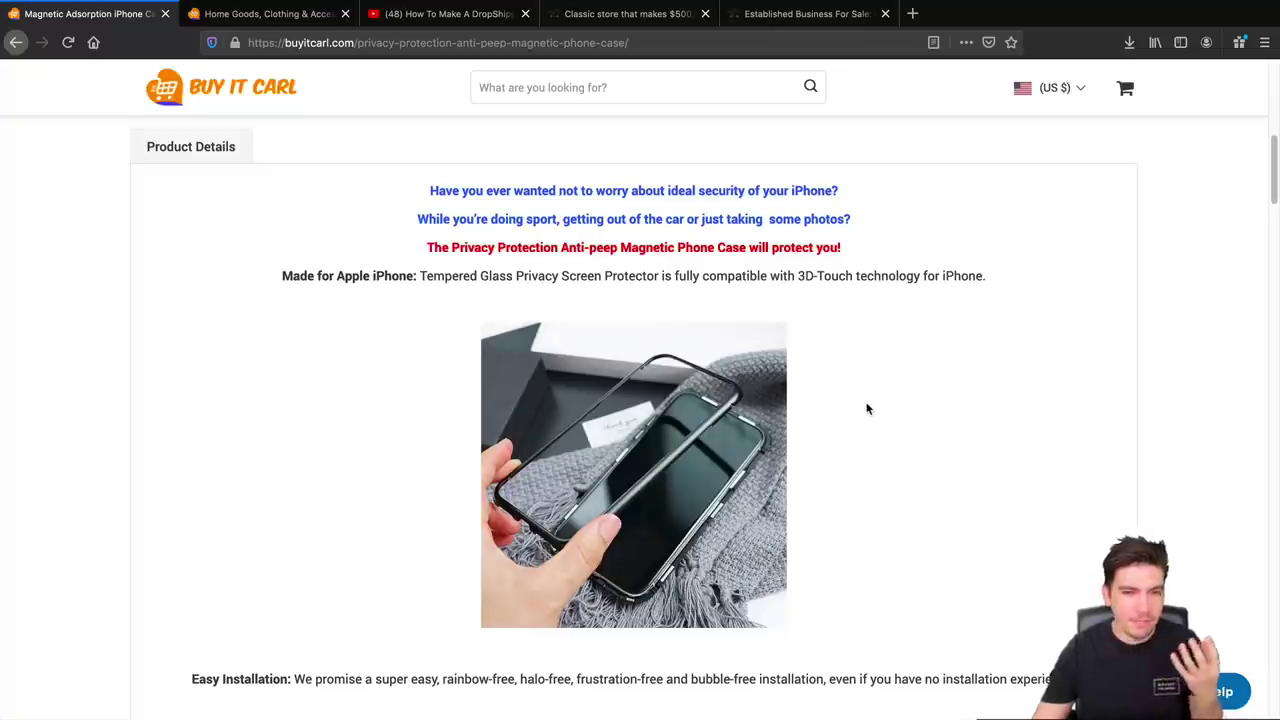
{"action": "scroll", "scroll_direction": "down", "scroll_amount": 3}
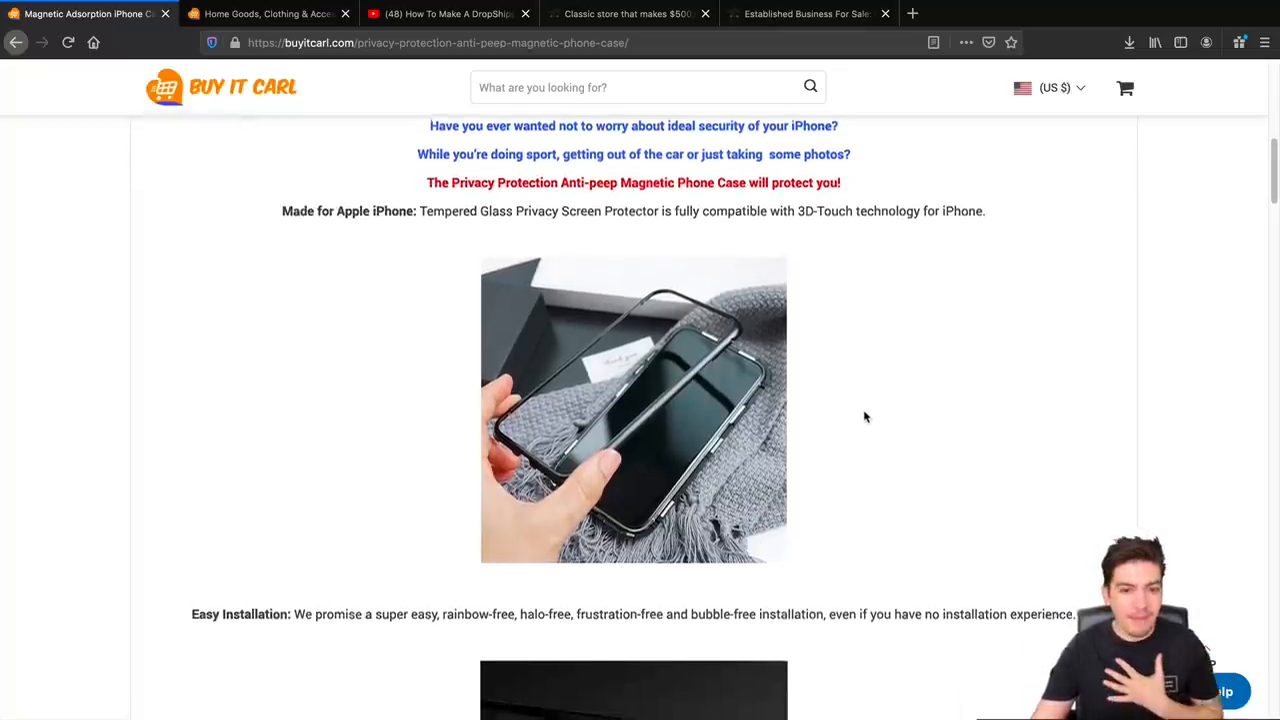
{"action": "scroll", "scroll_direction": "down", "scroll_amount": 3}
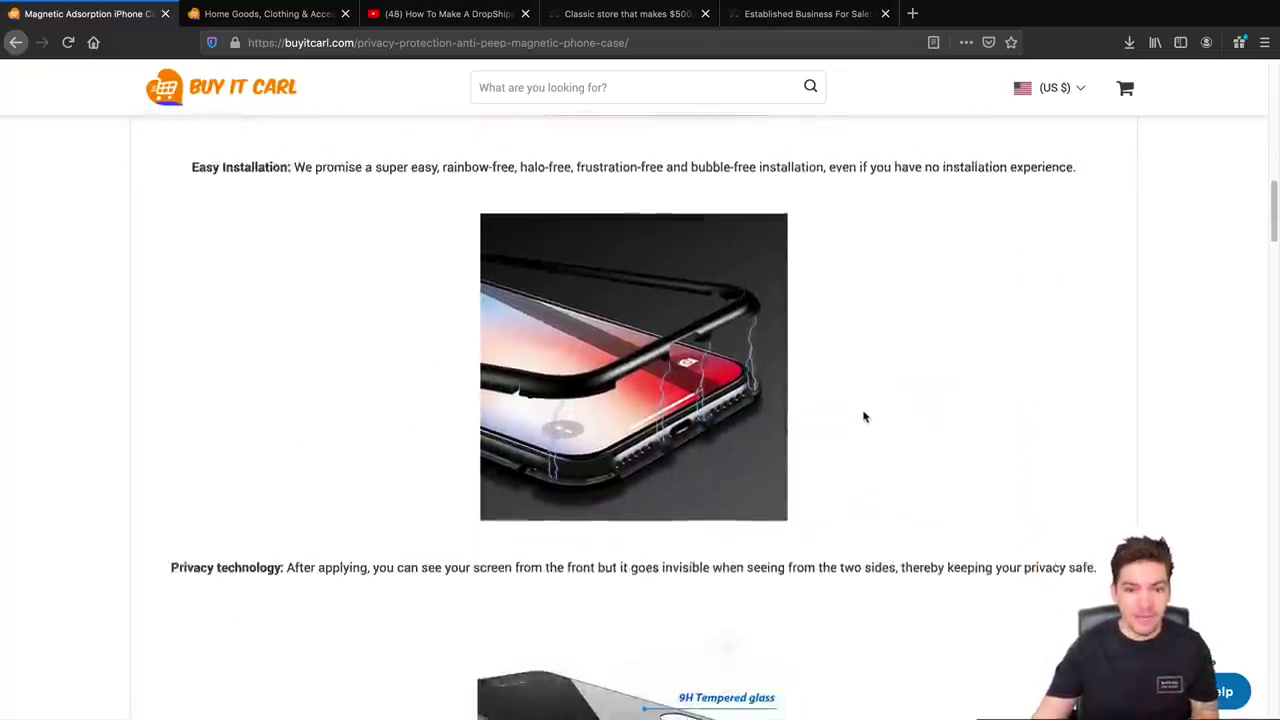
{"action": "scroll", "scroll_direction": "down", "scroll_amount": 3}
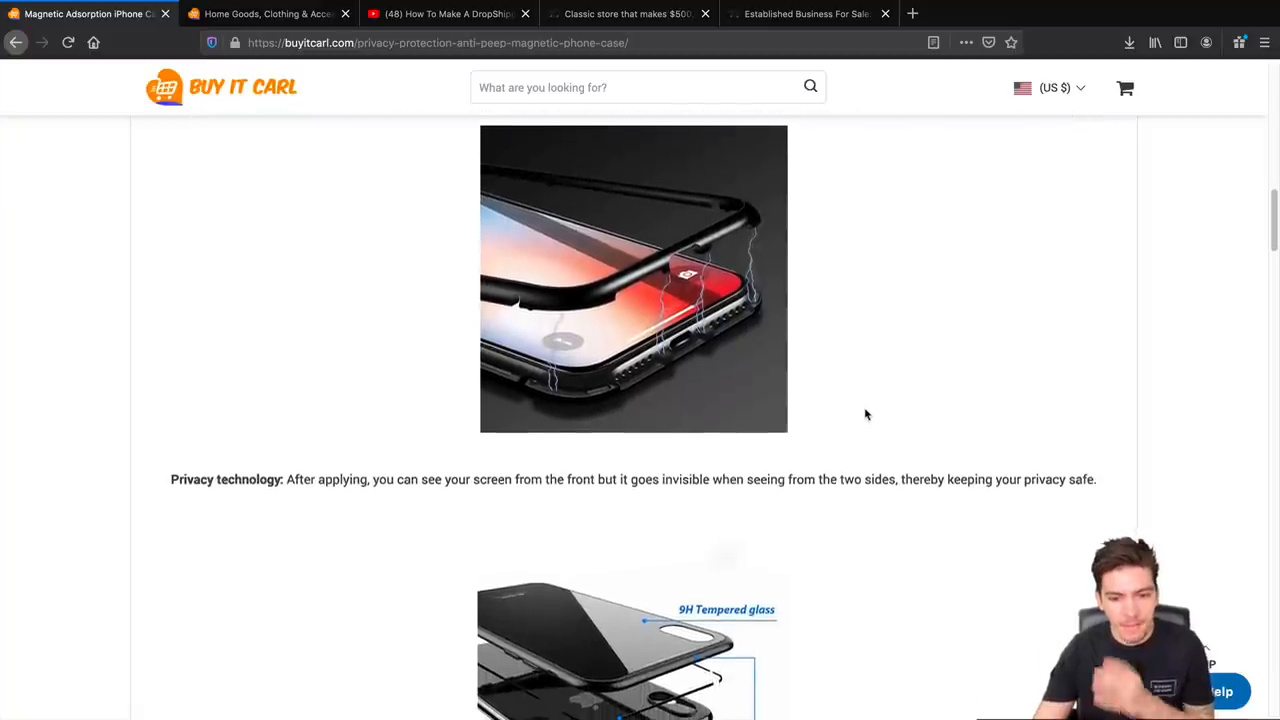
{"action": "scroll", "scroll_direction": "down", "scroll_amount": 3}
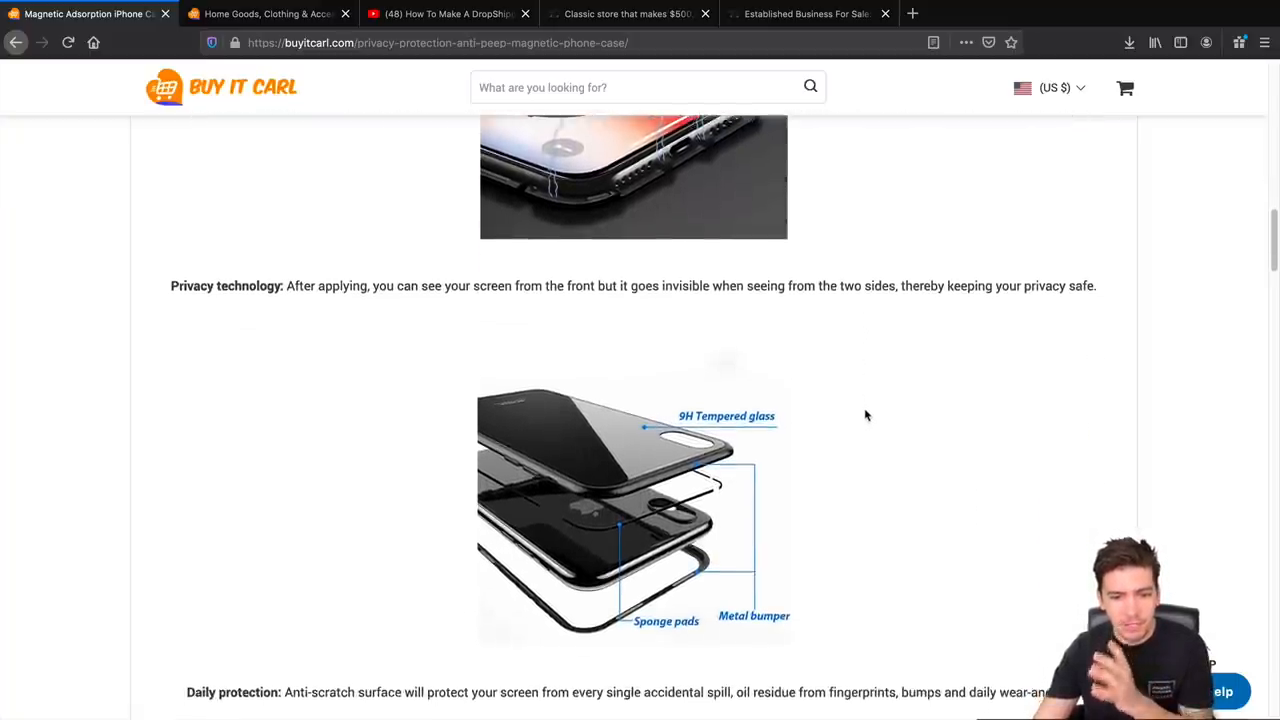
{"action": "scroll", "scroll_direction": "down", "scroll_amount": 3}
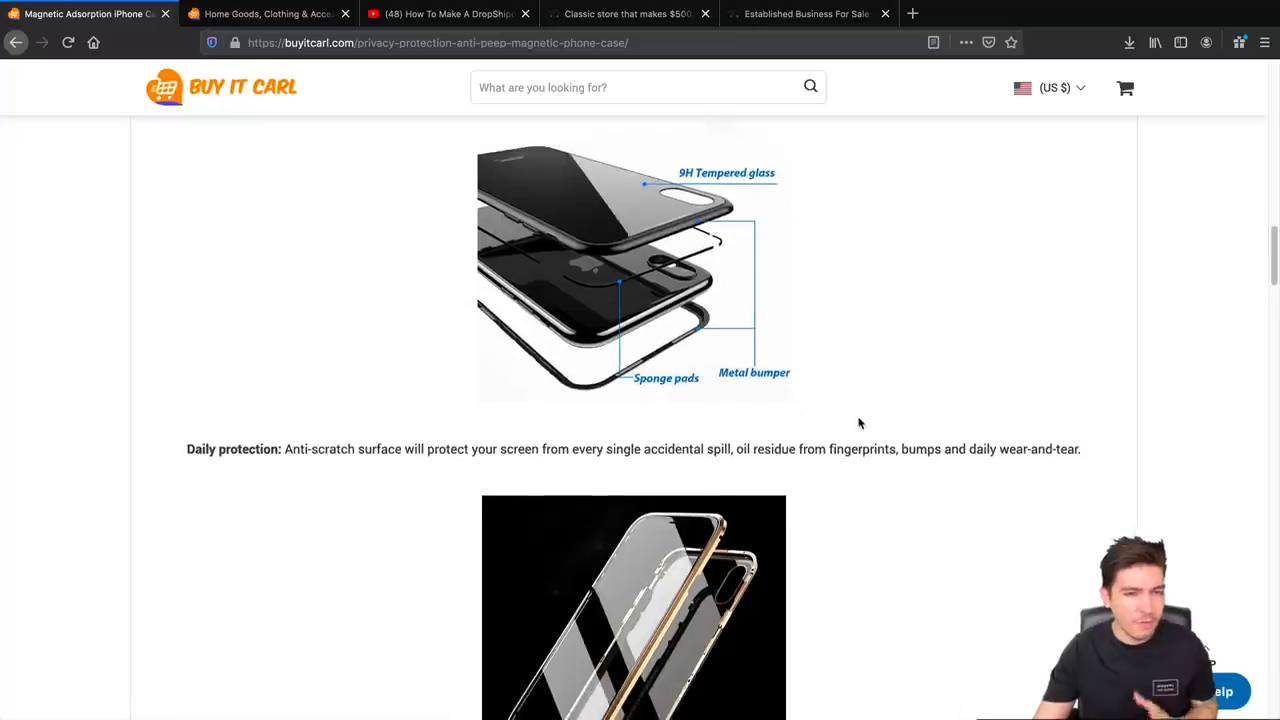
{"action": "scroll", "scroll_direction": "down", "scroll_amount": 3}
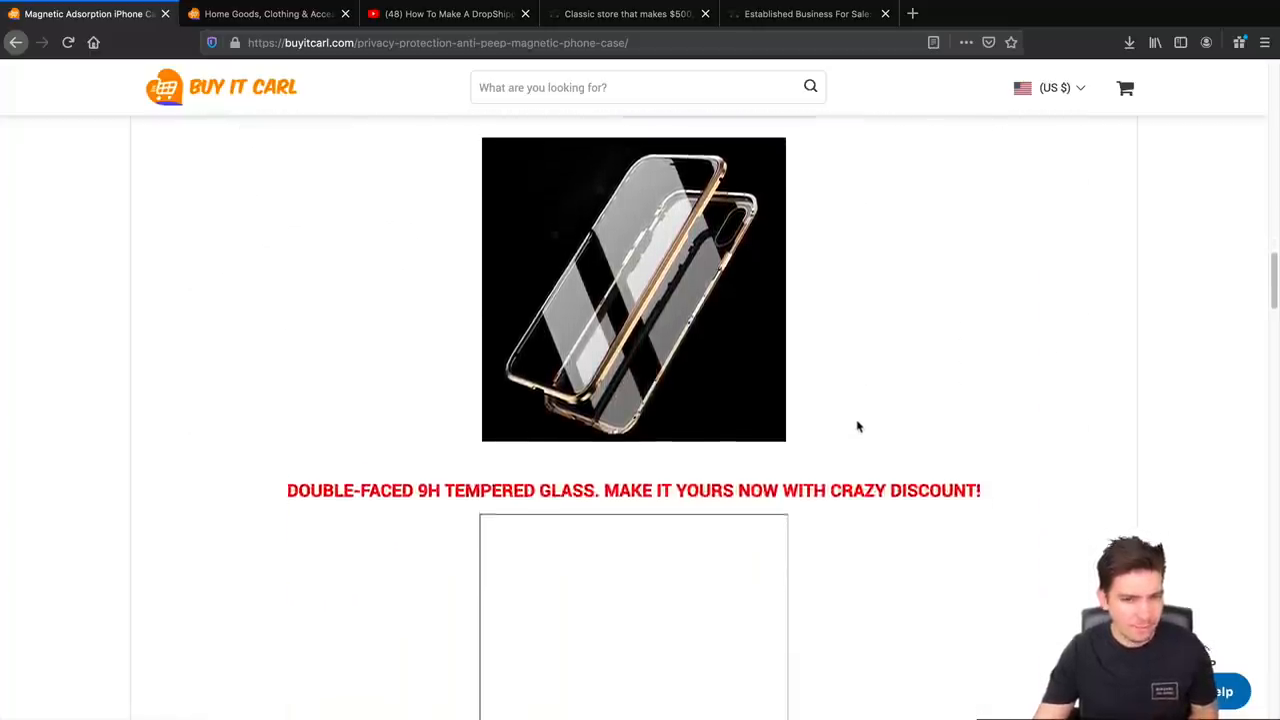
{"action": "scroll", "scroll_direction": "down", "scroll_amount": 3}
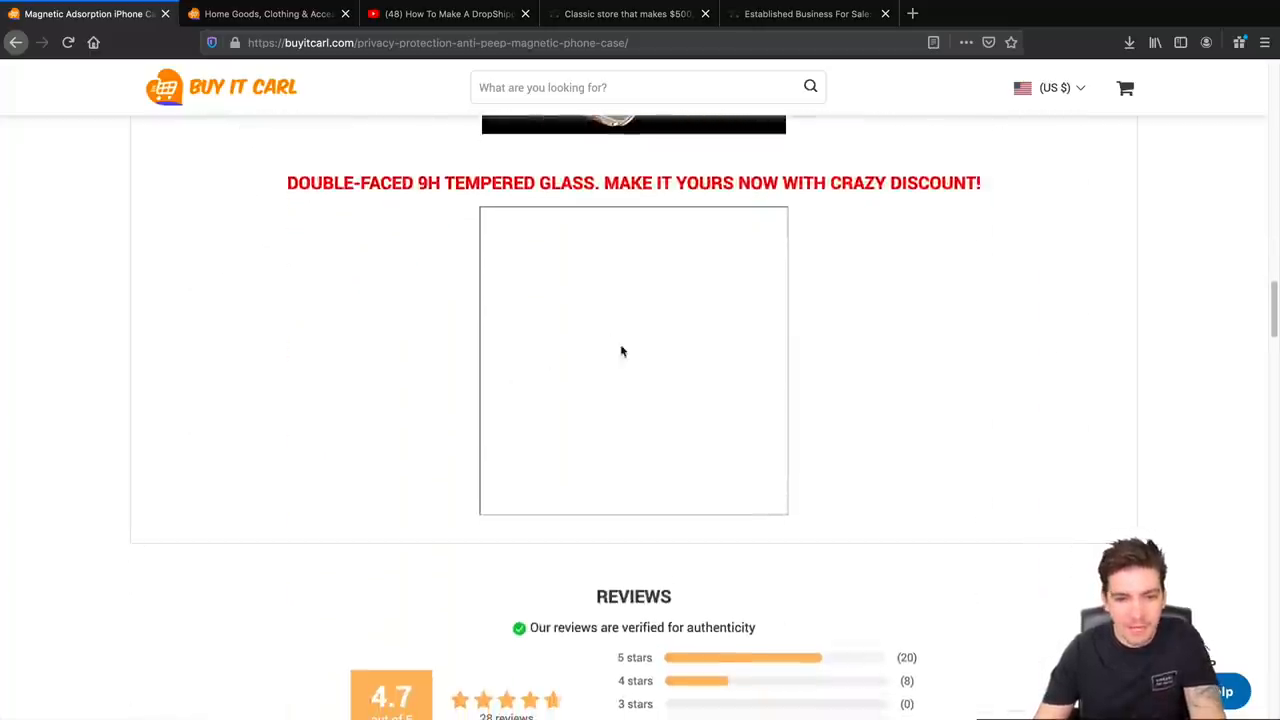
{"action": "scroll", "scroll_direction": "down", "scroll_amount": 3}
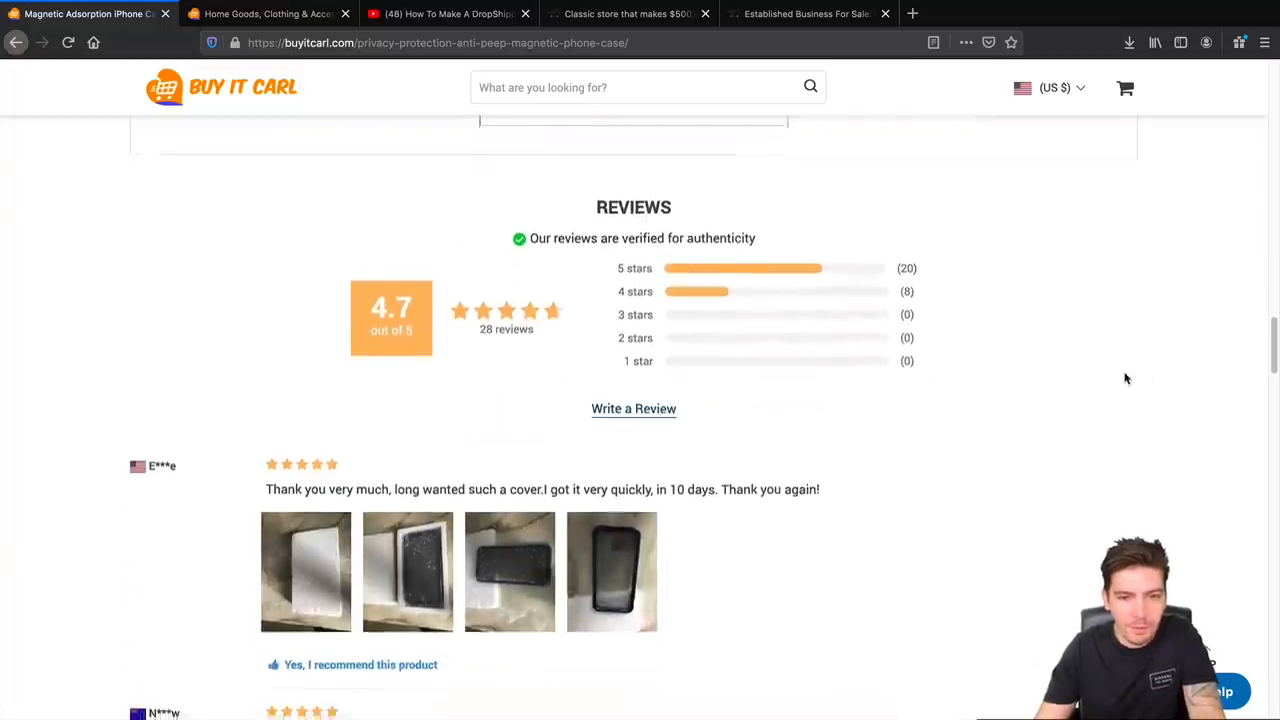
Read through the case's customer reviews, then return to the US $24.00 price and model options.
{"action": "scroll", "scroll_direction": "down", "scroll_amount": 3}
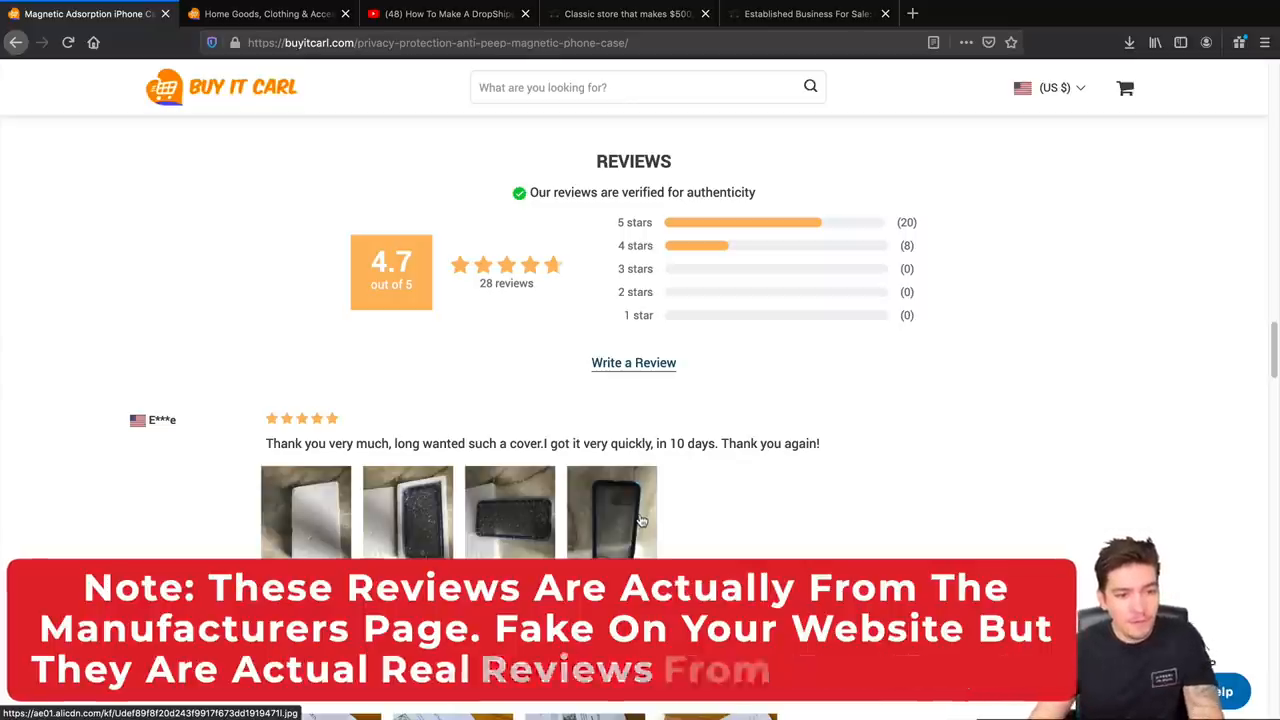
{"action": "scroll", "scroll_direction": "down", "scroll_amount": 3}
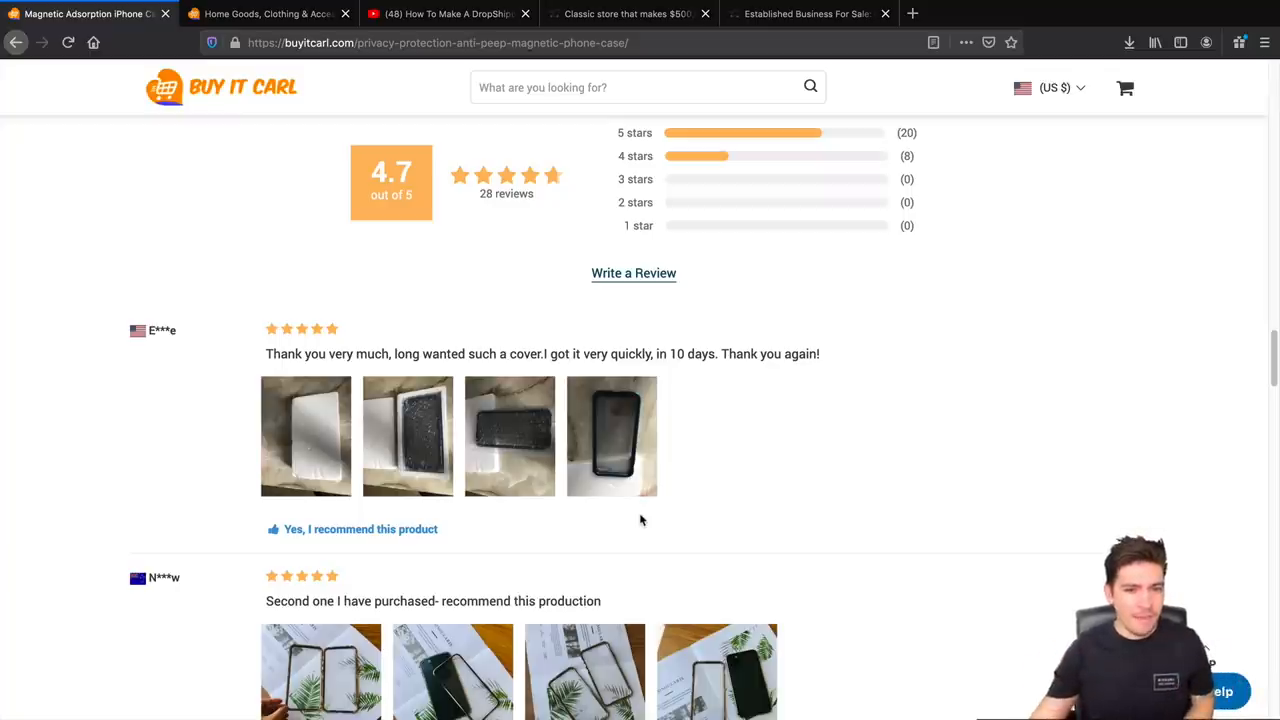
{"action": "scroll", "scroll_direction": "down", "scroll_amount": 3}
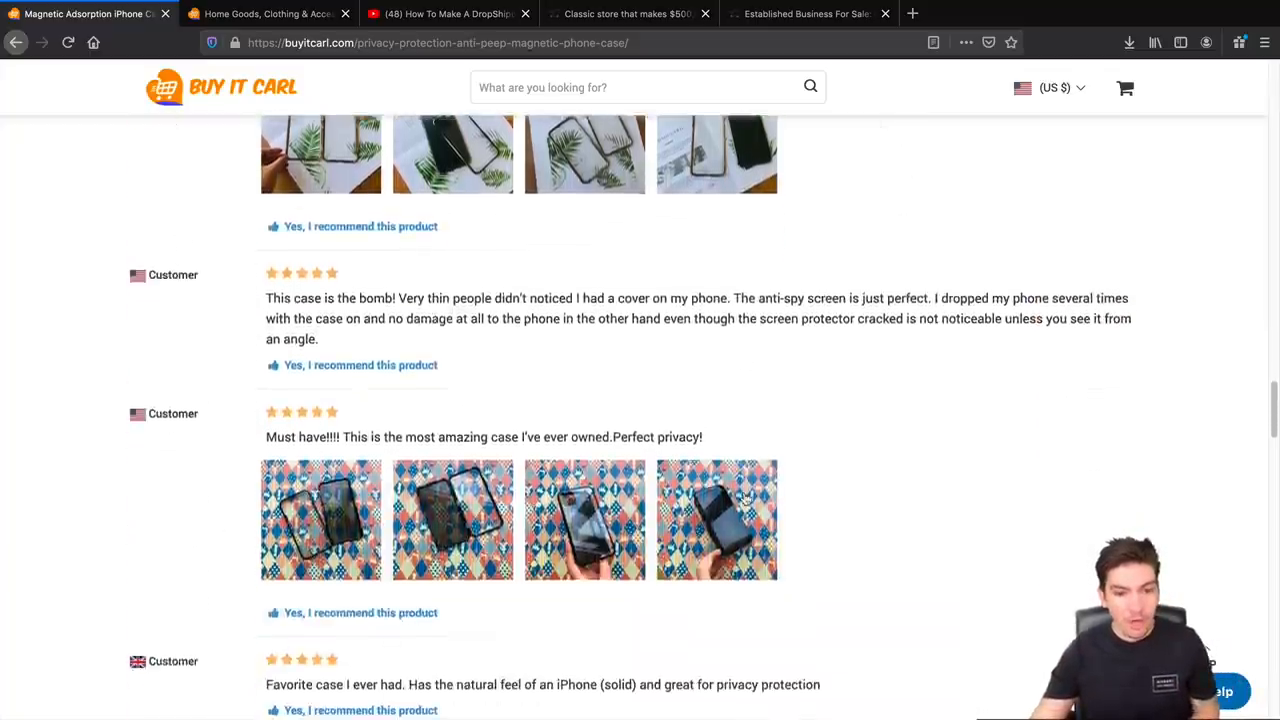
{"action": "scroll", "scroll_direction": "down", "scroll_amount": 3}
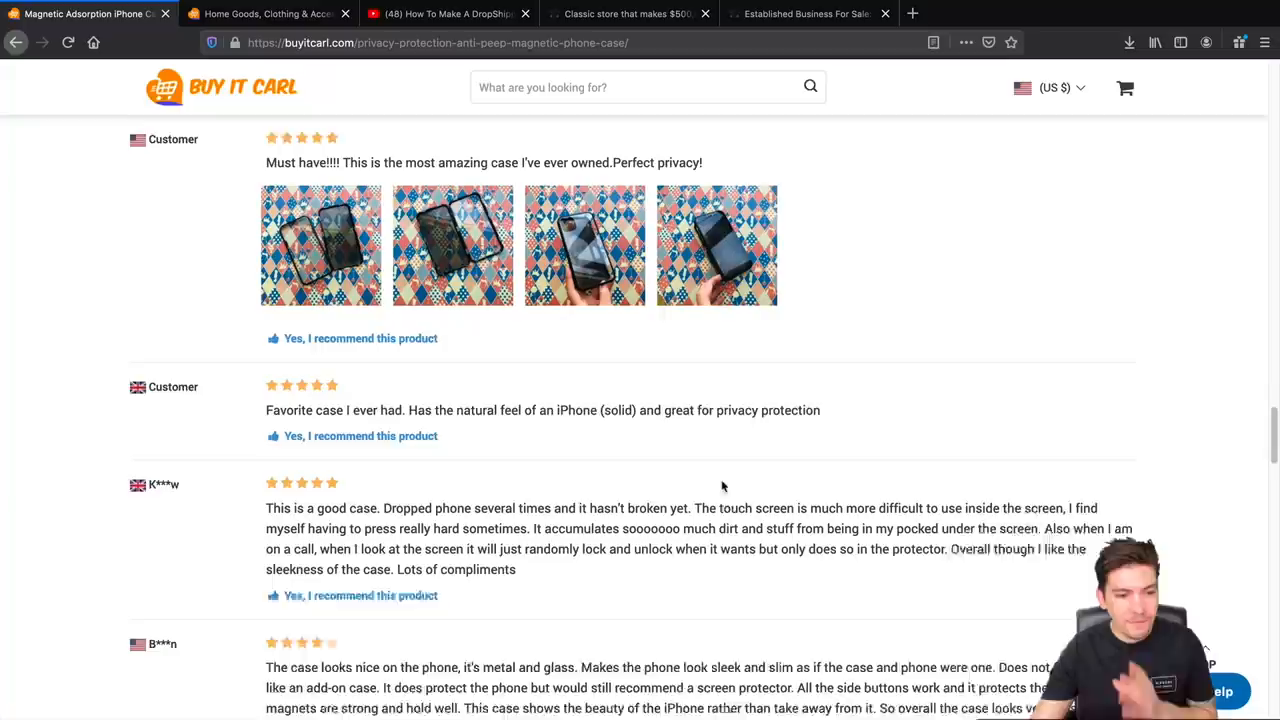
{"action": "scroll", "scroll_direction": "down", "scroll_amount": 3}
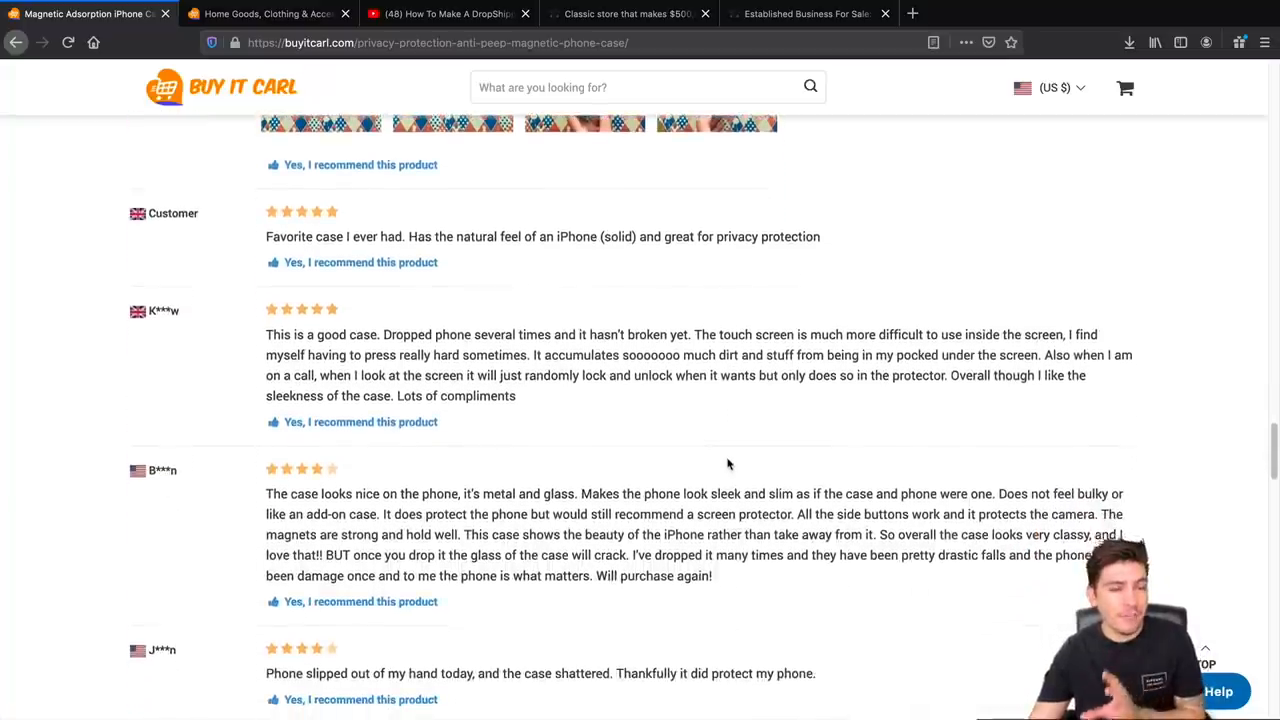
{"action": "scroll", "scroll_direction": "down", "scroll_amount": 3}
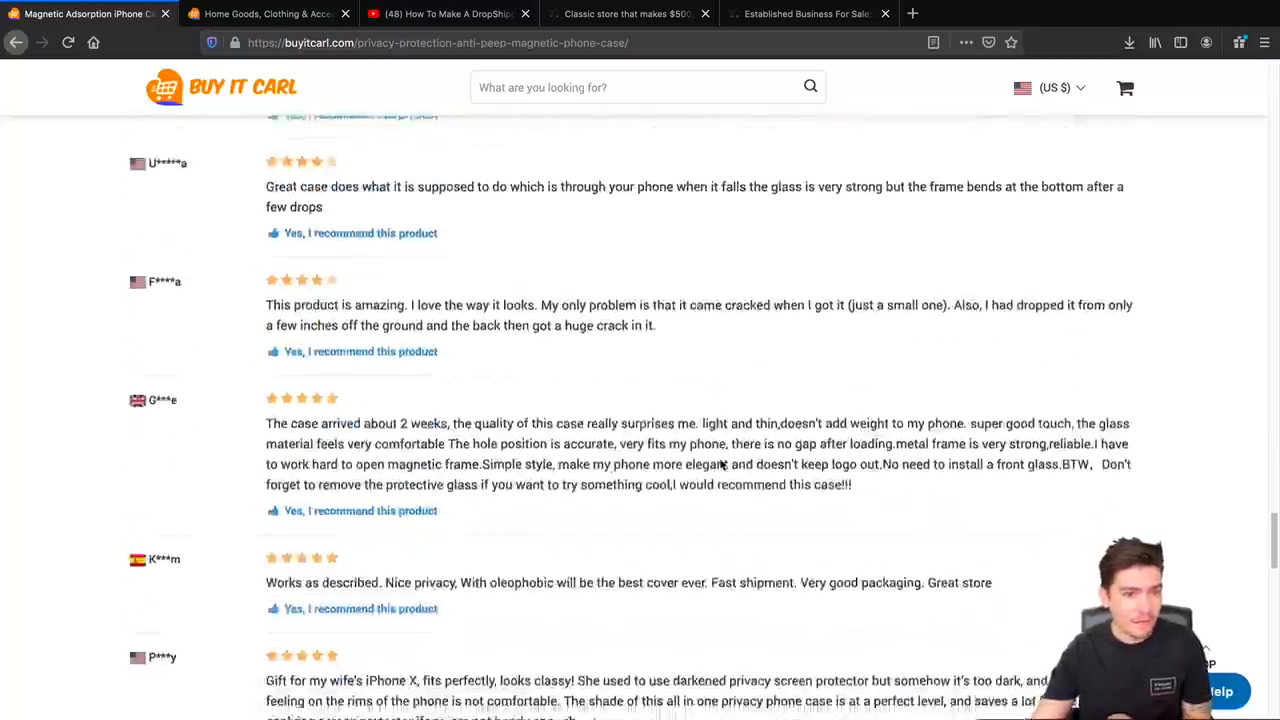
{"action": "scroll", "scroll_direction": "down", "scroll_amount": 3}
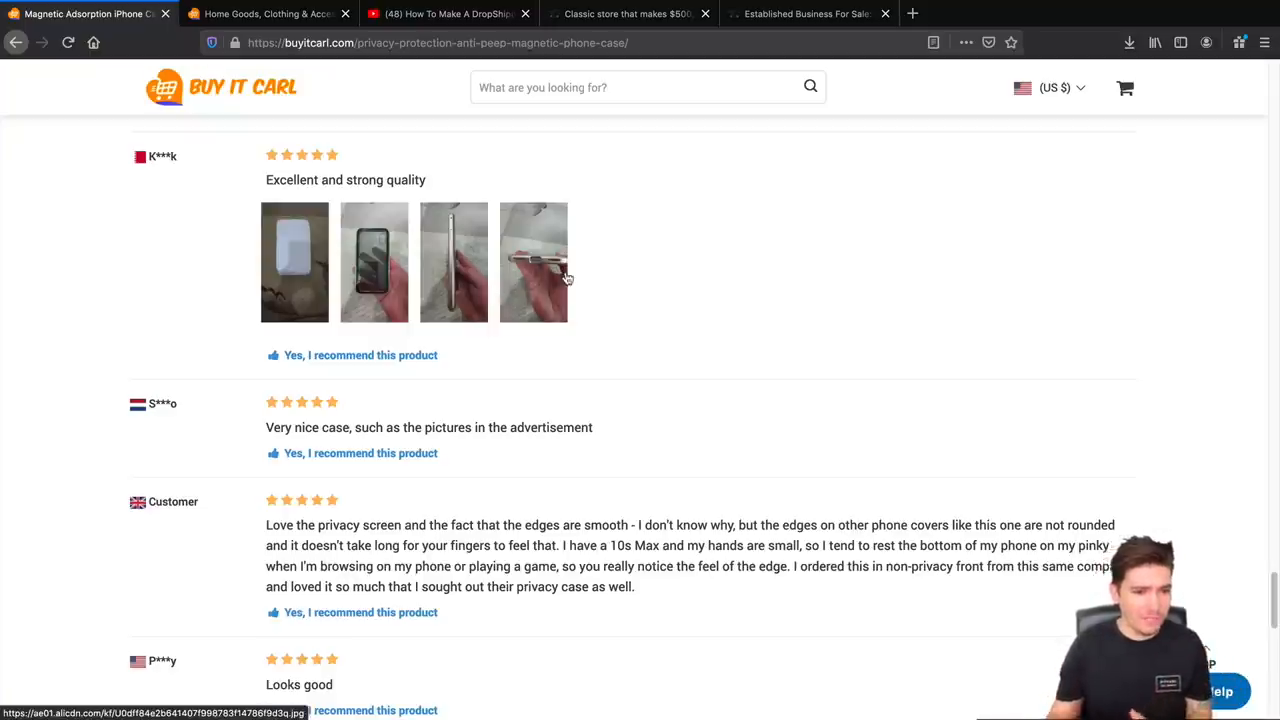
{"action": "scroll", "scroll_direction": "down", "scroll_amount": 3}
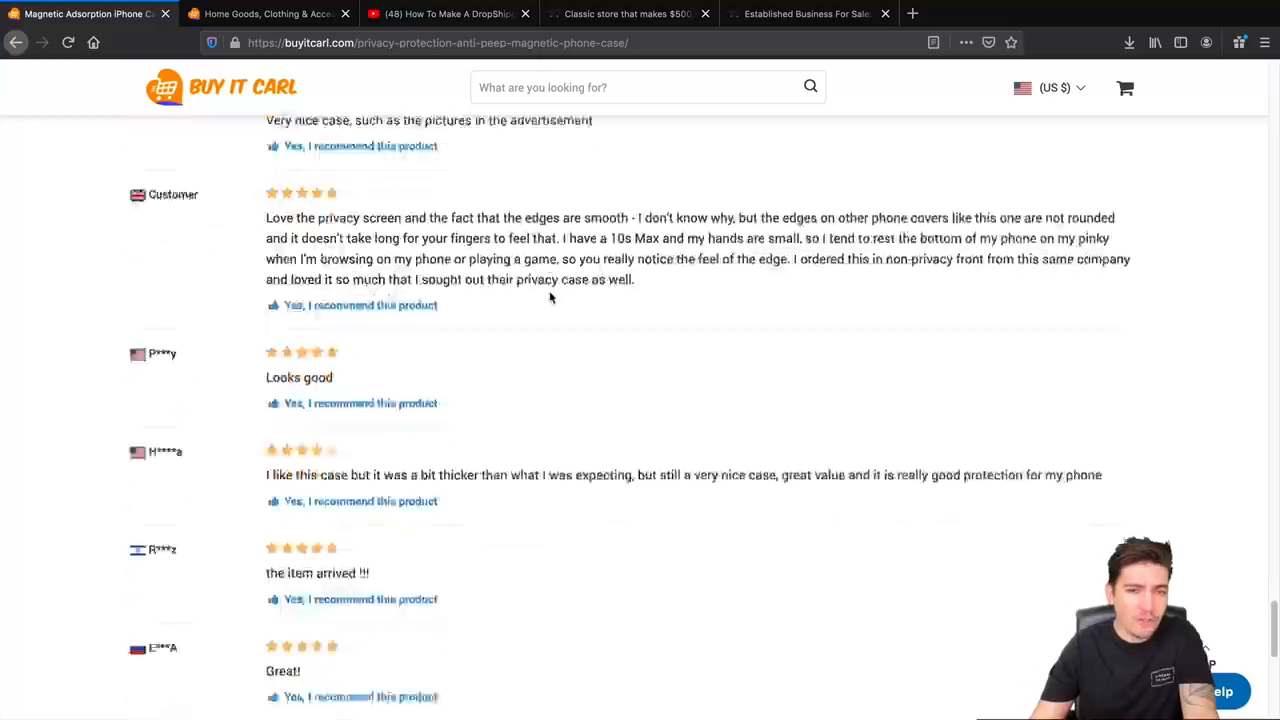
{"action": "scroll", "scroll_direction": "down", "scroll_amount": 3}
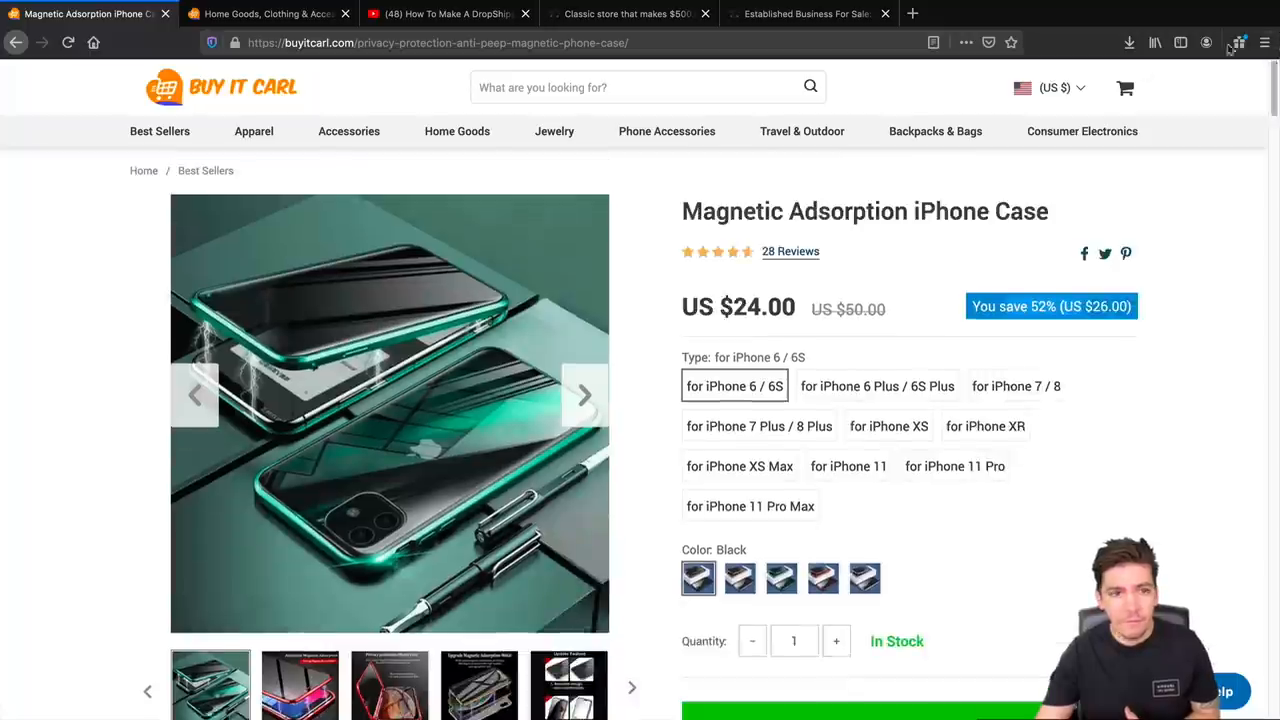
Look at the tutorialdomain.com site and its WordPress dashboard, then return to buyitcarl.com.
{"action": "left_click", "coordinate": [221, 87]}
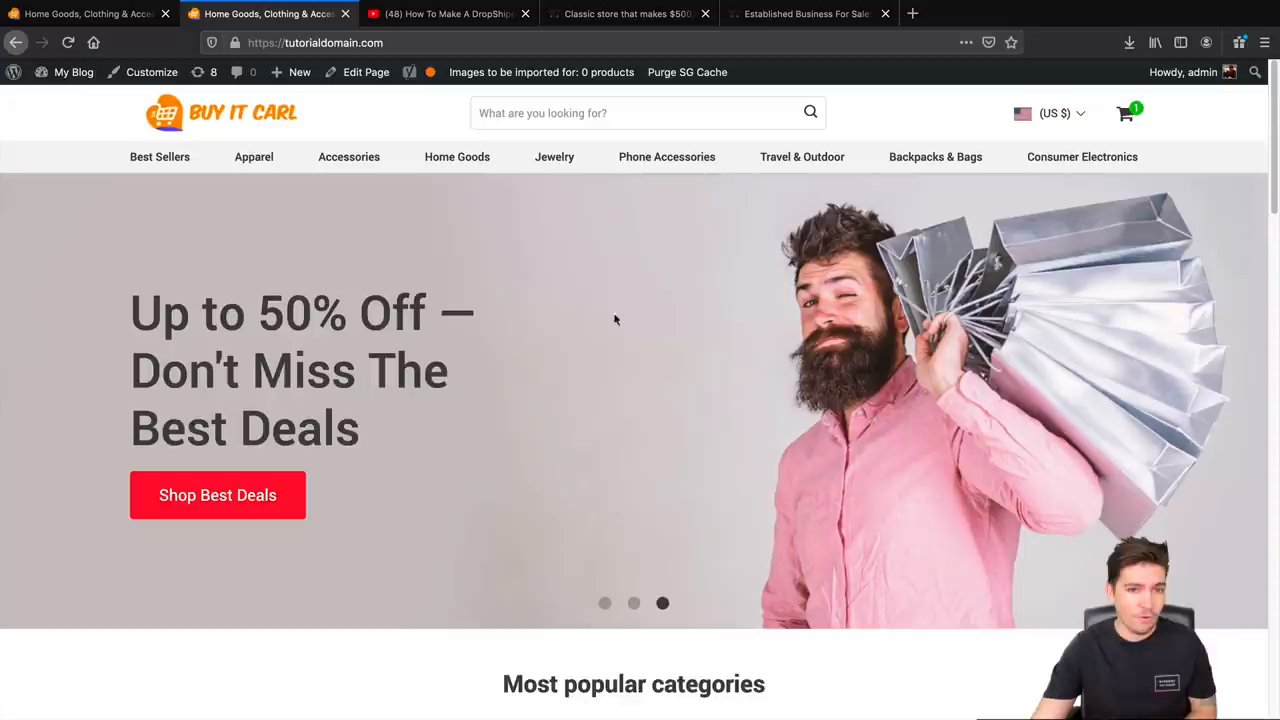
{"action": "mouse_move", "coordinate": [278, 177]}
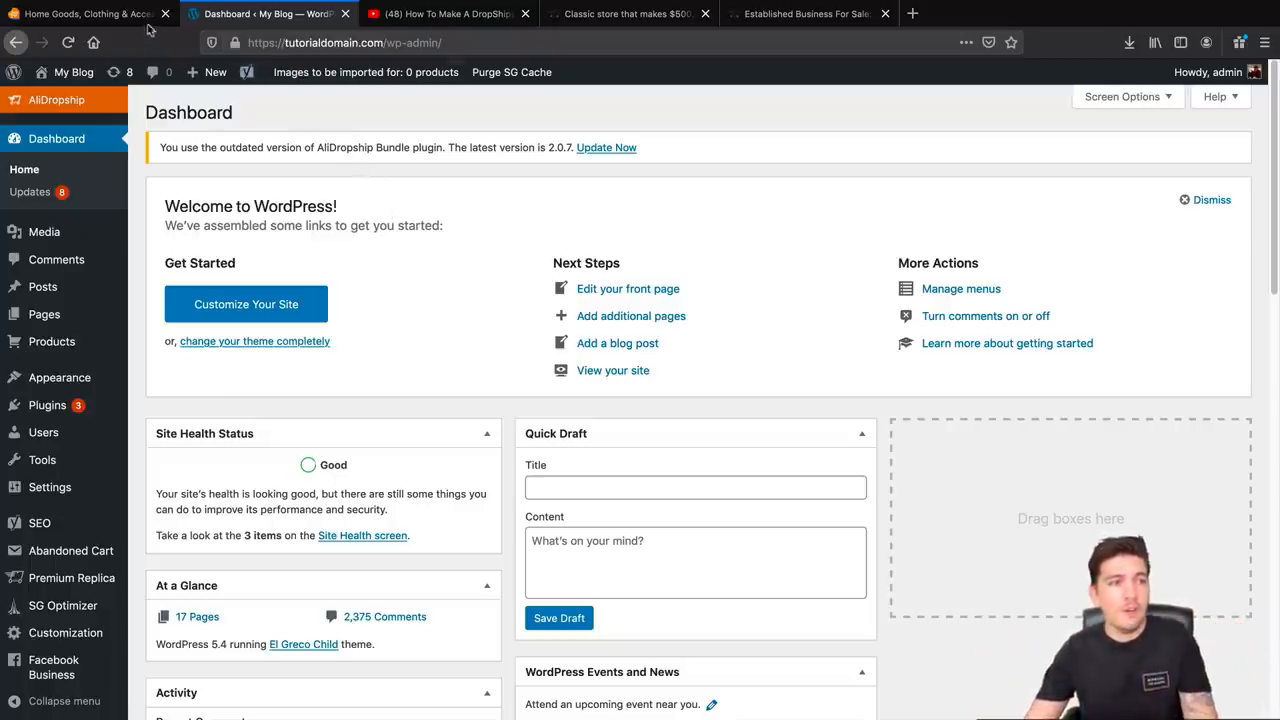
{"action": "left_click", "coordinate": [85, 13]}
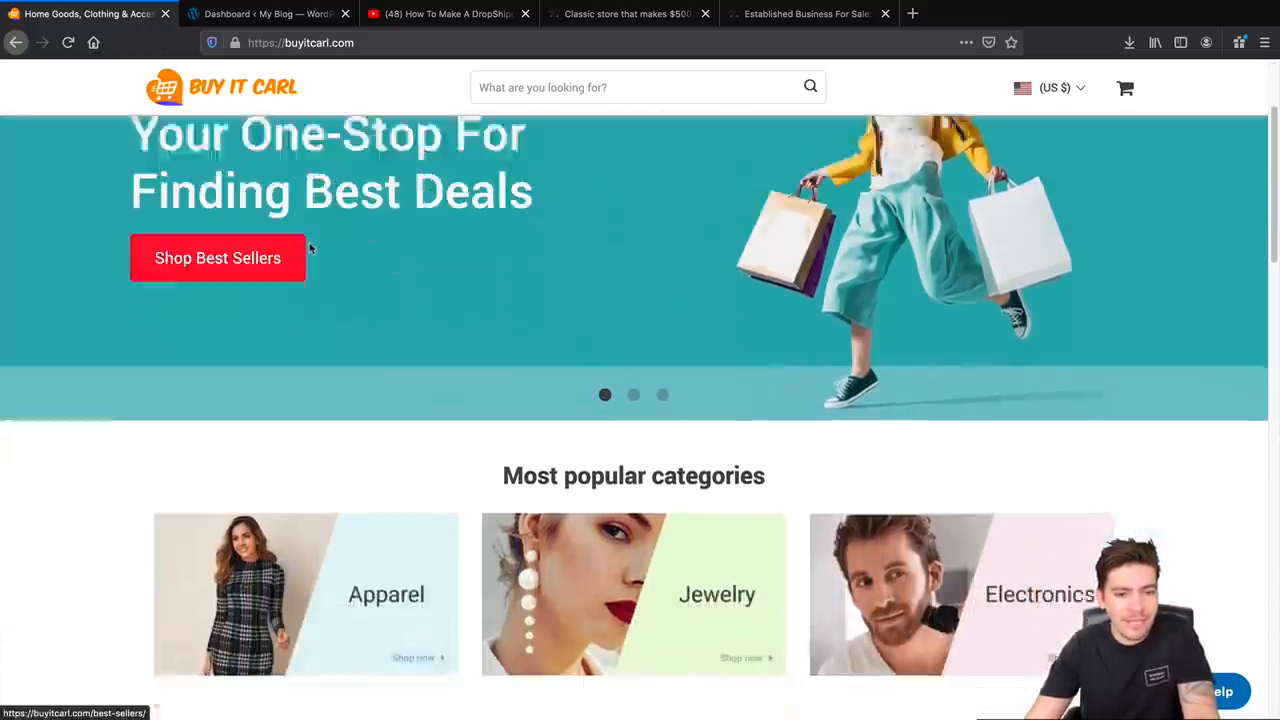
{"action": "left_click", "coordinate": [440, 13]}
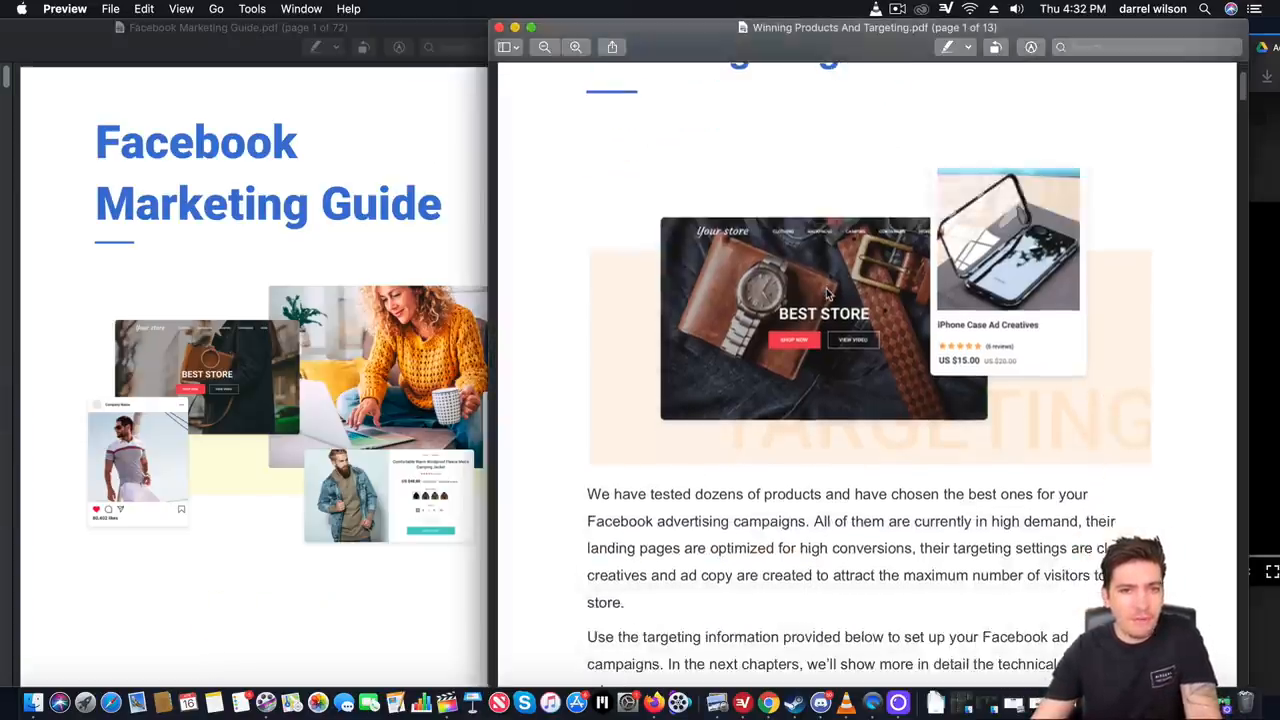
Scroll the Winning Products And Targeting PDF to Product №1's recommended audience and placements.
{"action": "scroll", "scroll_direction": "down", "scroll_amount": 3}
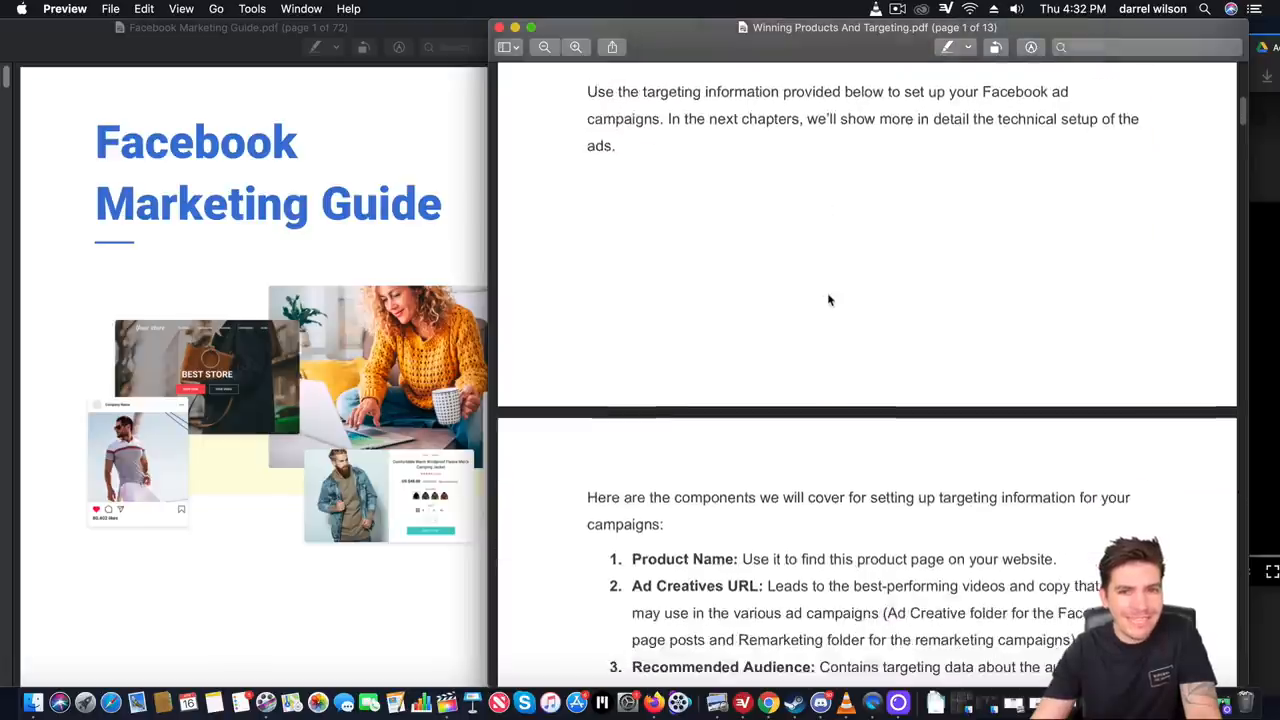
{"action": "scroll", "scroll_direction": "down", "scroll_amount": 3}
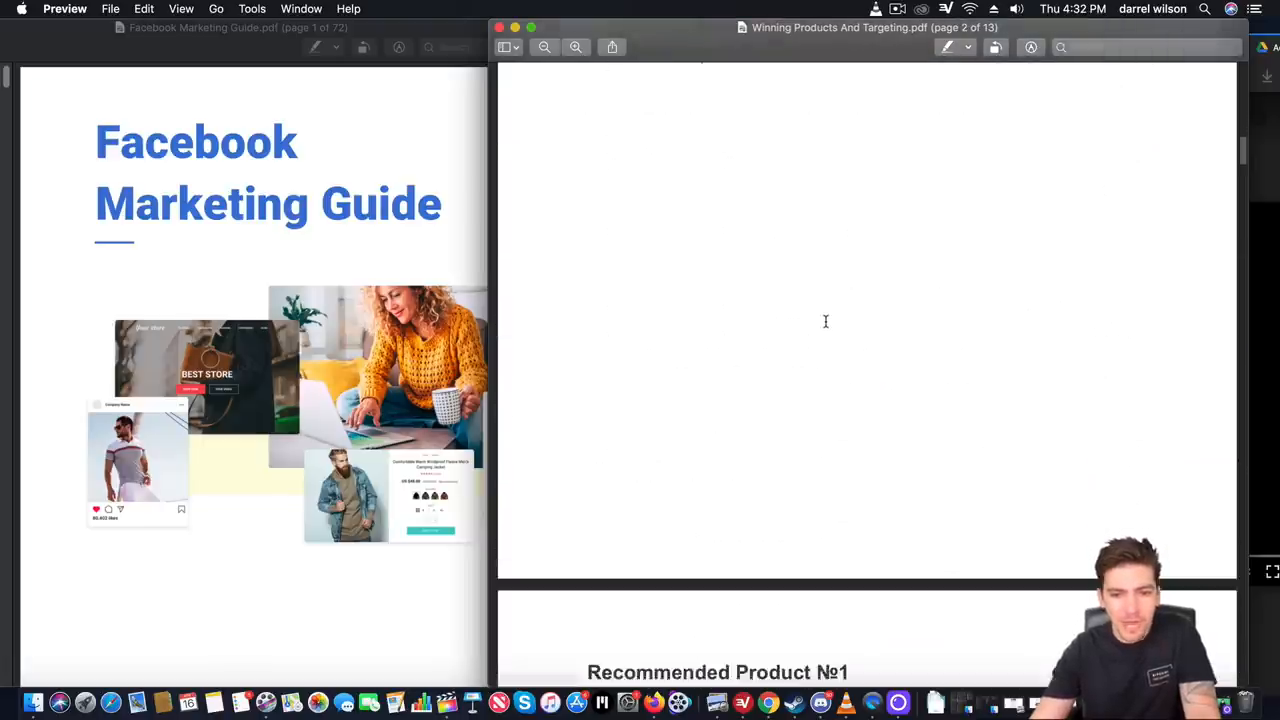
{"action": "scroll", "scroll_direction": "down", "scroll_amount": 3}
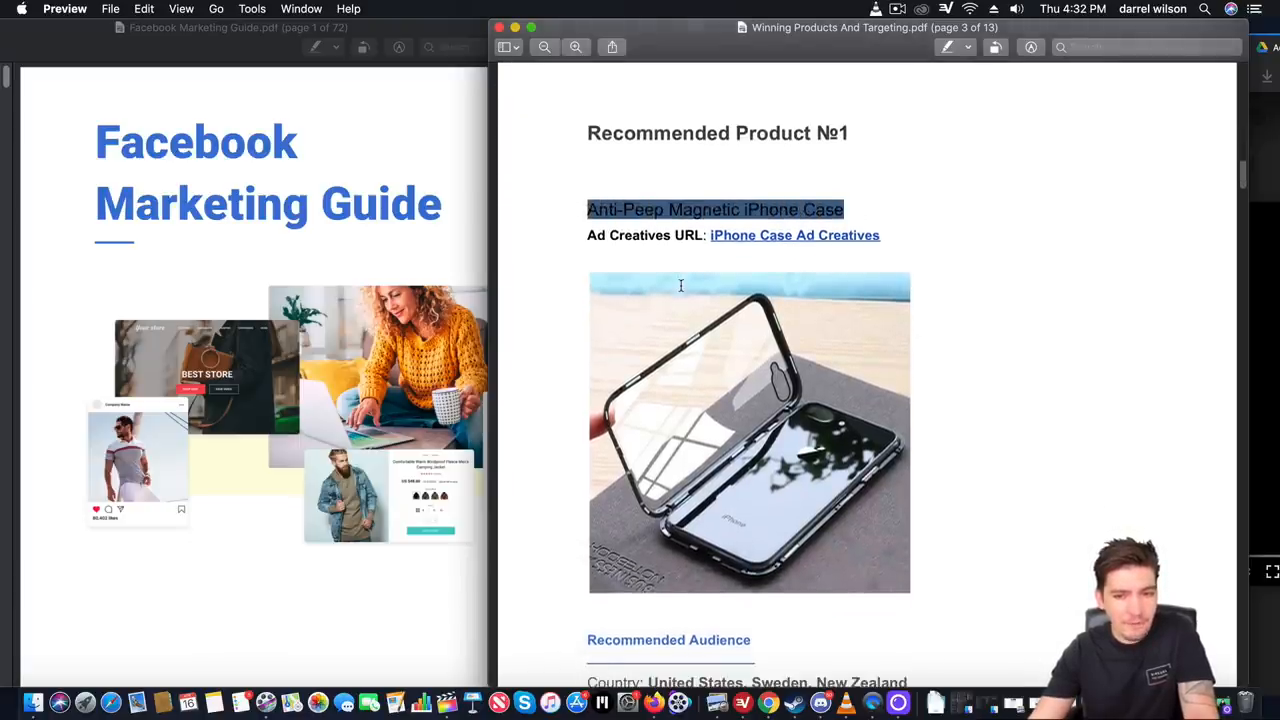
{"action": "scroll", "scroll_direction": "down", "scroll_amount": 3}
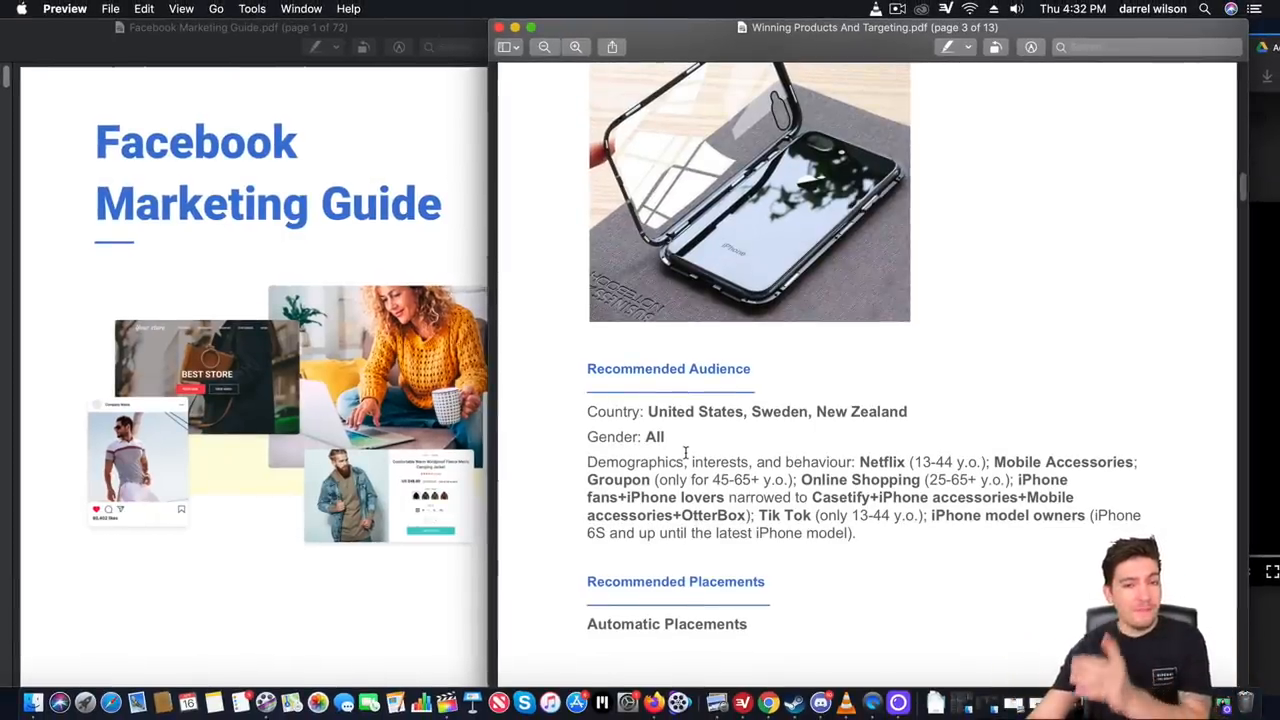
{"action": "scroll", "scroll_direction": "up", "scroll_amount": 3}
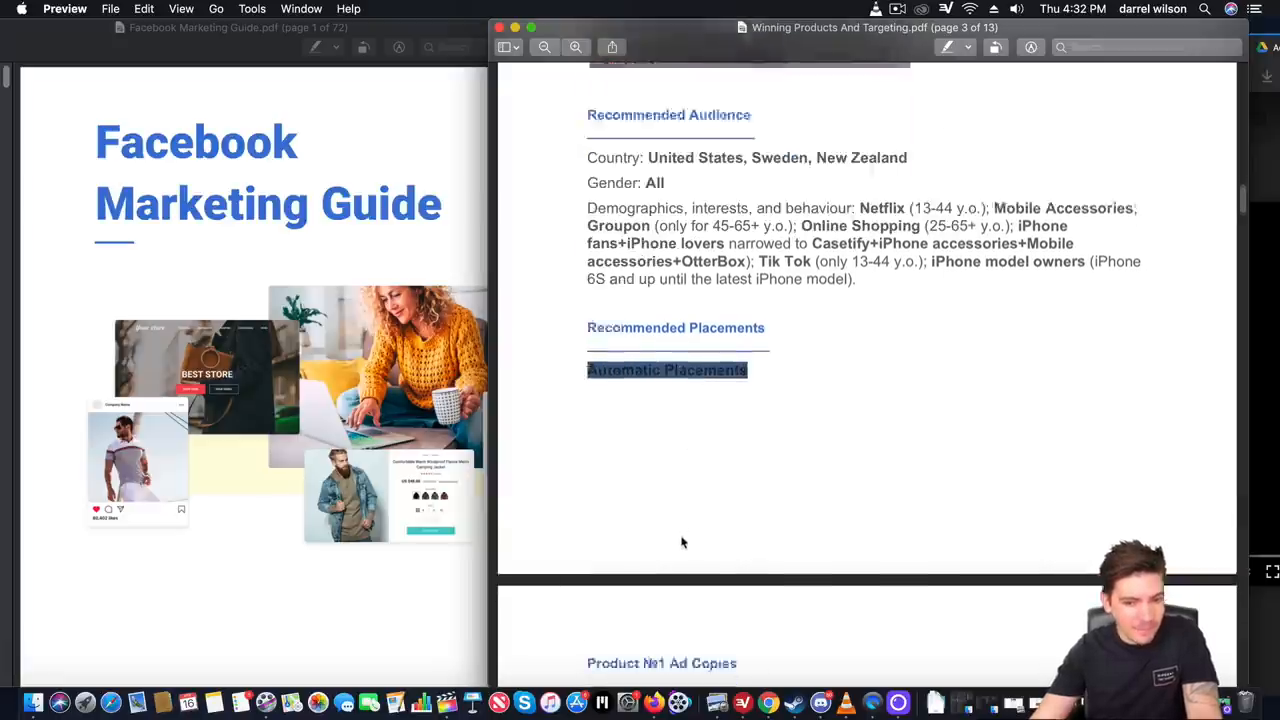
{"action": "scroll", "scroll_direction": "down", "scroll_amount": 3}
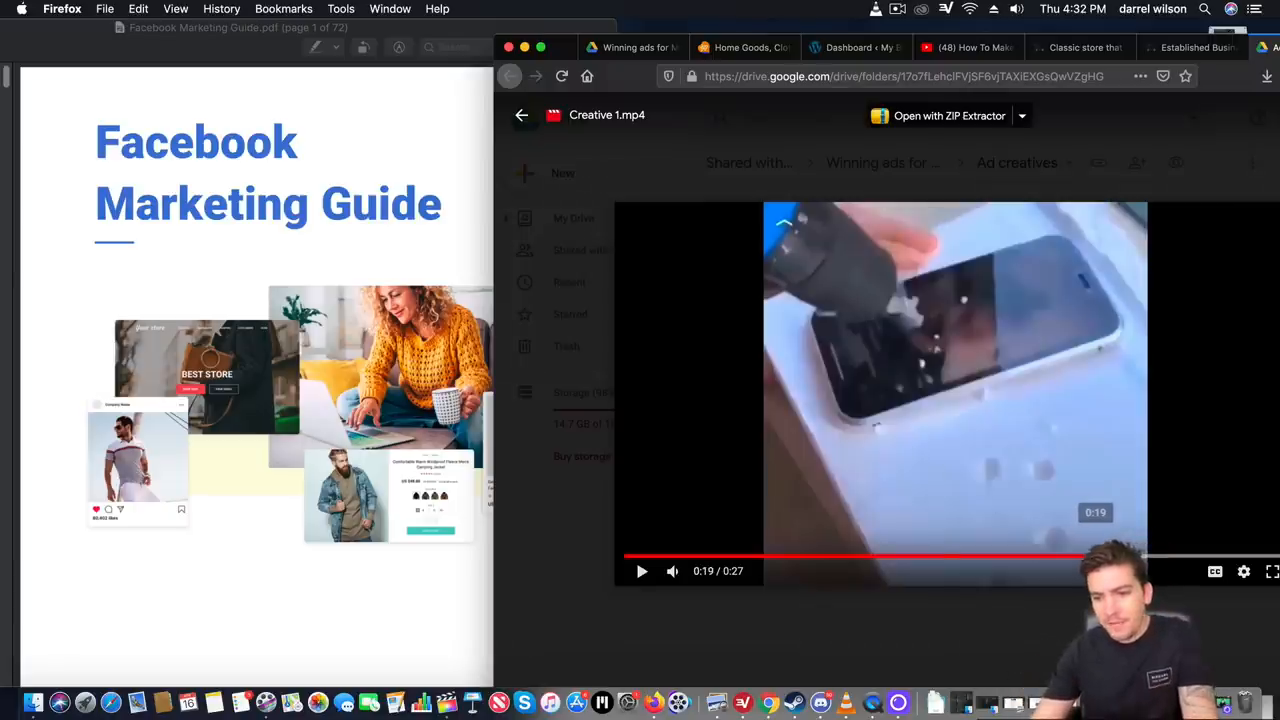
Pause and resume the muted Creative 1.mp4 ad video until it finishes.
{"action": "left_click", "coordinate": [673, 571]}
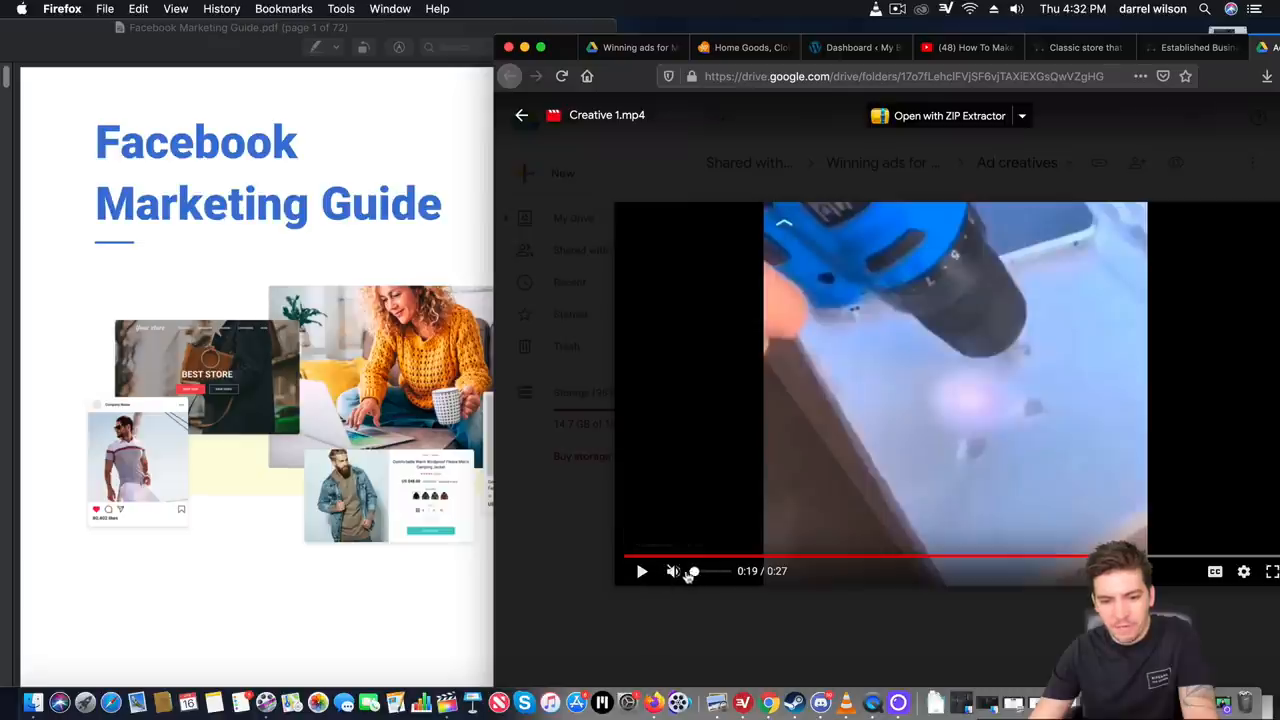
{"action": "left_click", "coordinate": [641, 571]}
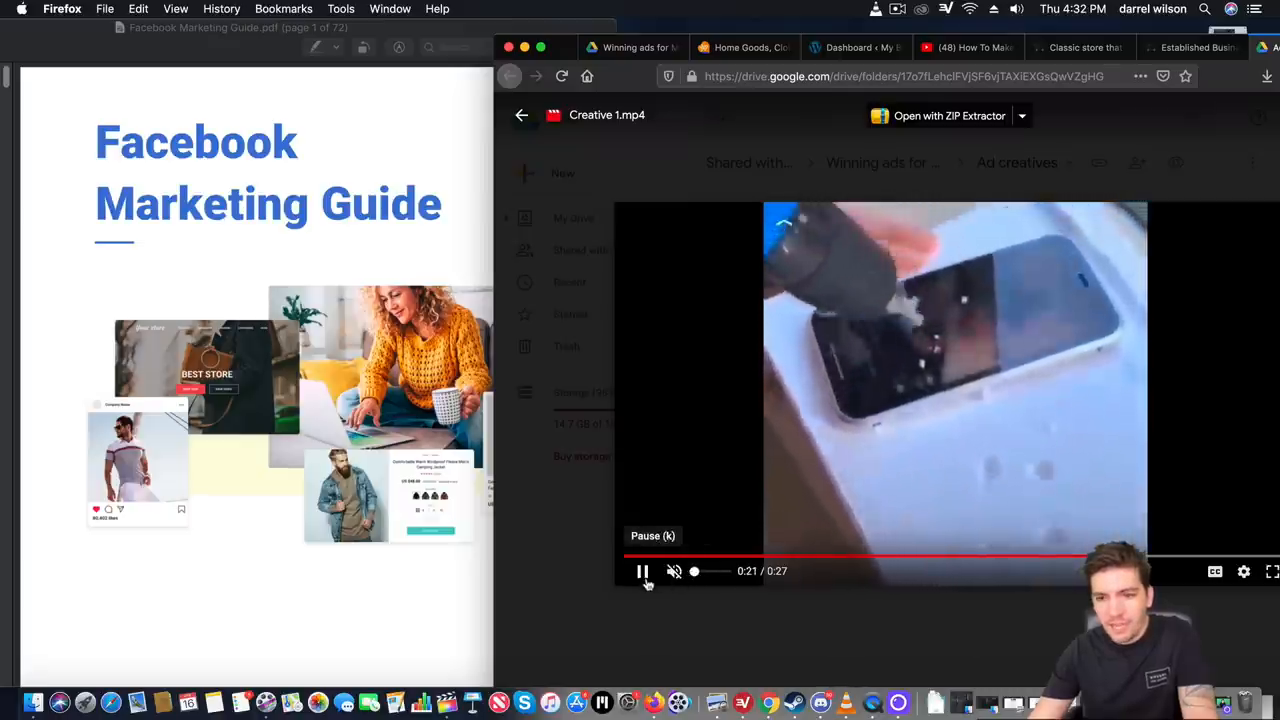
{"action": "left_click", "coordinate": [642, 571]}
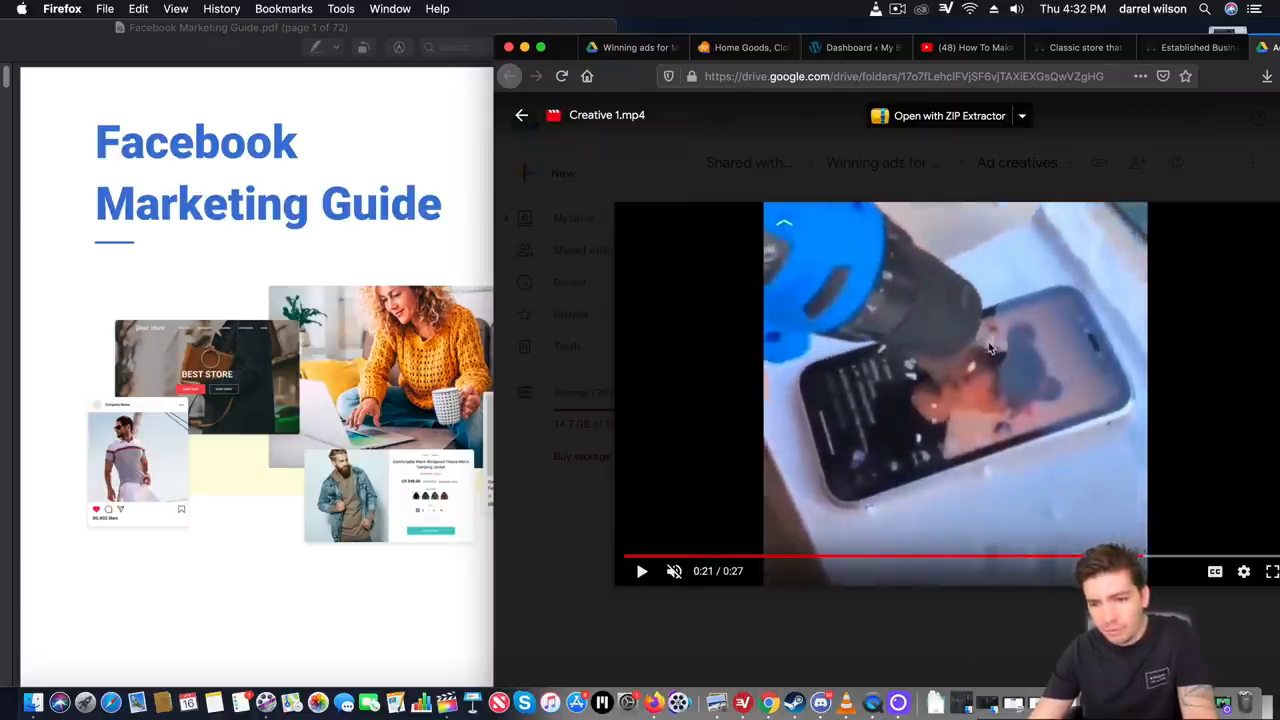
{"action": "left_click", "coordinate": [641, 571]}
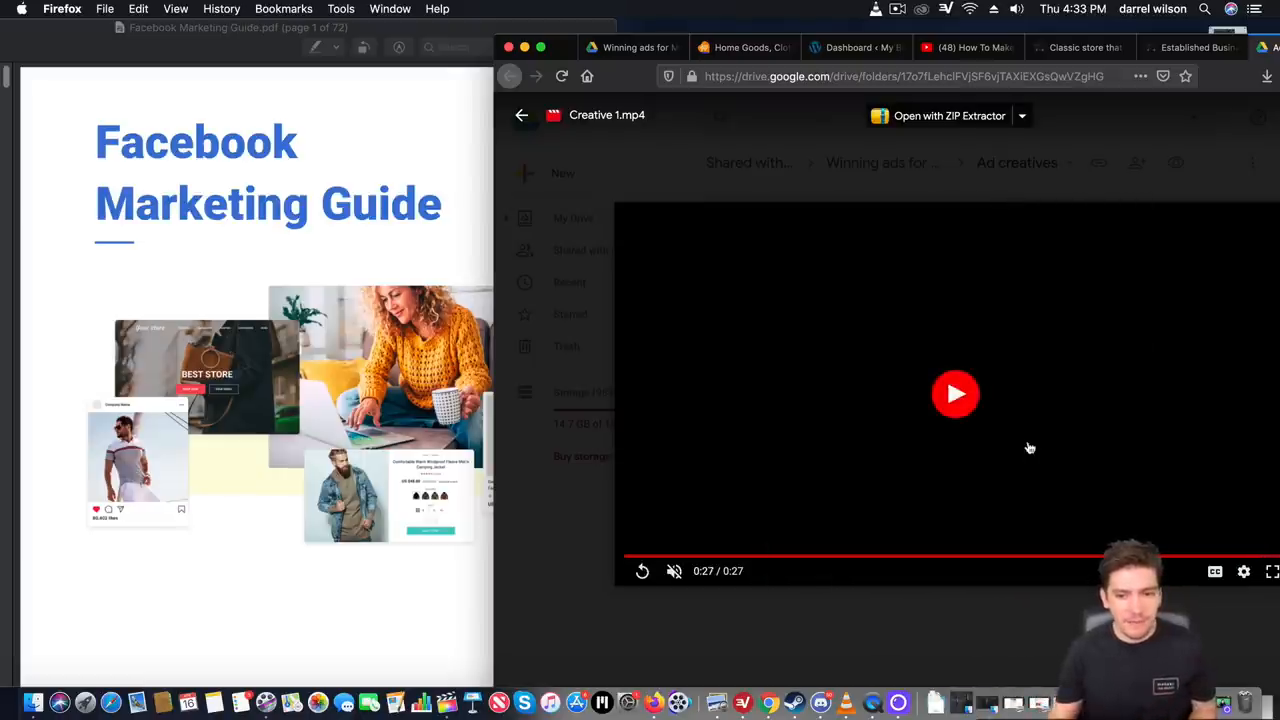
{"action": "left_click", "coordinate": [955, 393]}
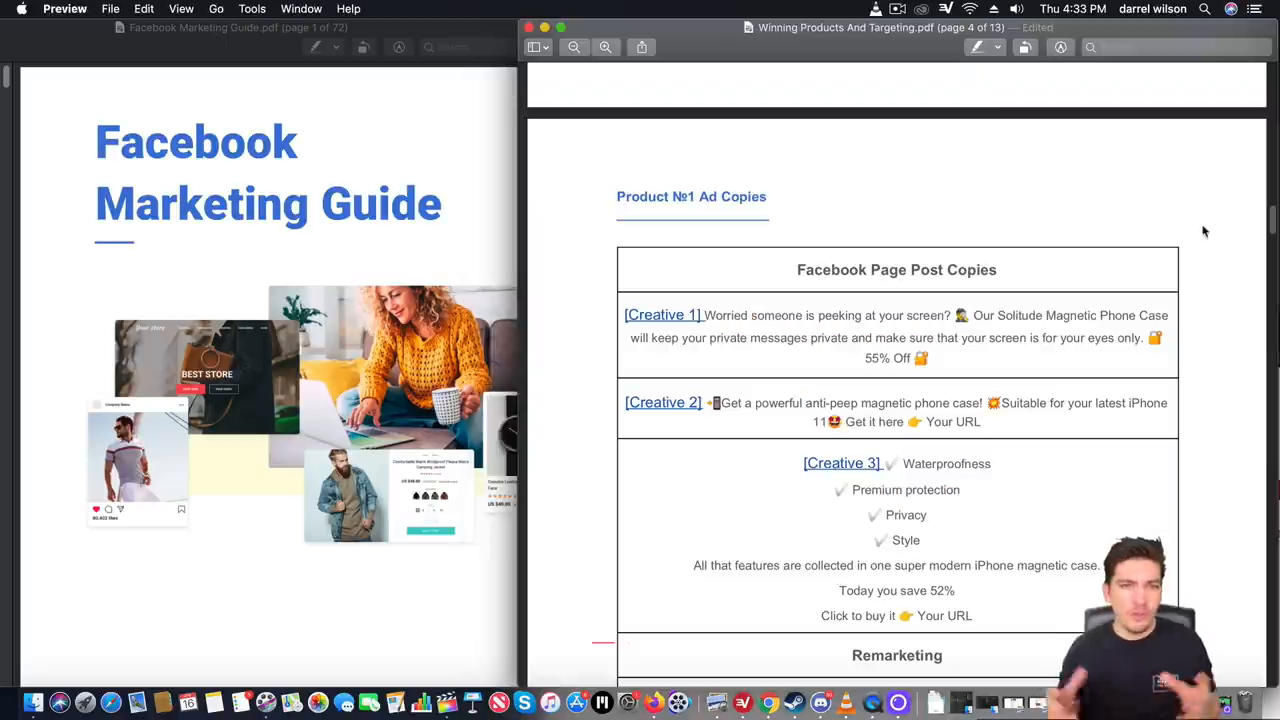
{"action": "mouse_move", "coordinate": [1199, 259]}
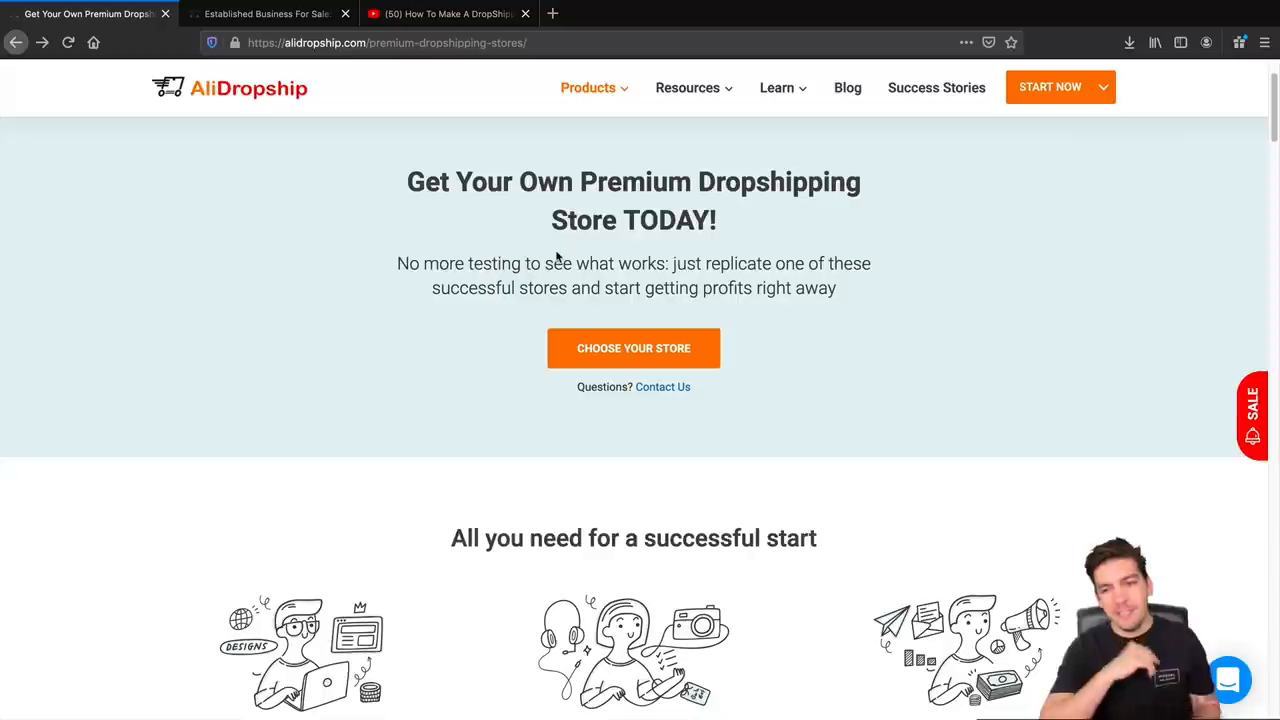
{"action": "mouse_move", "coordinate": [597, 248]}
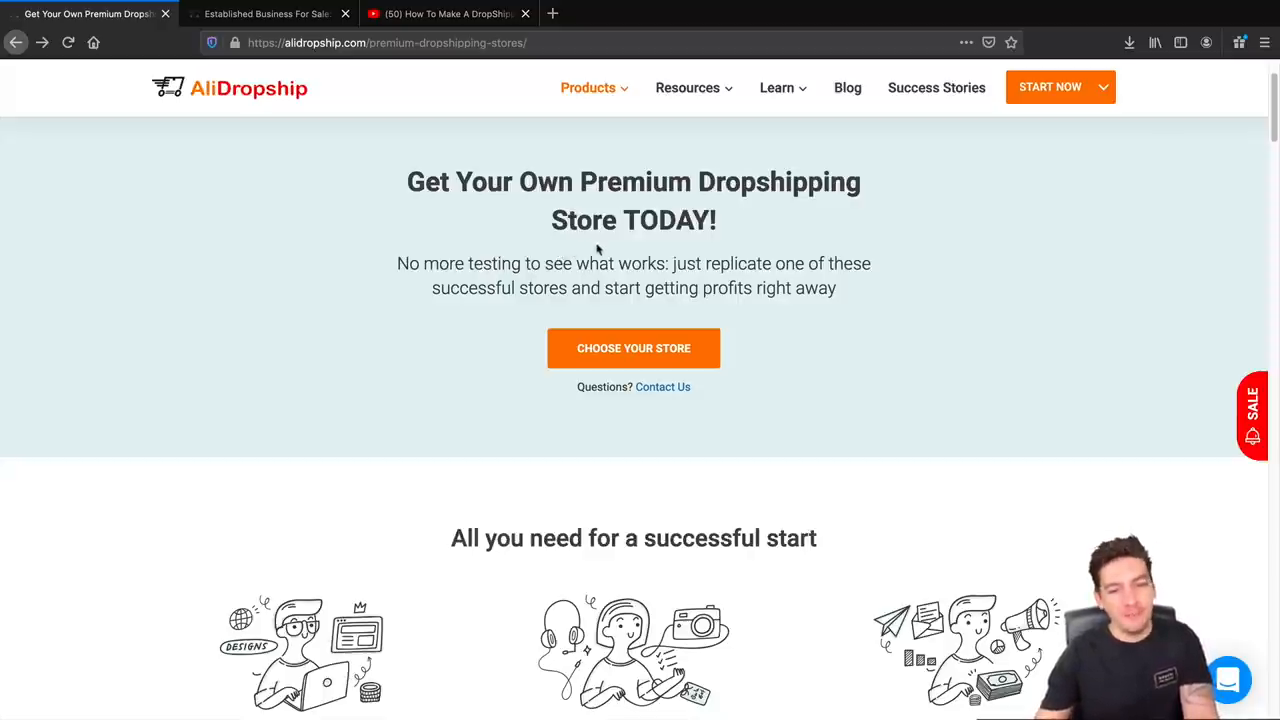
{"action": "mouse_move", "coordinate": [633, 348]}
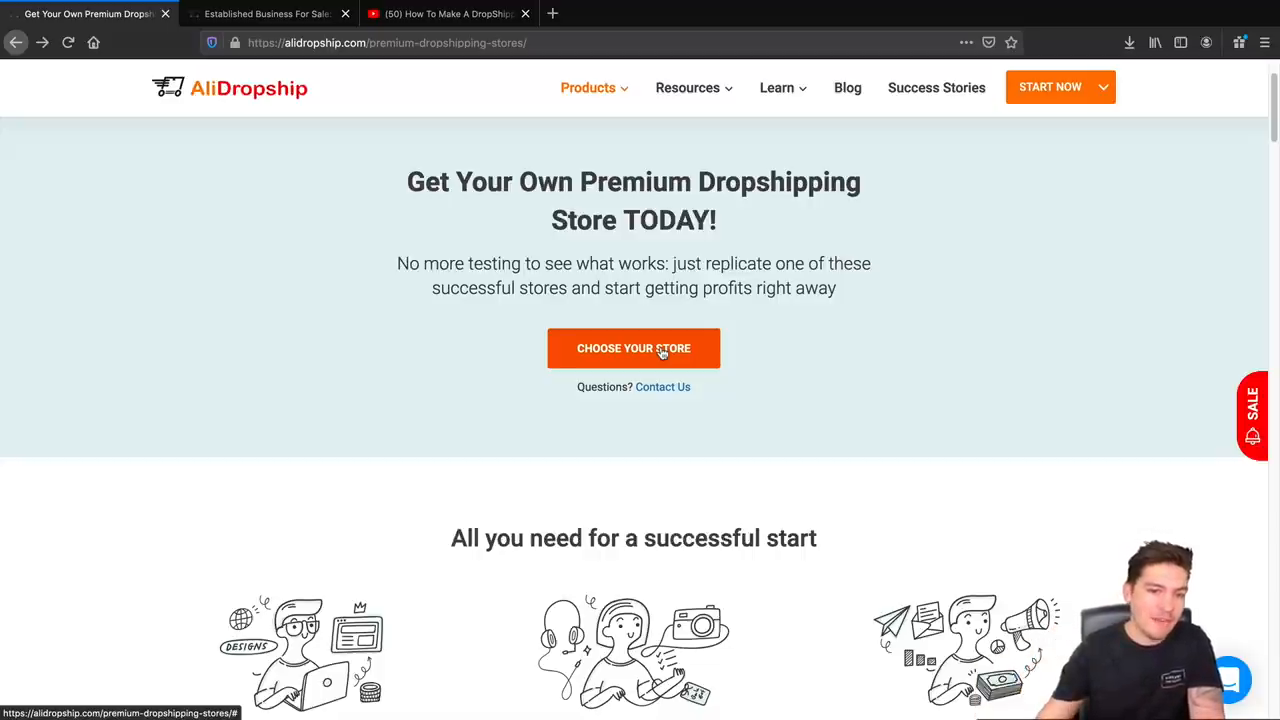
Jump to Choose Your Store and view ready-made stores with monthly profits, like the $40,000 store.
{"action": "left_click", "coordinate": [588, 87]}
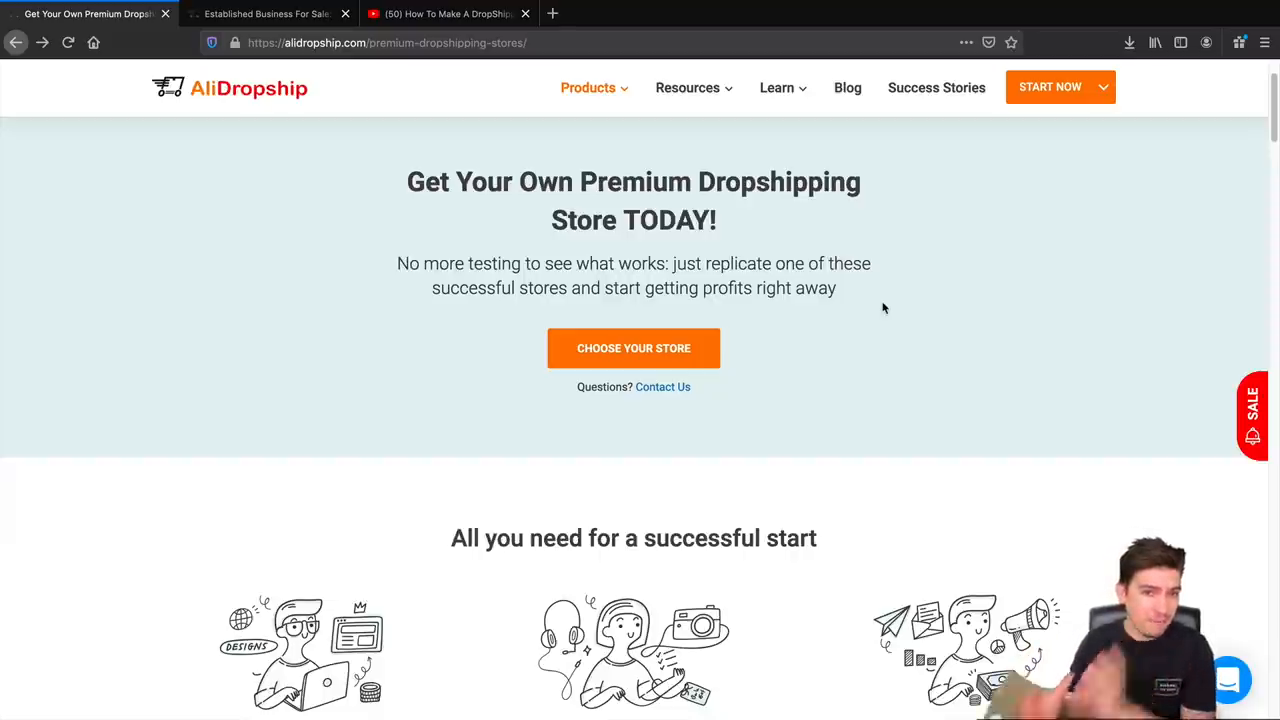
{"action": "mouse_move", "coordinate": [633, 348]}
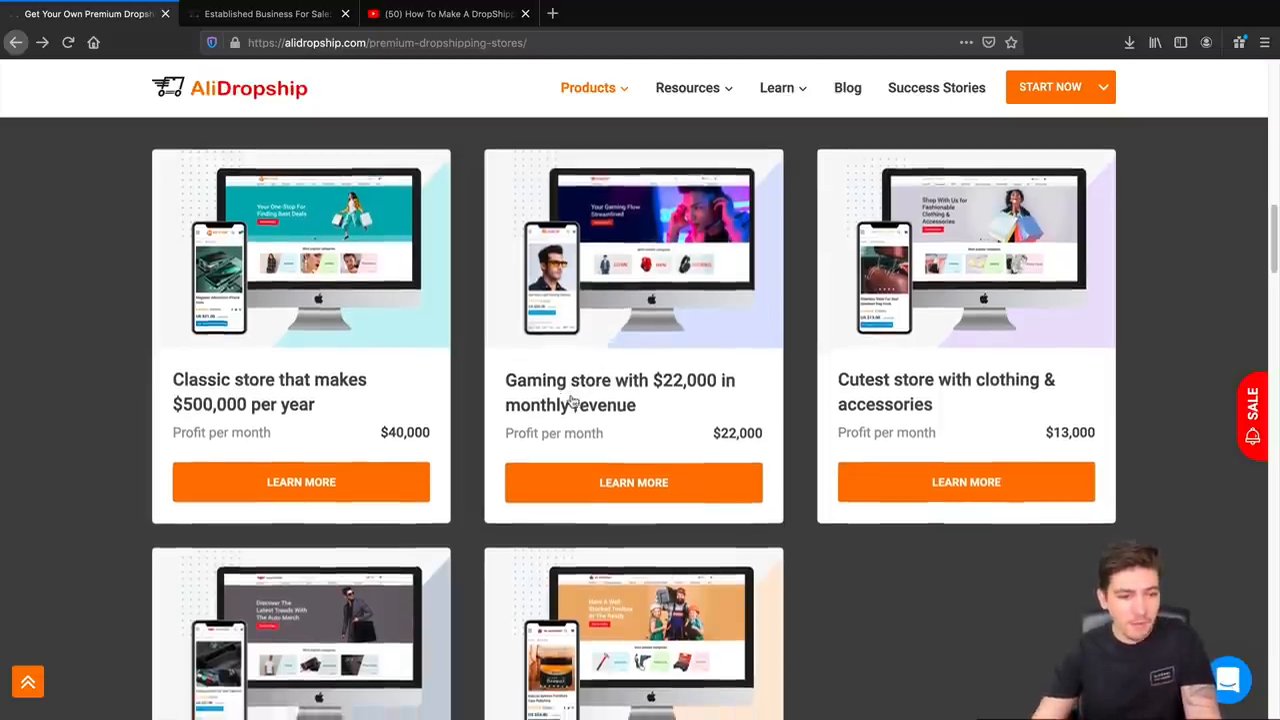
{"action": "scroll", "scroll_direction": "down", "scroll_amount": 3}
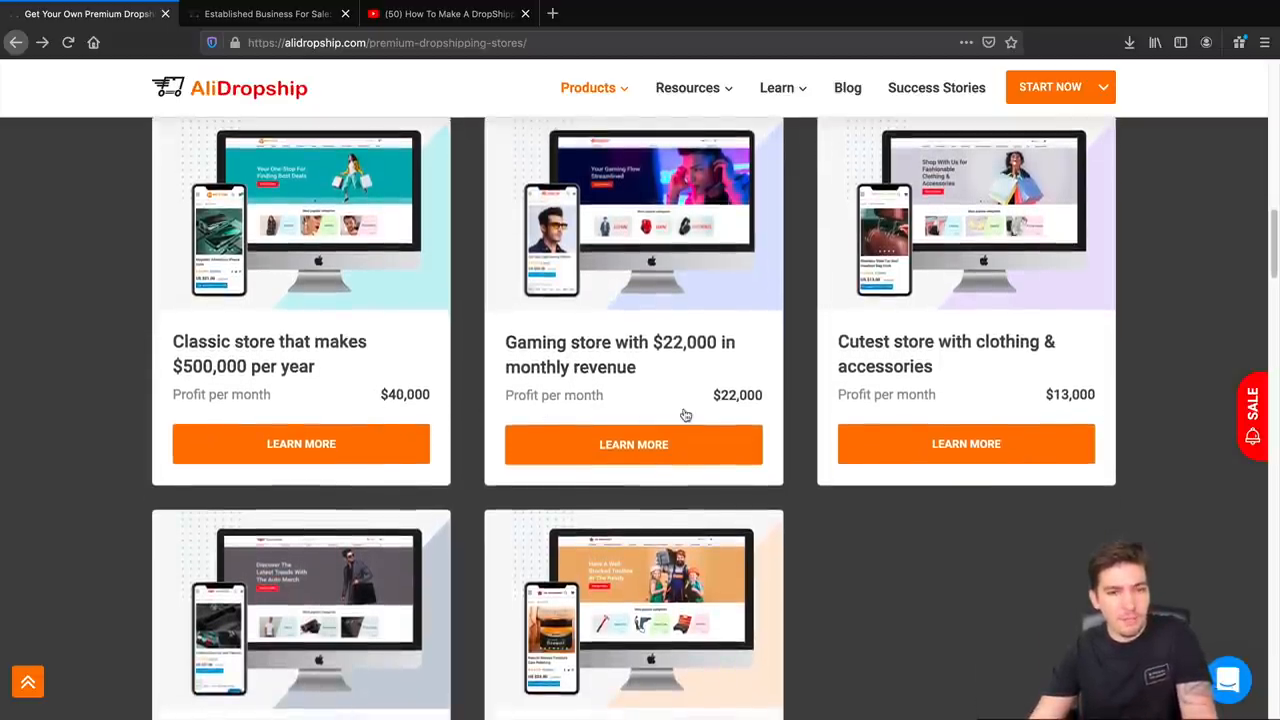
{"action": "scroll", "scroll_direction": "up", "scroll_amount": 3}
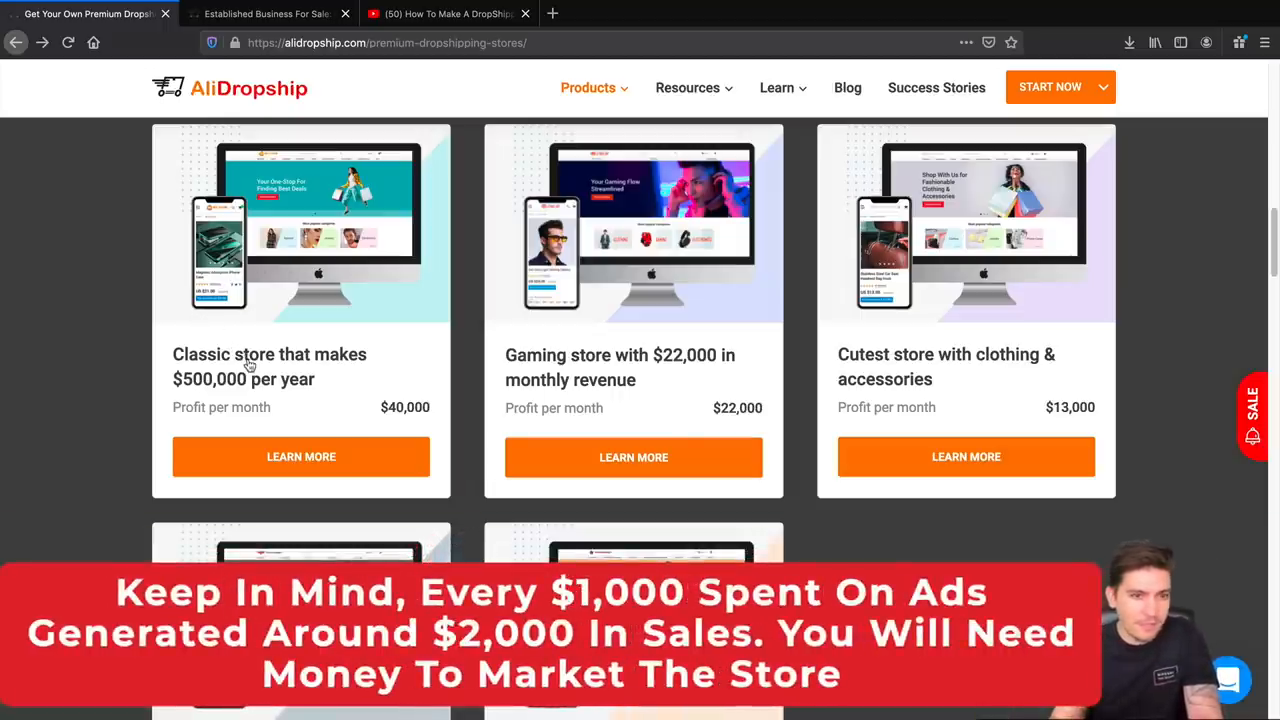
Open the Classic store's details page and dismiss the anniversary sale popup.
{"action": "left_click", "coordinate": [301, 457]}
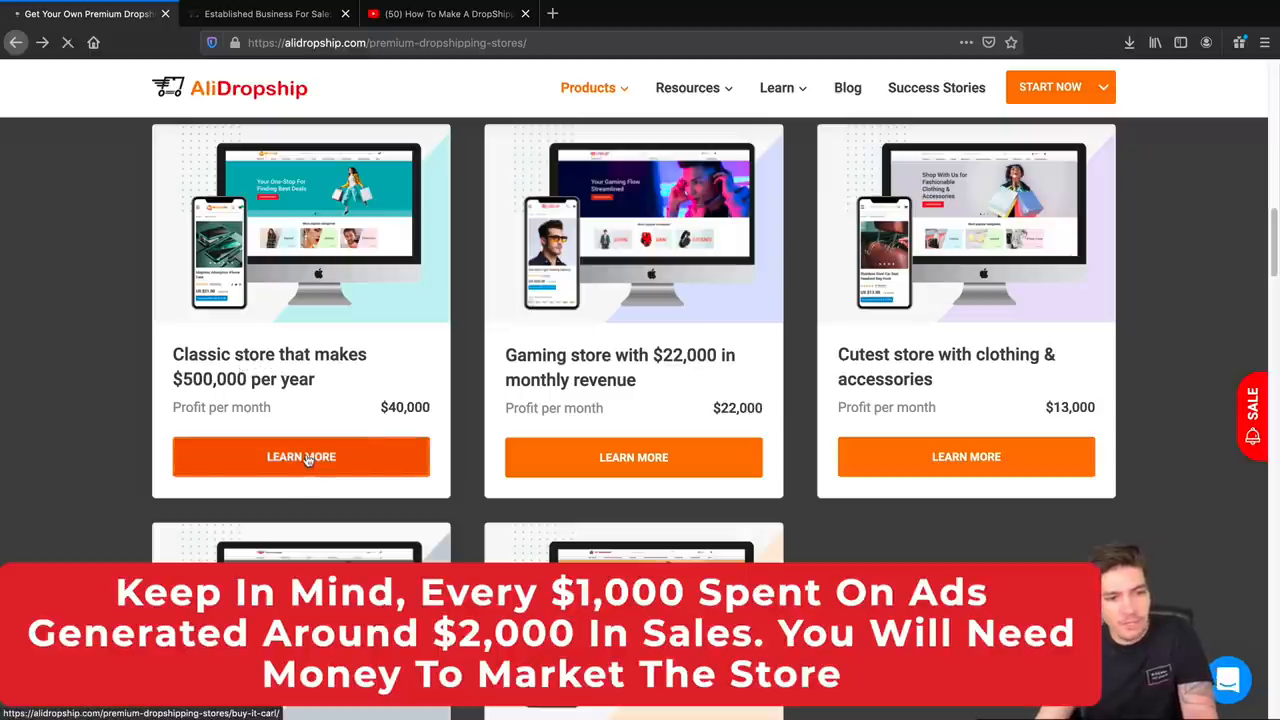
{"action": "left_click", "coordinate": [301, 457]}
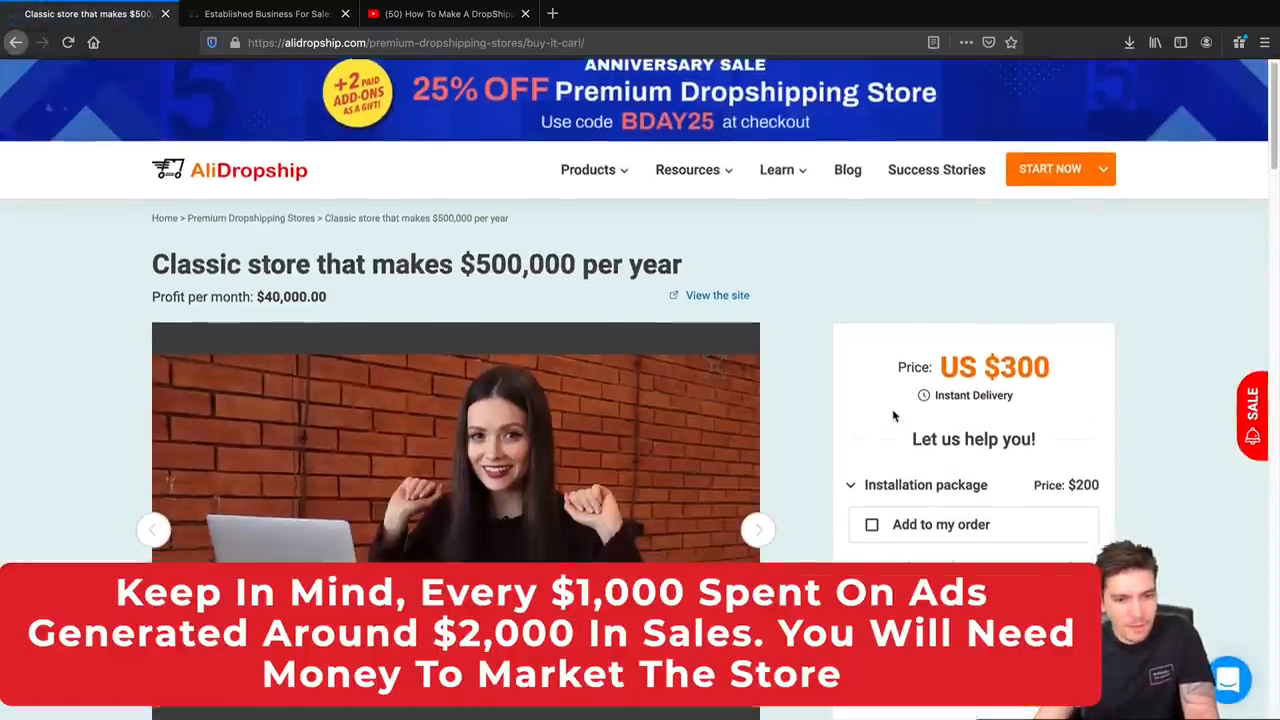
{"action": "scroll", "scroll_direction": "down", "scroll_amount": 3}
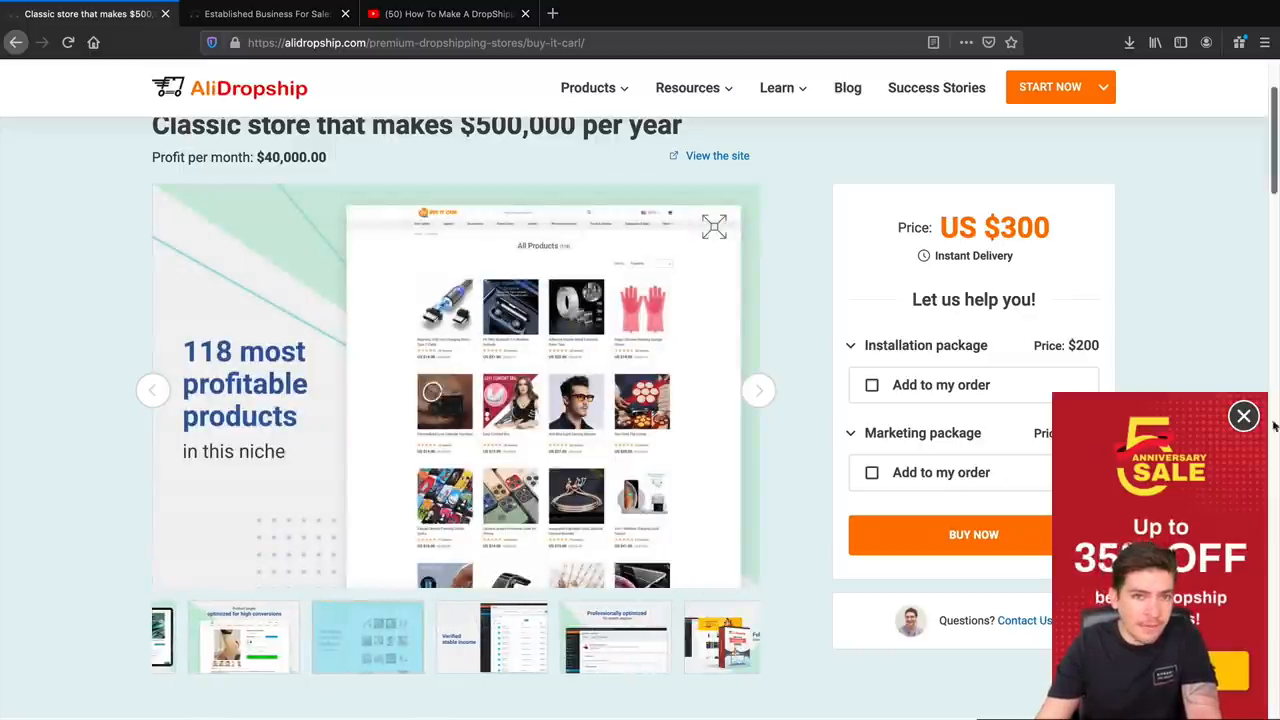
{"action": "left_click", "coordinate": [1243, 415]}
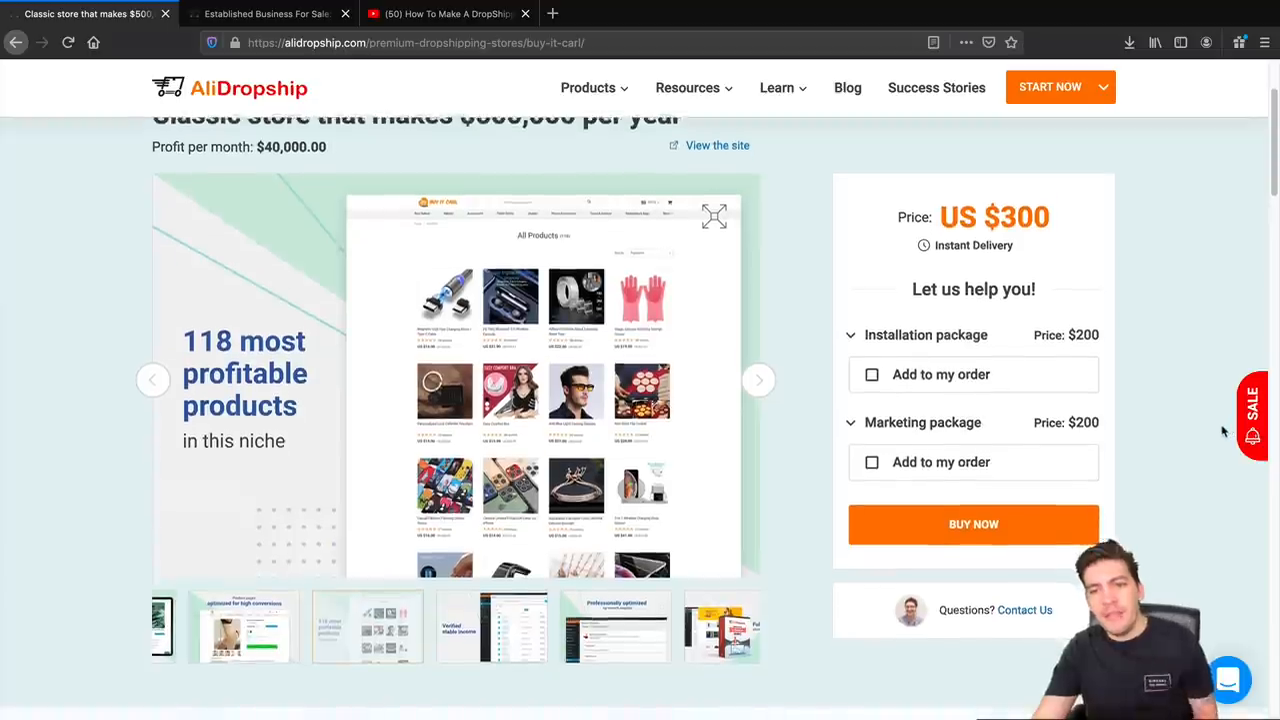
{"action": "scroll", "scroll_direction": "up", "scroll_amount": 3}
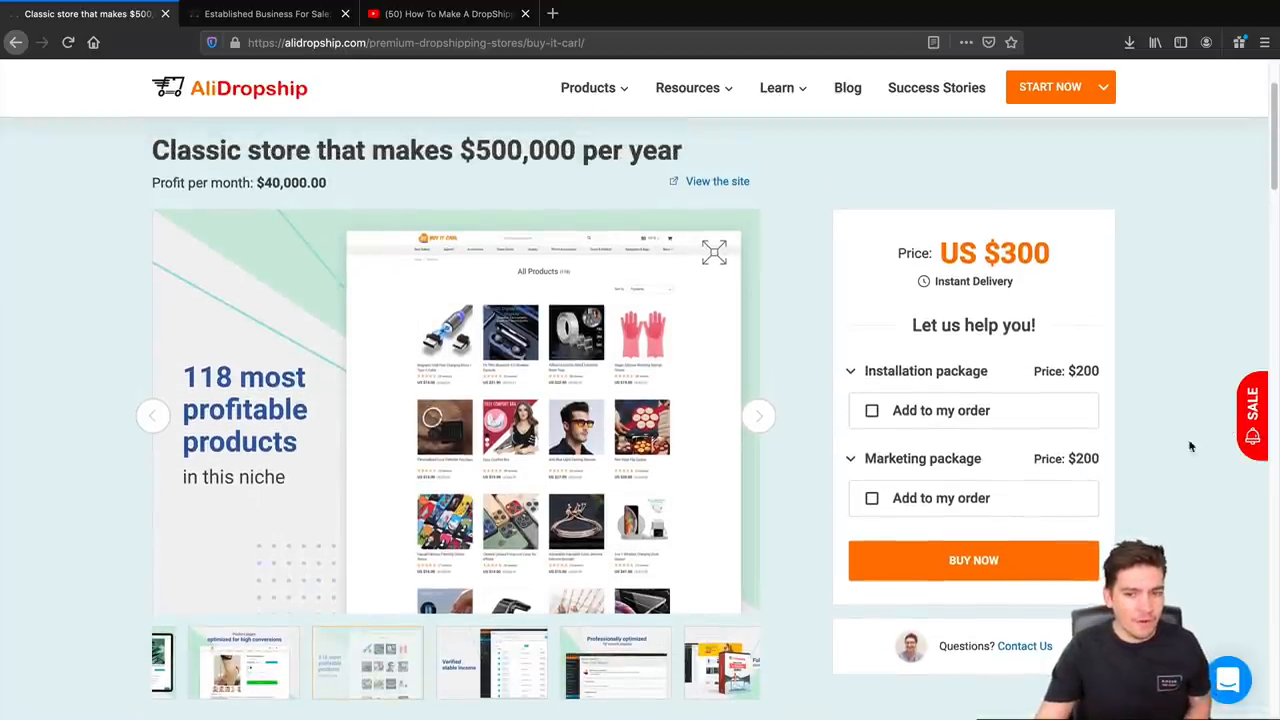
Add the Marketing package, bringing the price to US $500, and proceed to Buy Now.
{"action": "left_click", "coordinate": [871, 498]}
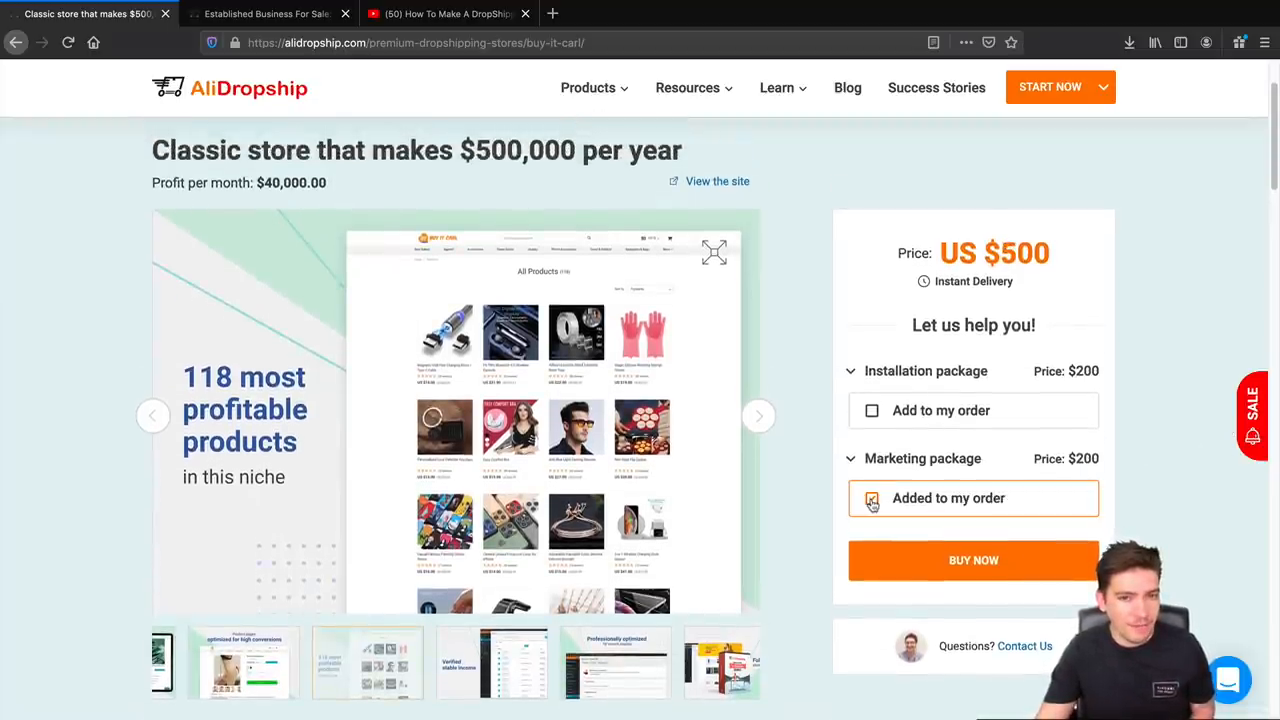
{"action": "left_click", "coordinate": [871, 498]}
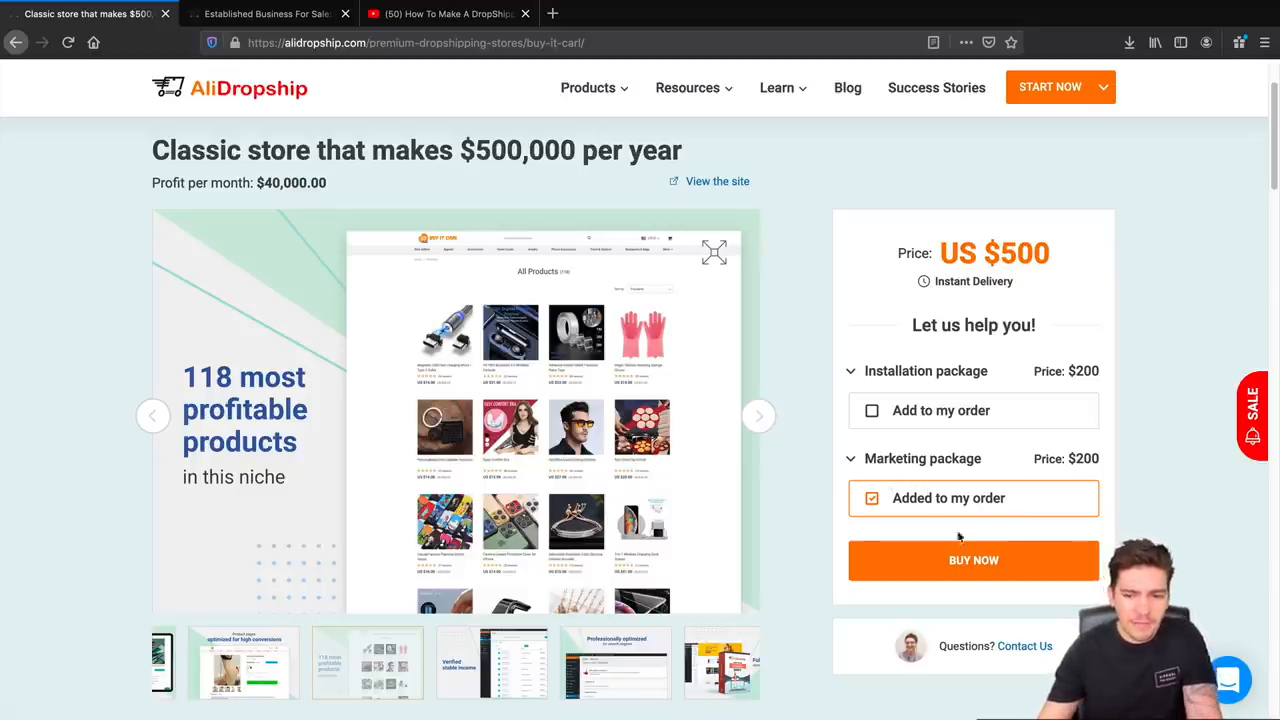
{"action": "left_click", "coordinate": [973, 560]}
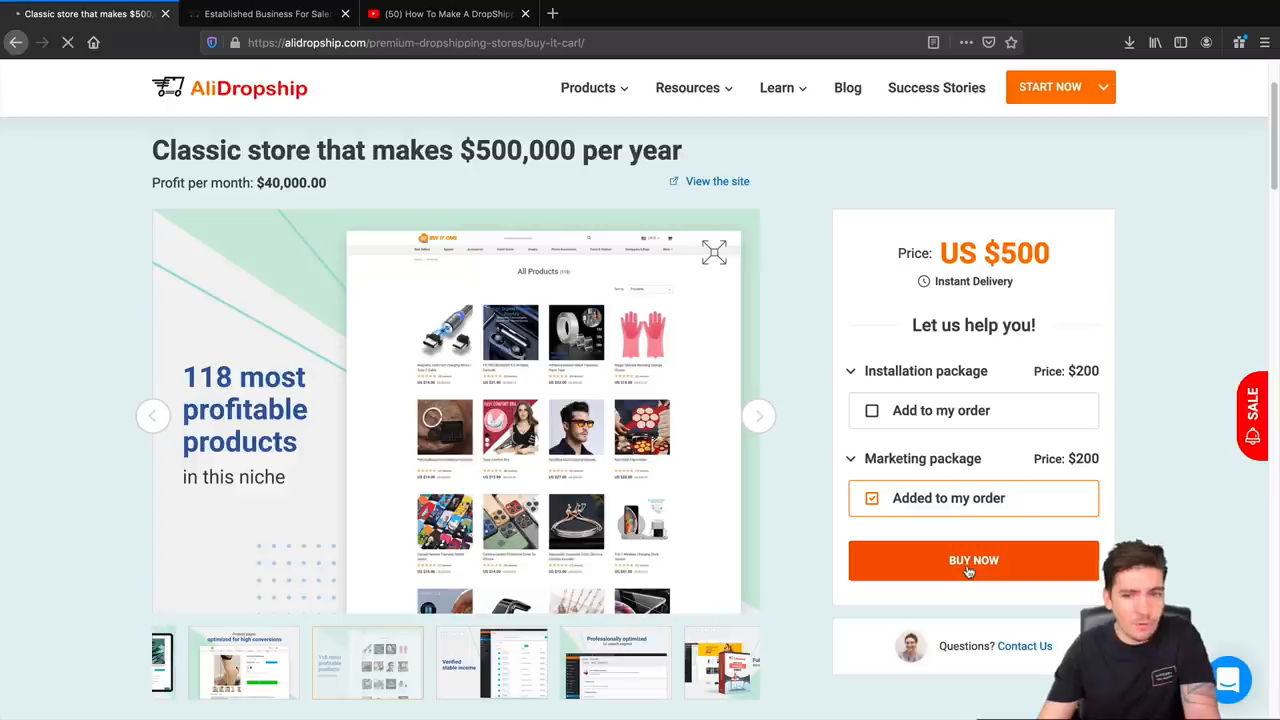
Apply coupon code DARREL15 at checkout, saving US $75 for a US $425 total.
{"action": "left_click", "coordinate": [973, 560]}
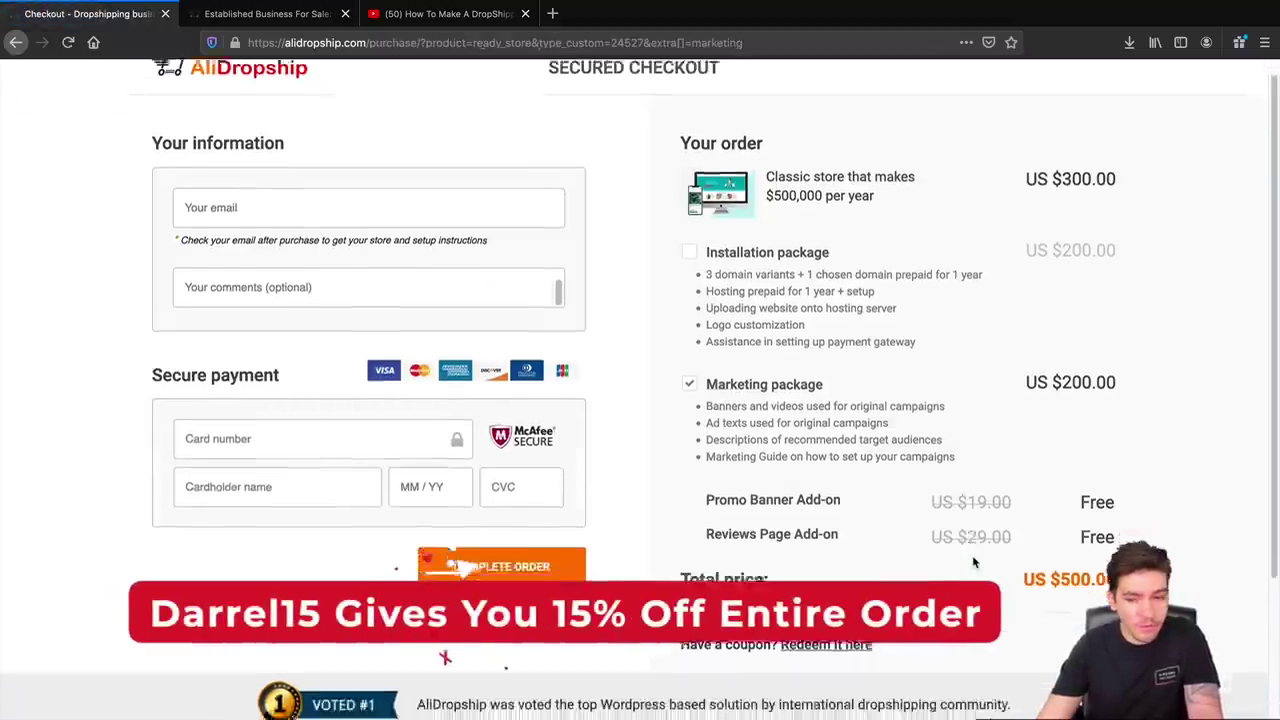
{"action": "scroll", "scroll_direction": "down", "scroll_amount": 3}
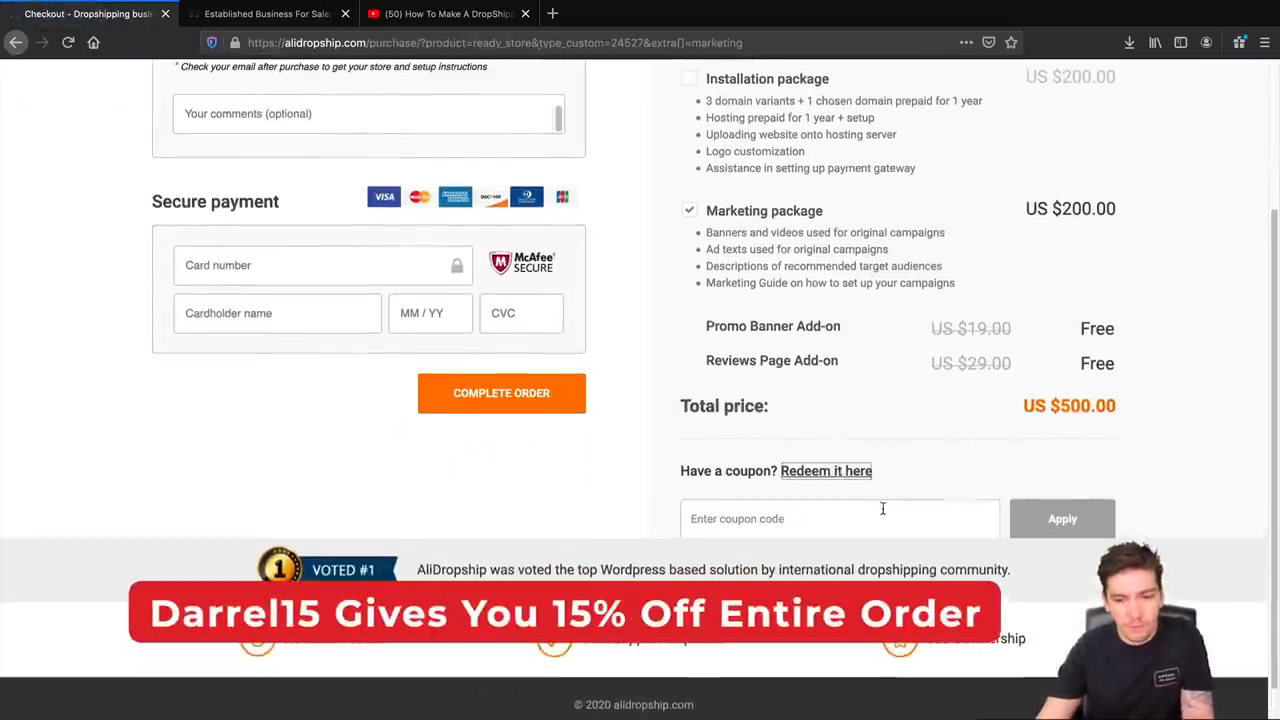
{"action": "type", "text": "DARREL15"}
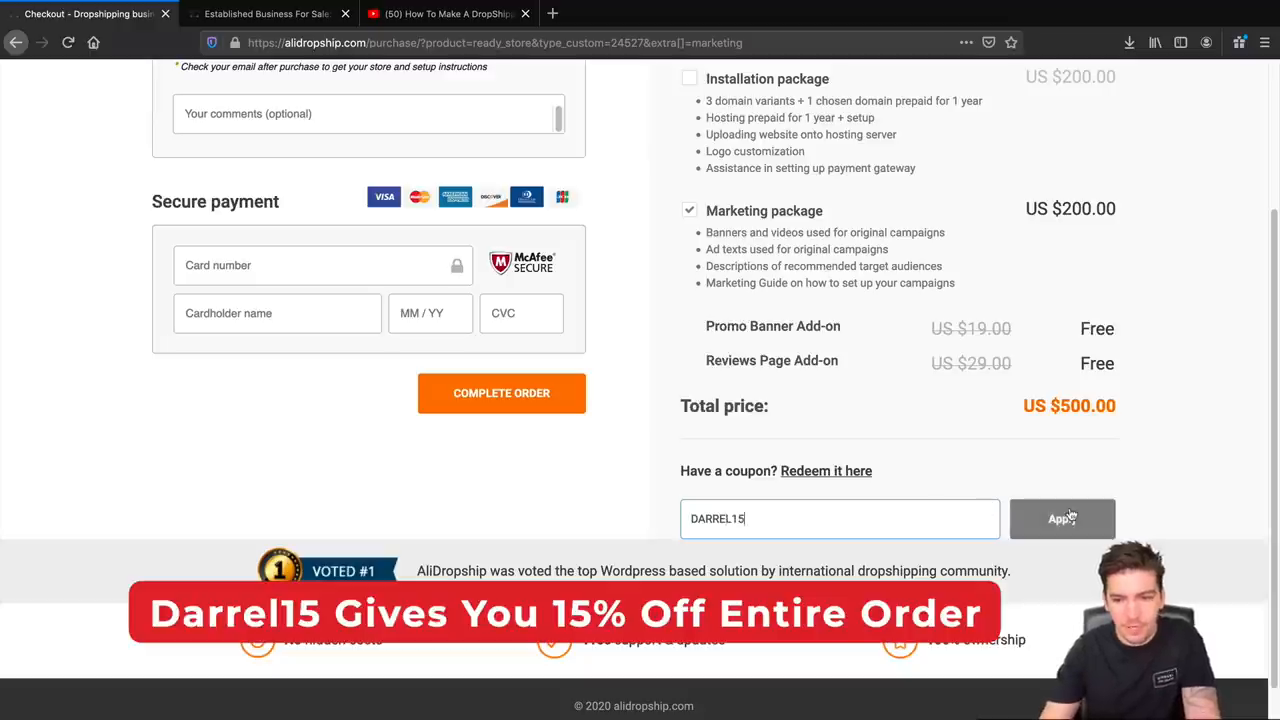
{"action": "left_click", "coordinate": [1062, 518]}
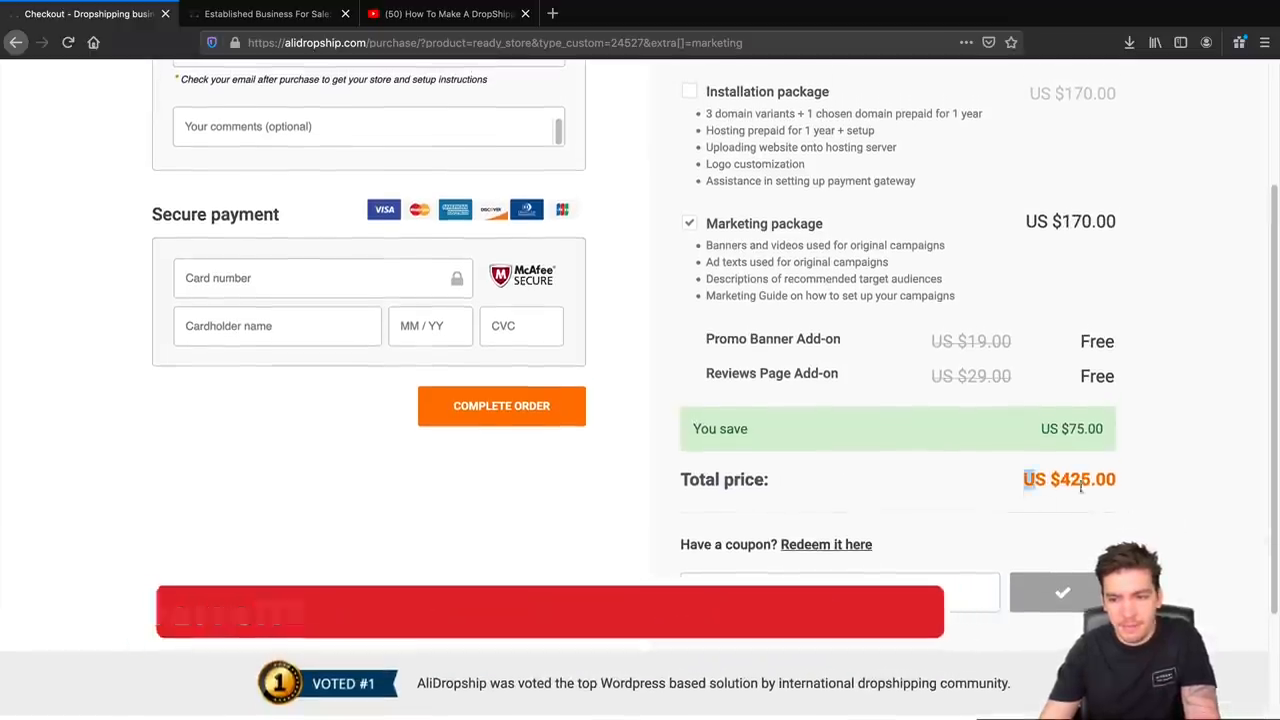
{"action": "scroll", "scroll_direction": "up", "scroll_amount": 3}
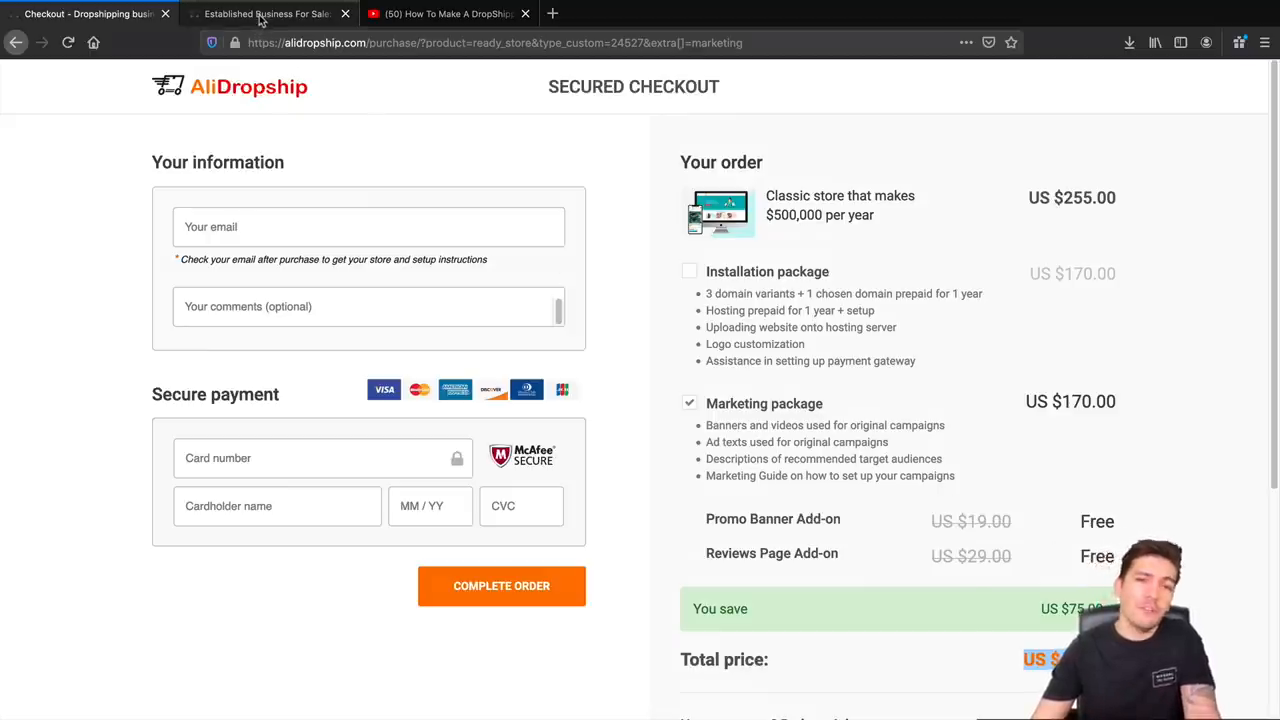
Browse Established Stores listings past Room Enhancer and Go Bro Store, then return to checkout.
{"action": "left_click", "coordinate": [265, 13]}
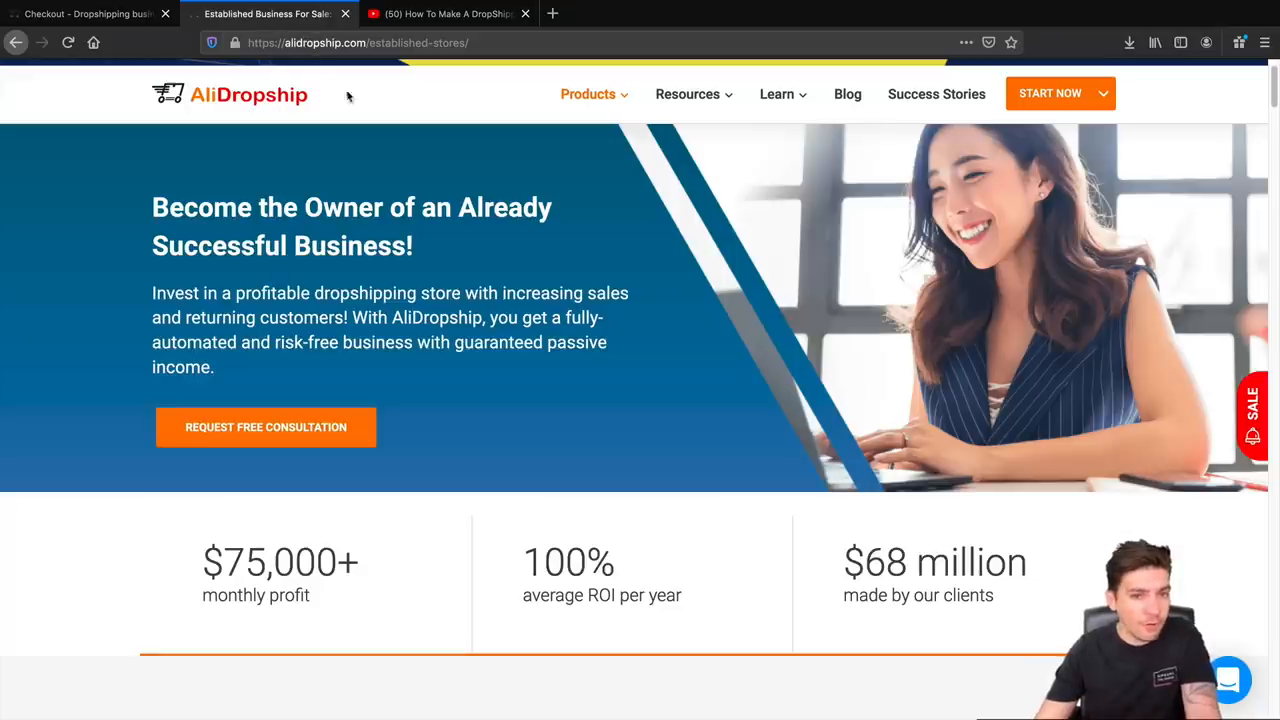
{"action": "scroll", "scroll_direction": "up", "scroll_amount": 3}
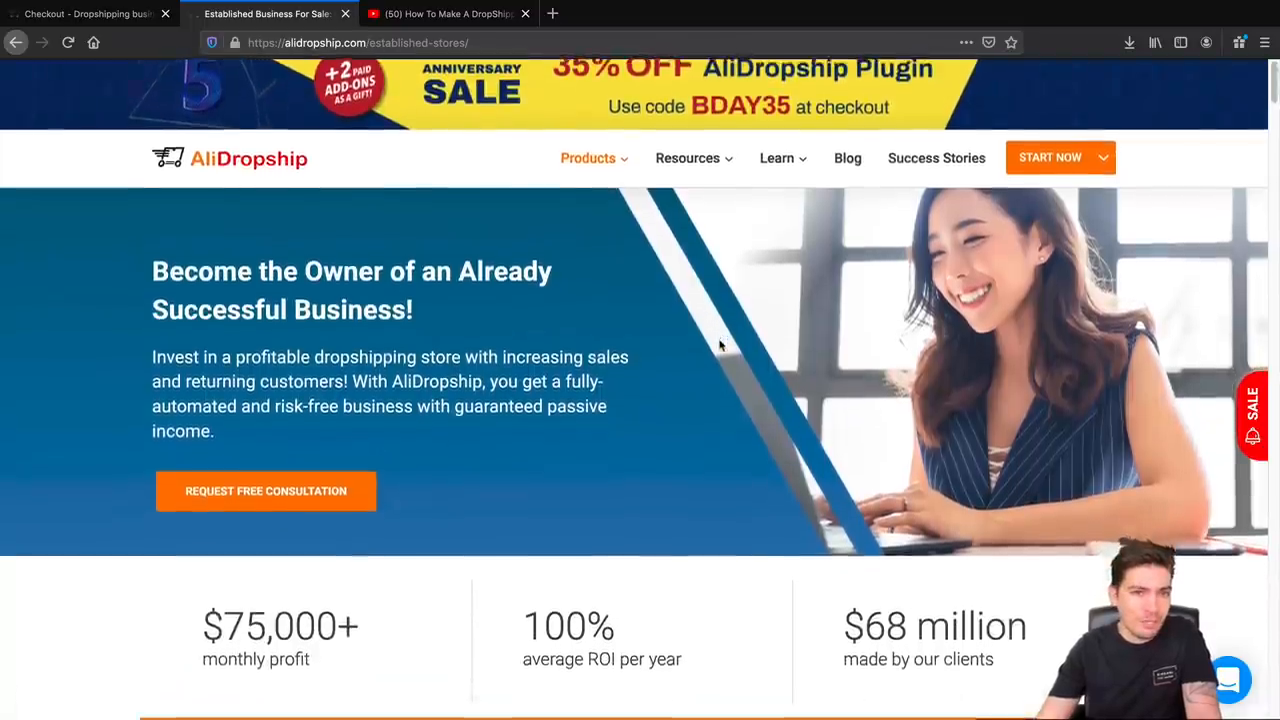
{"action": "scroll", "scroll_direction": "down", "scroll_amount": 3}
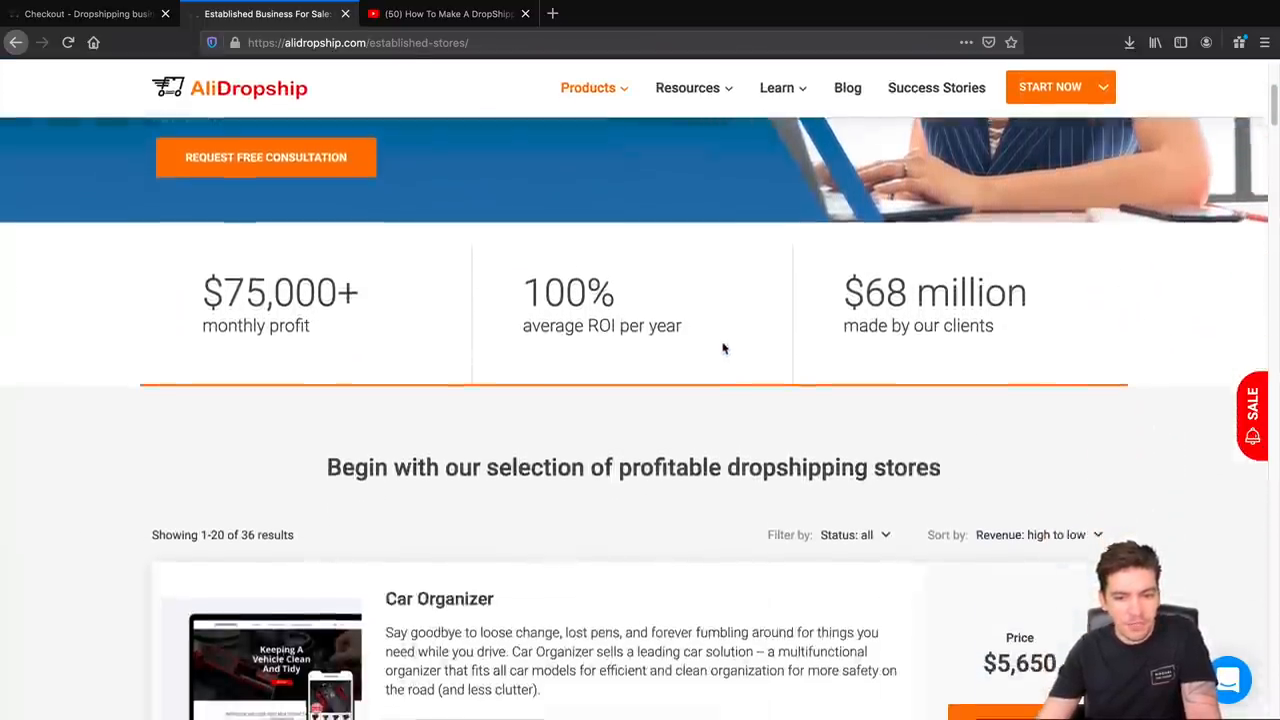
{"action": "scroll", "scroll_direction": "down", "scroll_amount": 3}
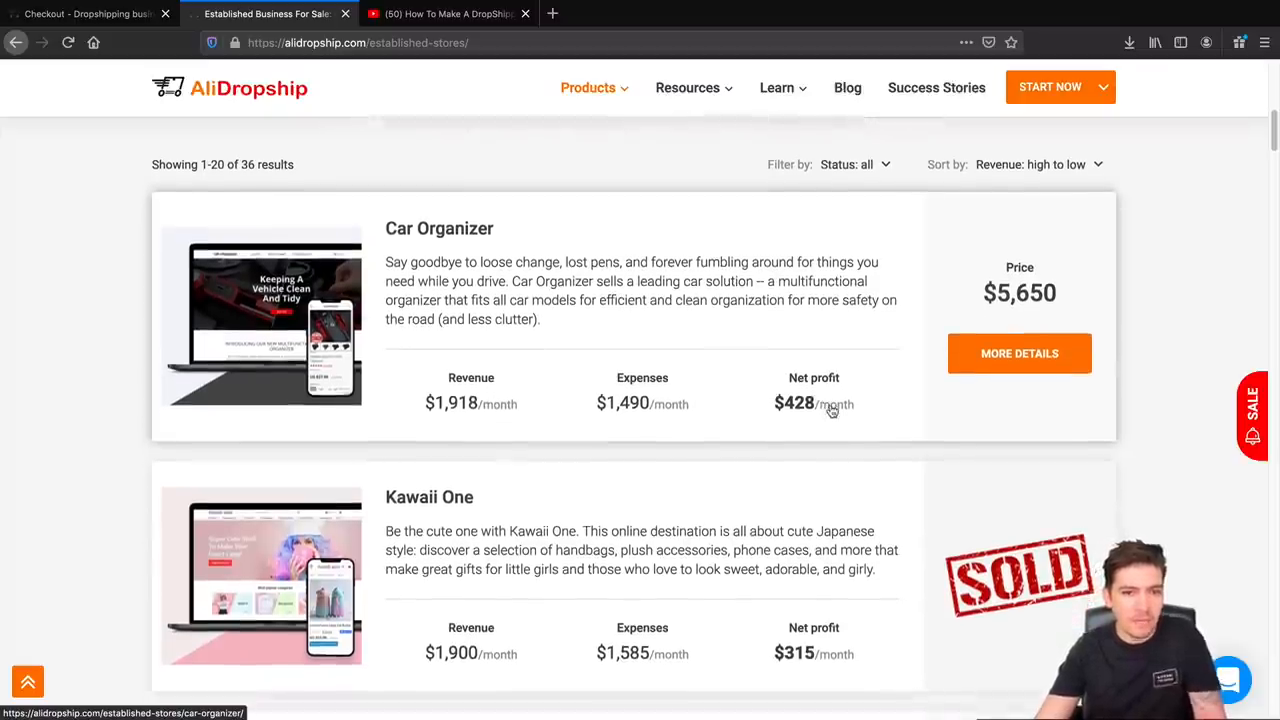
{"action": "scroll", "scroll_direction": "down", "scroll_amount": 3}
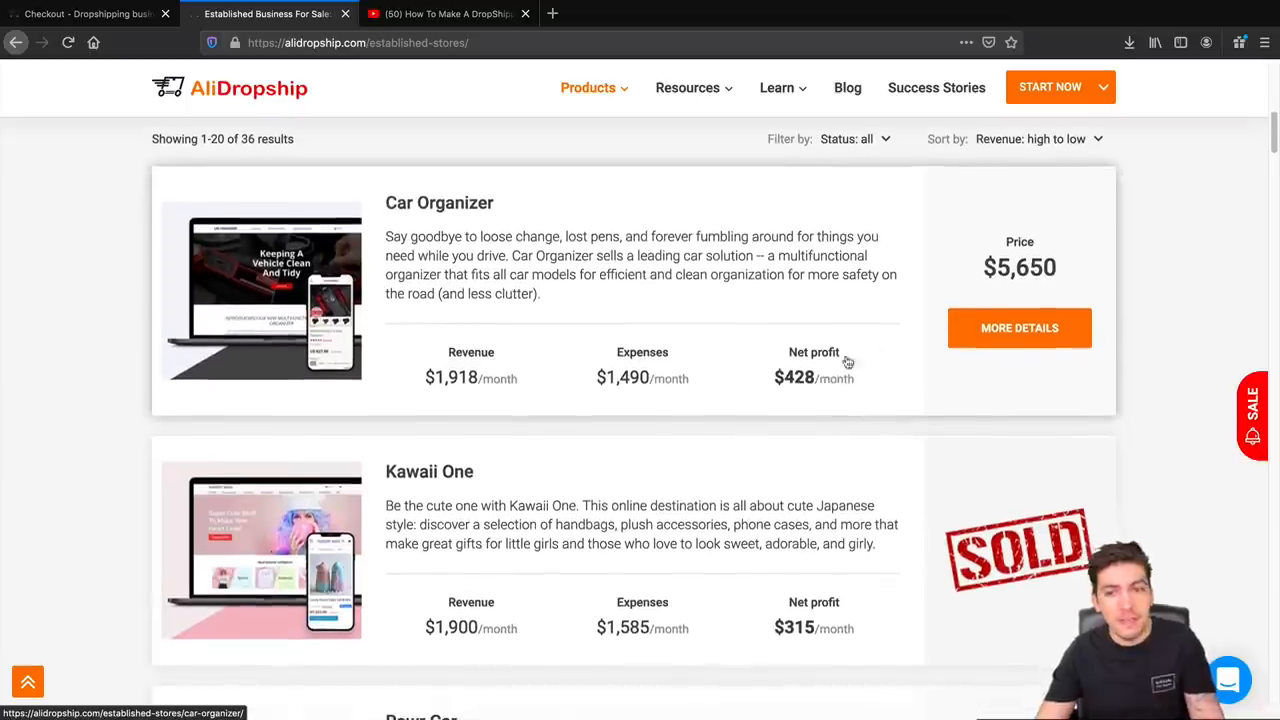
{"action": "scroll", "scroll_direction": "down", "scroll_amount": 3}
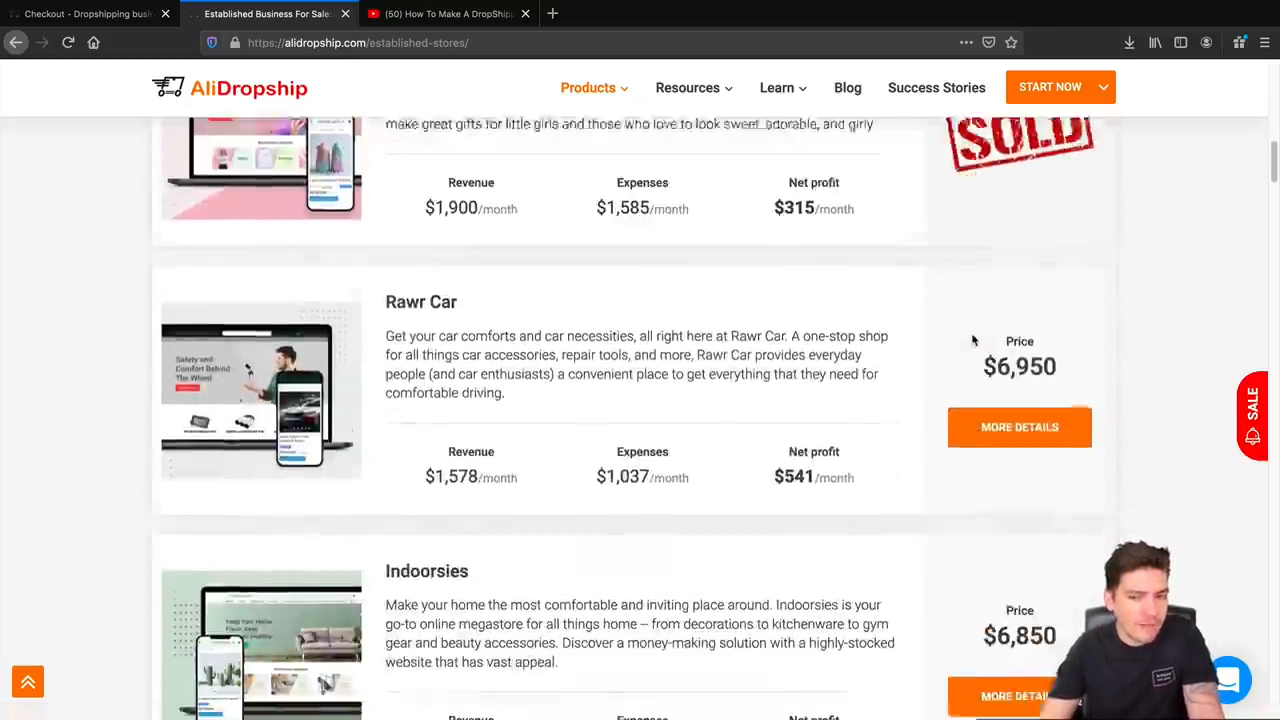
{"action": "scroll", "scroll_direction": "down", "scroll_amount": 3}
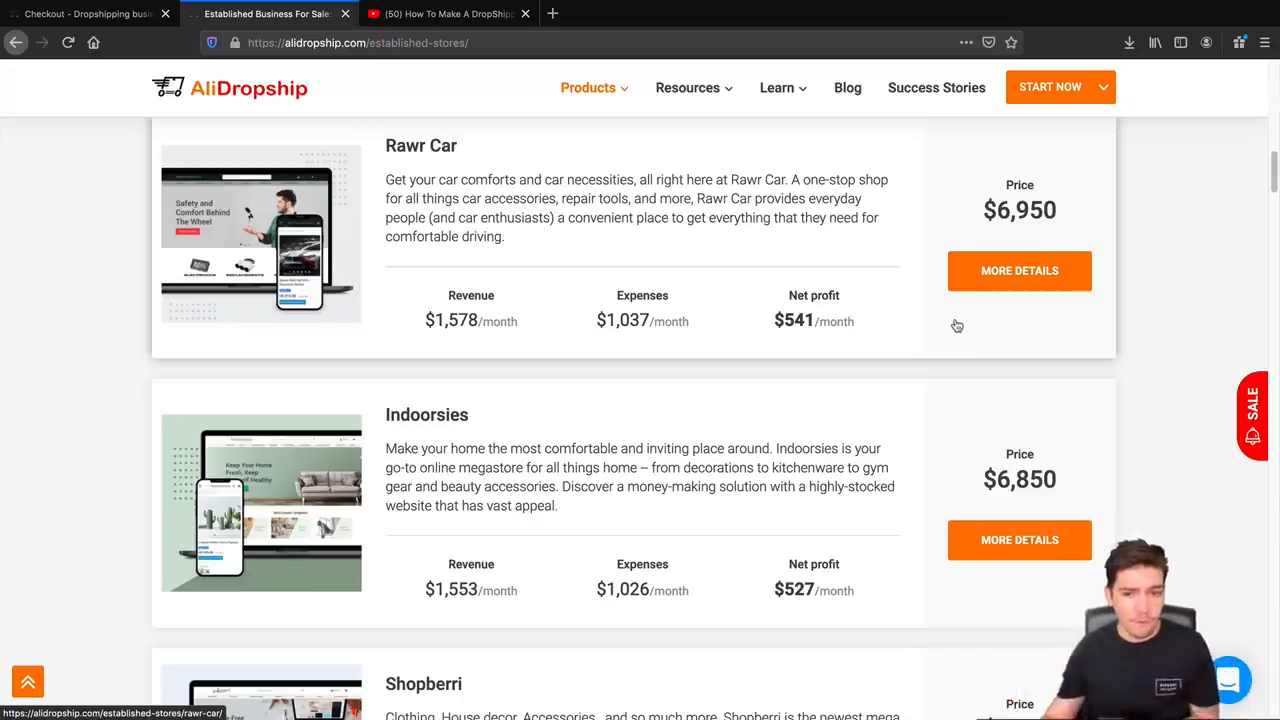
{"action": "scroll", "scroll_direction": "down", "scroll_amount": 3}
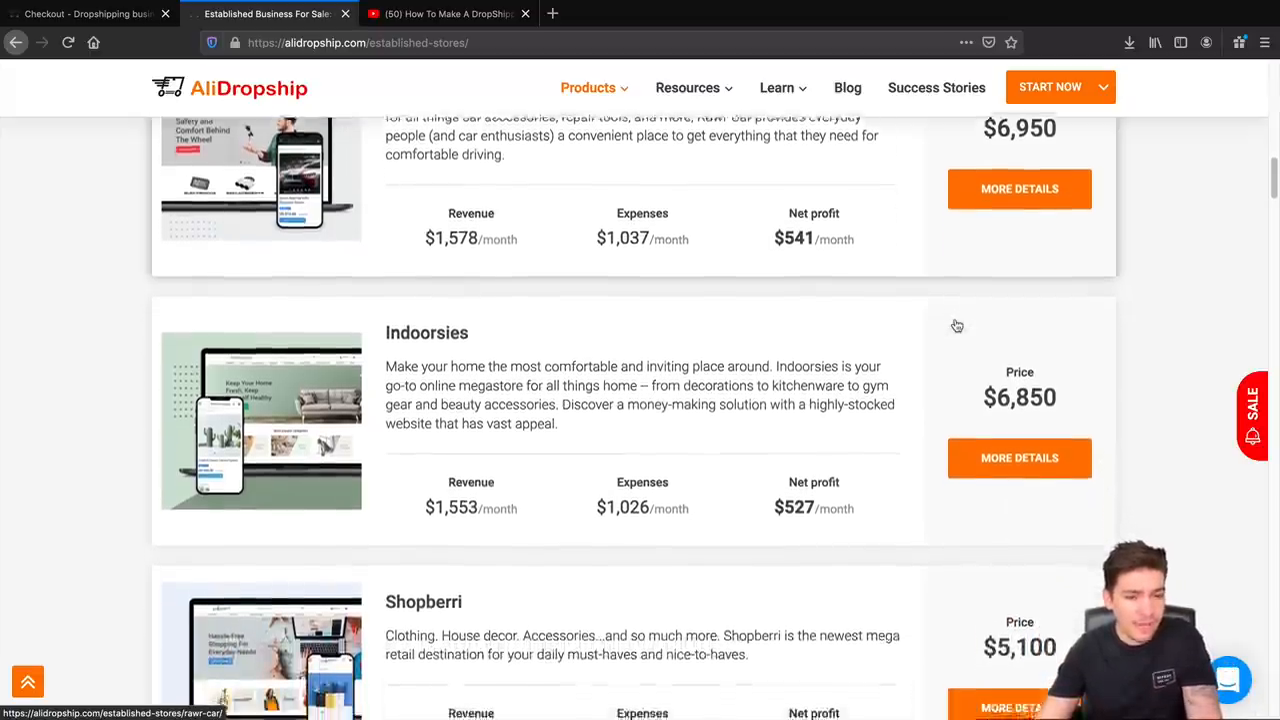
{"action": "scroll", "scroll_direction": "down", "scroll_amount": 3}
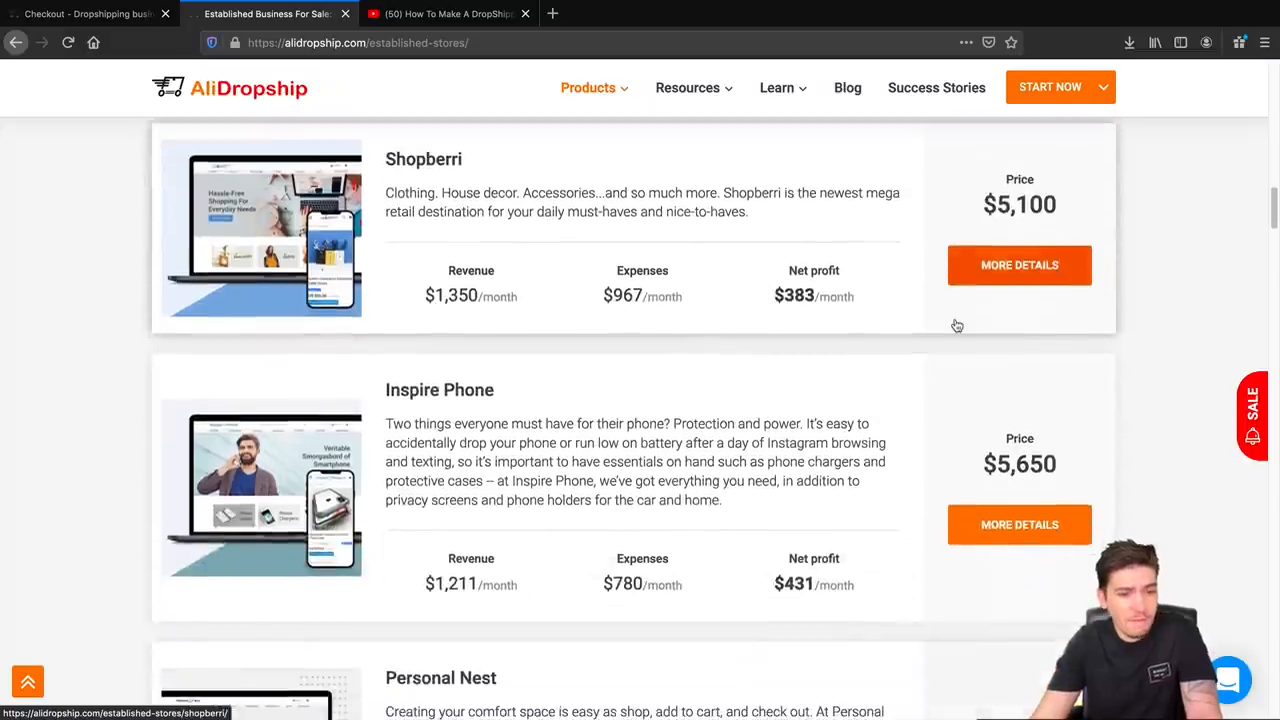
{"action": "scroll", "scroll_direction": "down", "scroll_amount": 3}
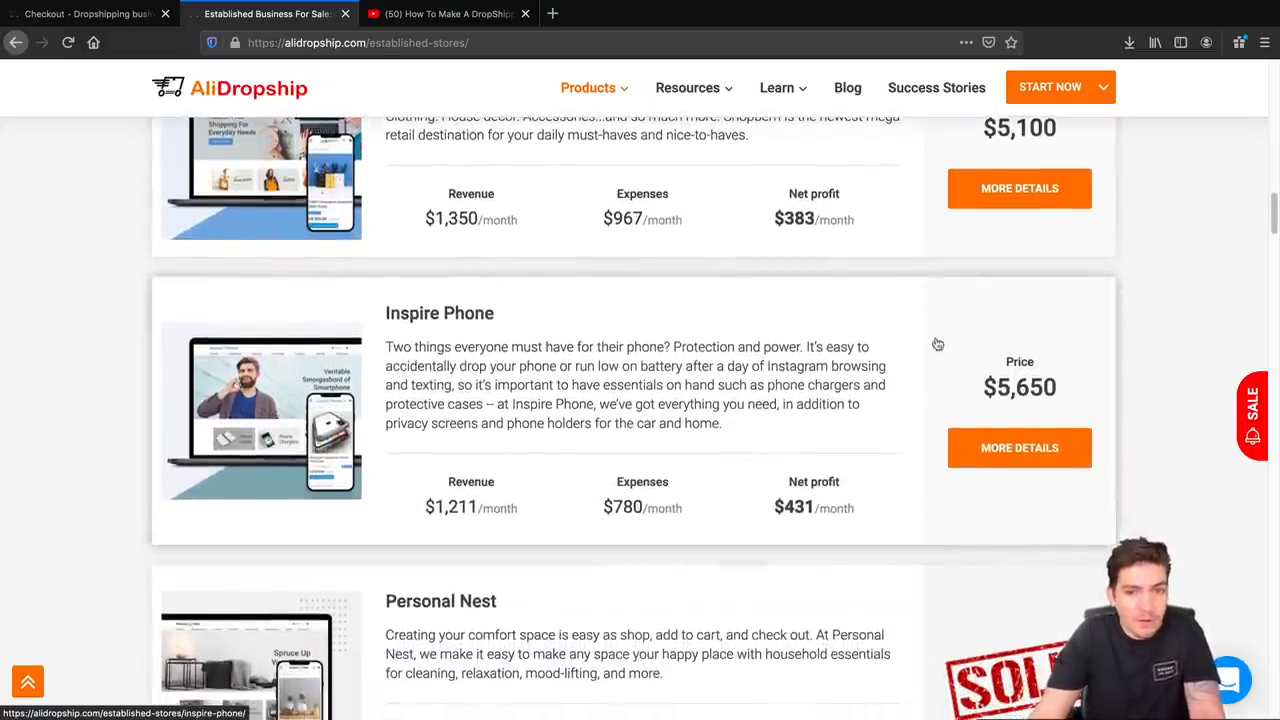
{"action": "scroll", "scroll_direction": "down", "scroll_amount": 3}
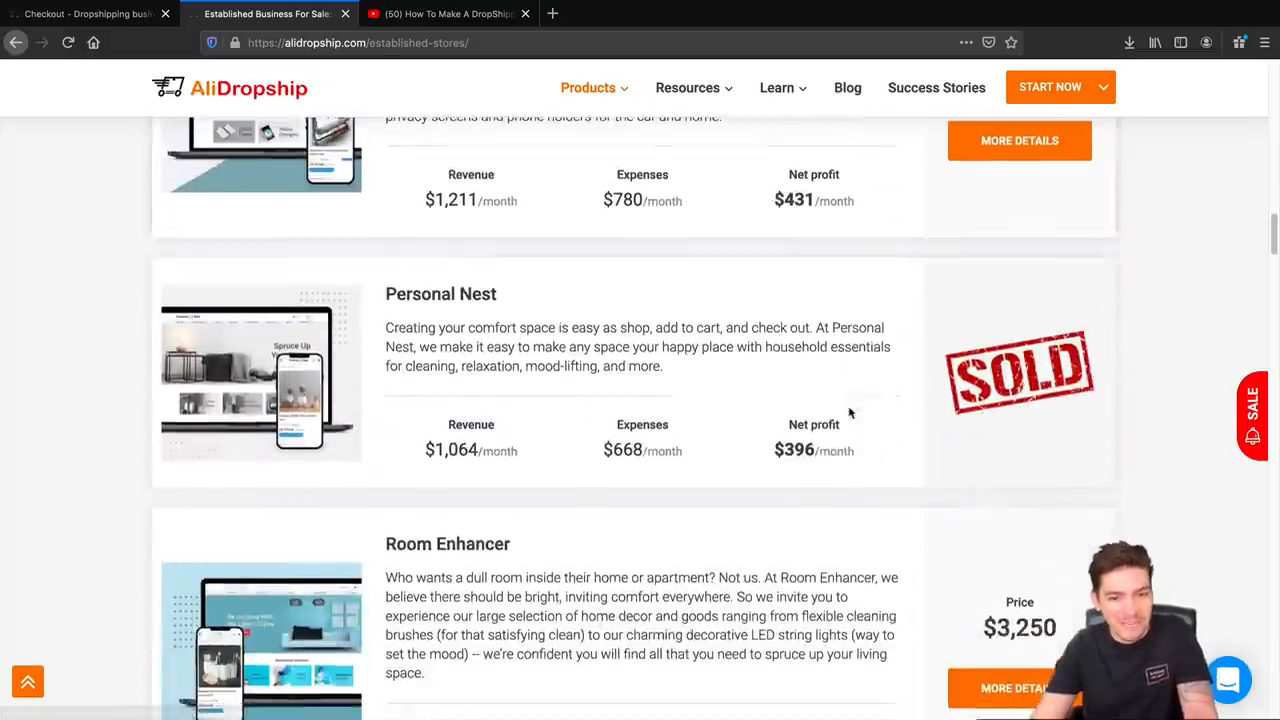
{"action": "scroll", "scroll_direction": "down", "scroll_amount": 3}
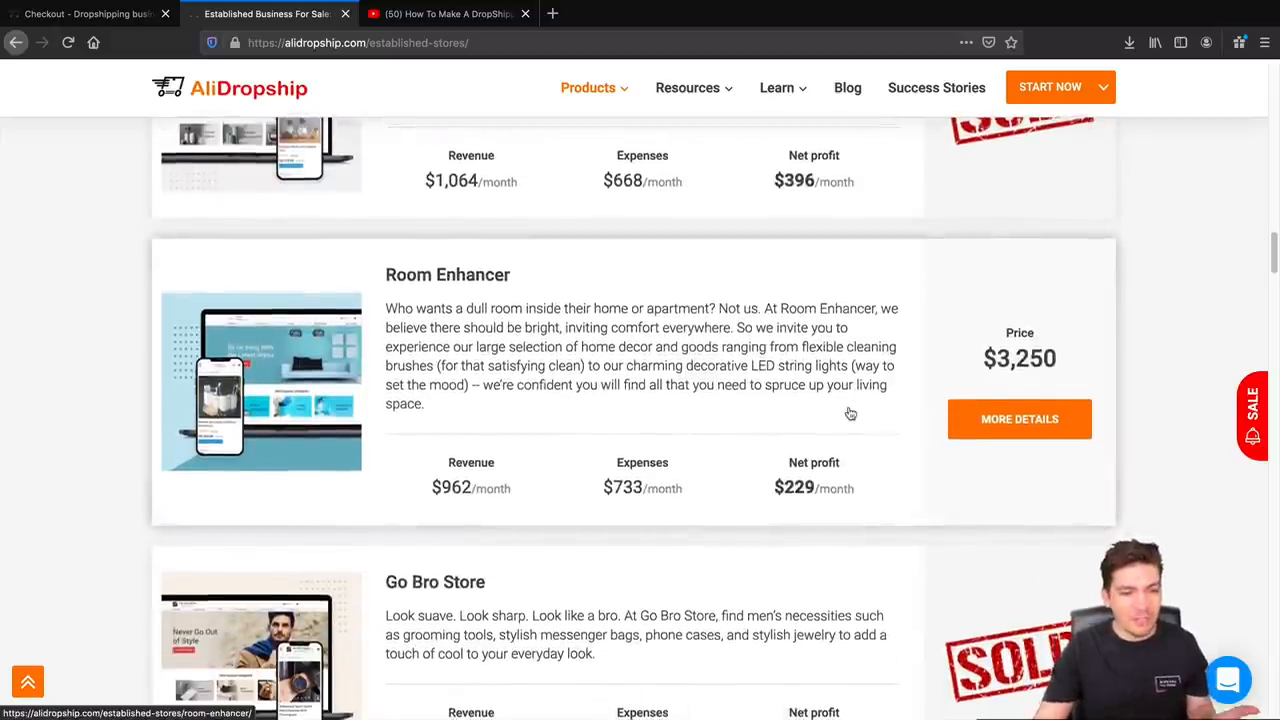
{"action": "scroll", "scroll_direction": "down", "scroll_amount": 3}
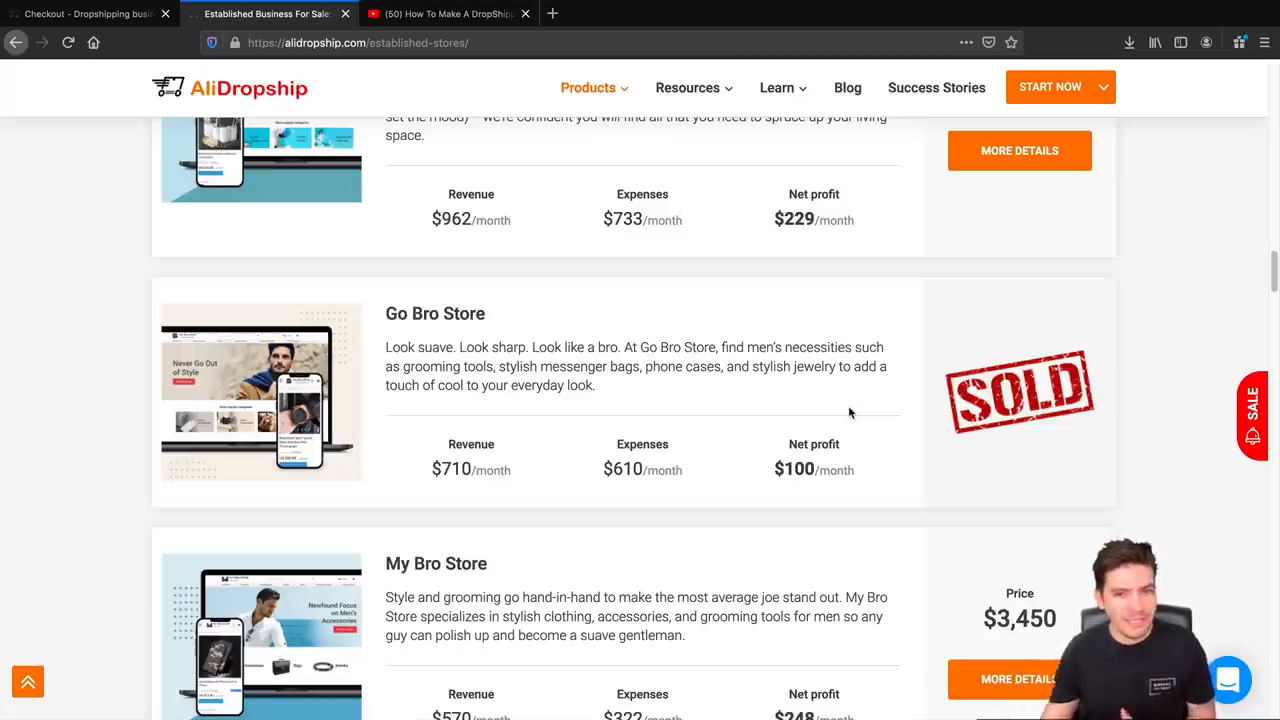
{"action": "scroll", "scroll_direction": "up", "scroll_amount": 3}
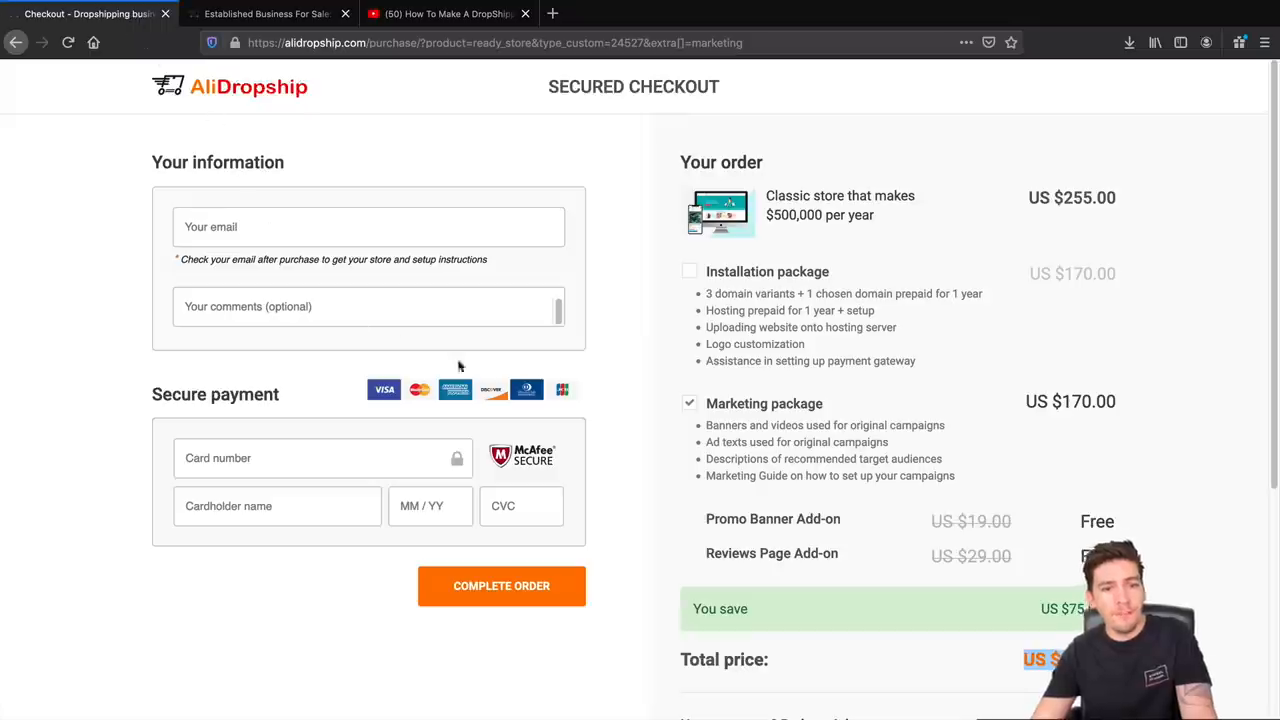
{"action": "mouse_move", "coordinate": [840, 205]}
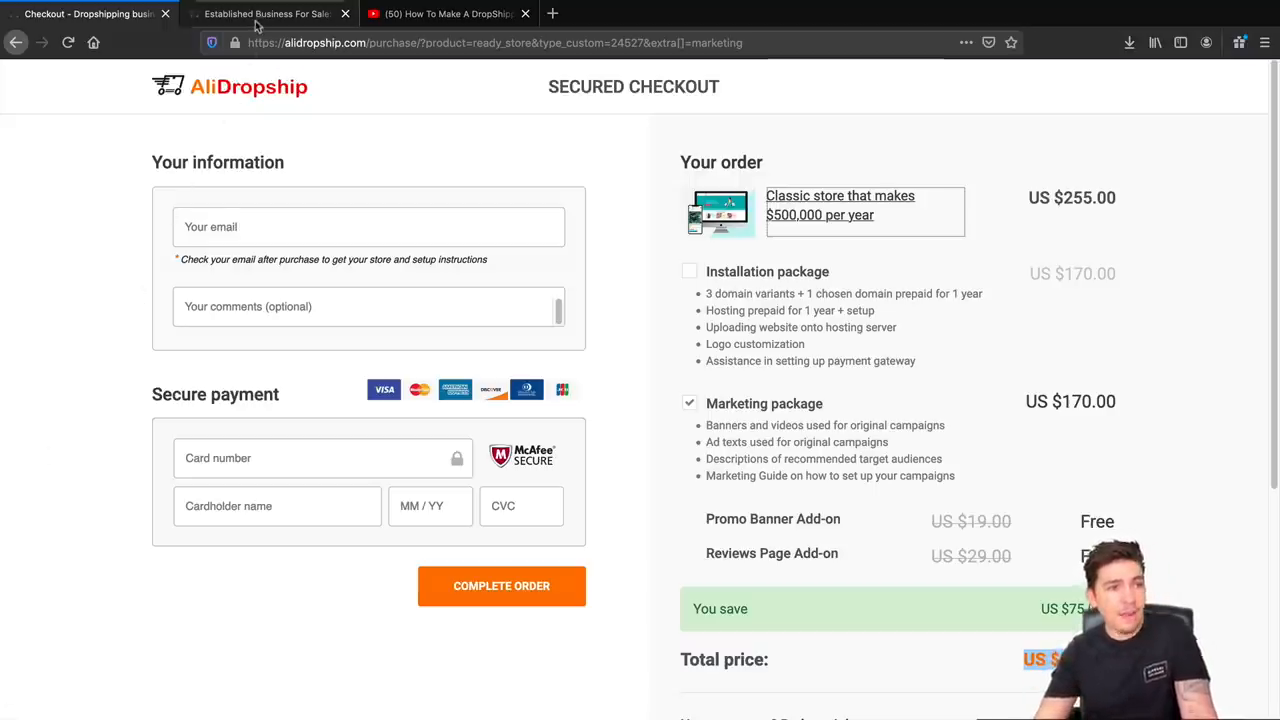
Browse the established stores listing down to My Bro Store, then view the WordPress dropshipping tutorial.
{"action": "left_click", "coordinate": [265, 13]}
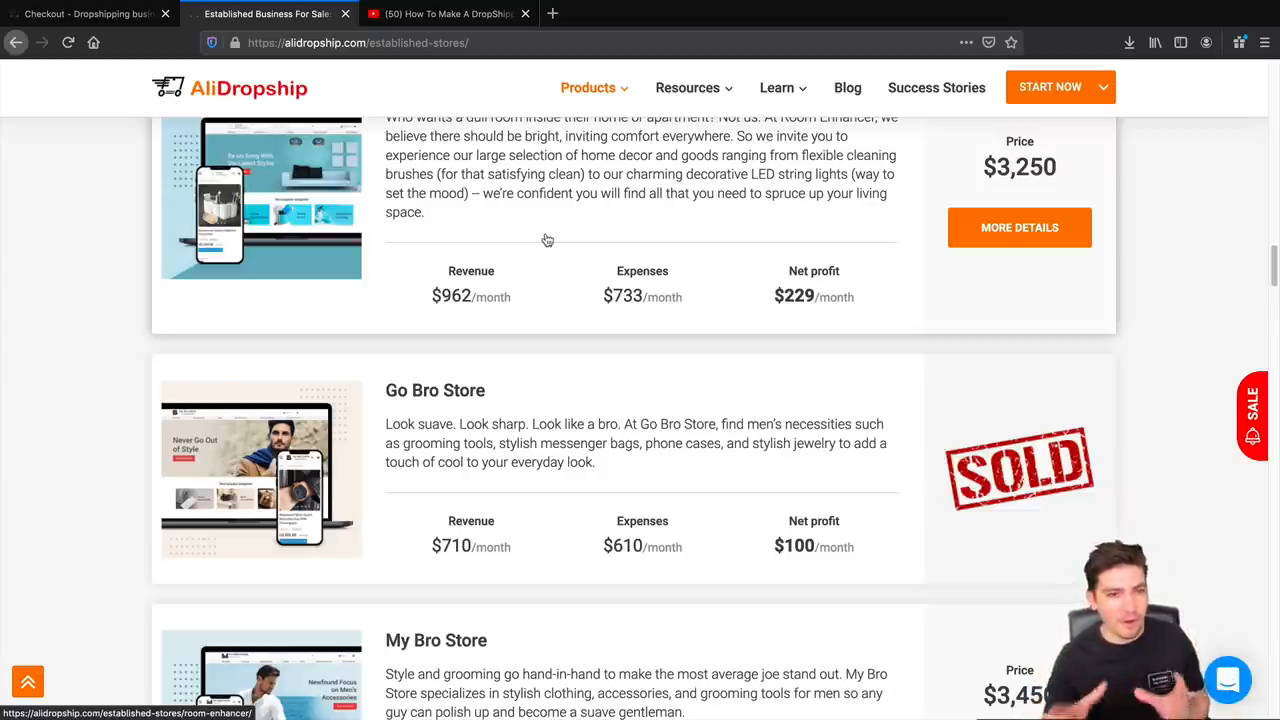
{"action": "scroll", "scroll_direction": "down", "scroll_amount": 3}
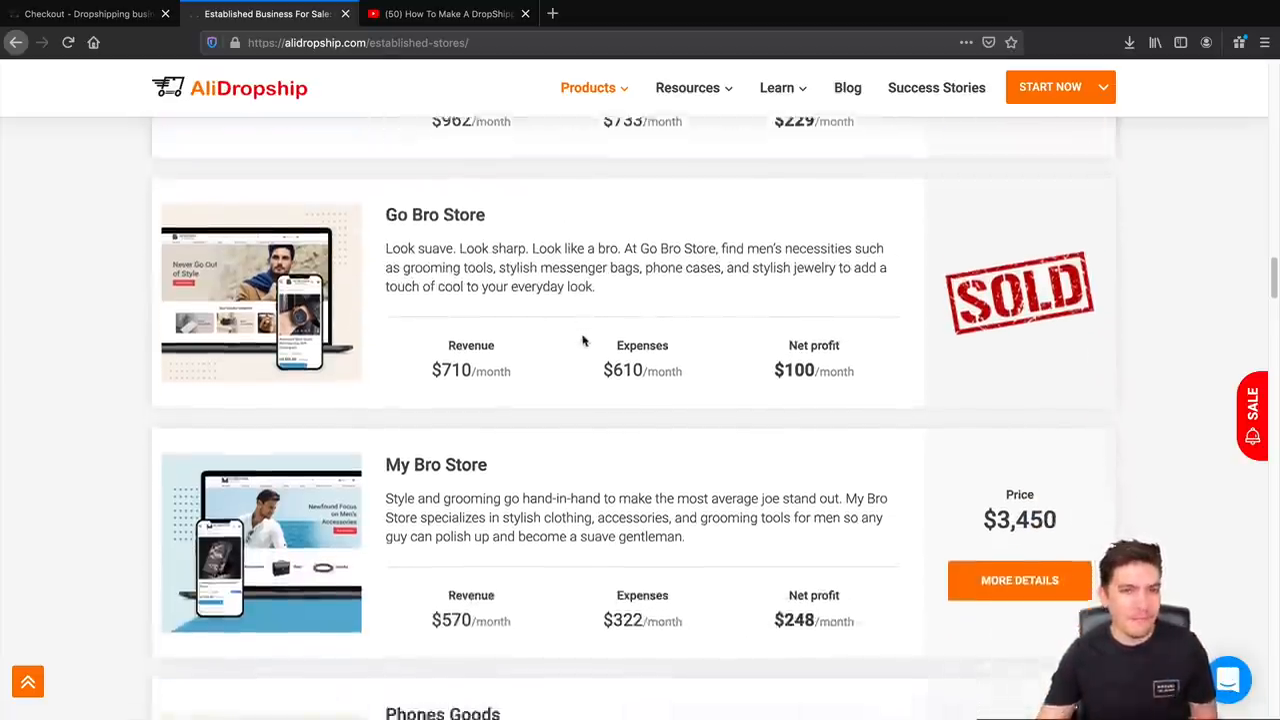
{"action": "scroll", "scroll_direction": "down", "scroll_amount": 3}
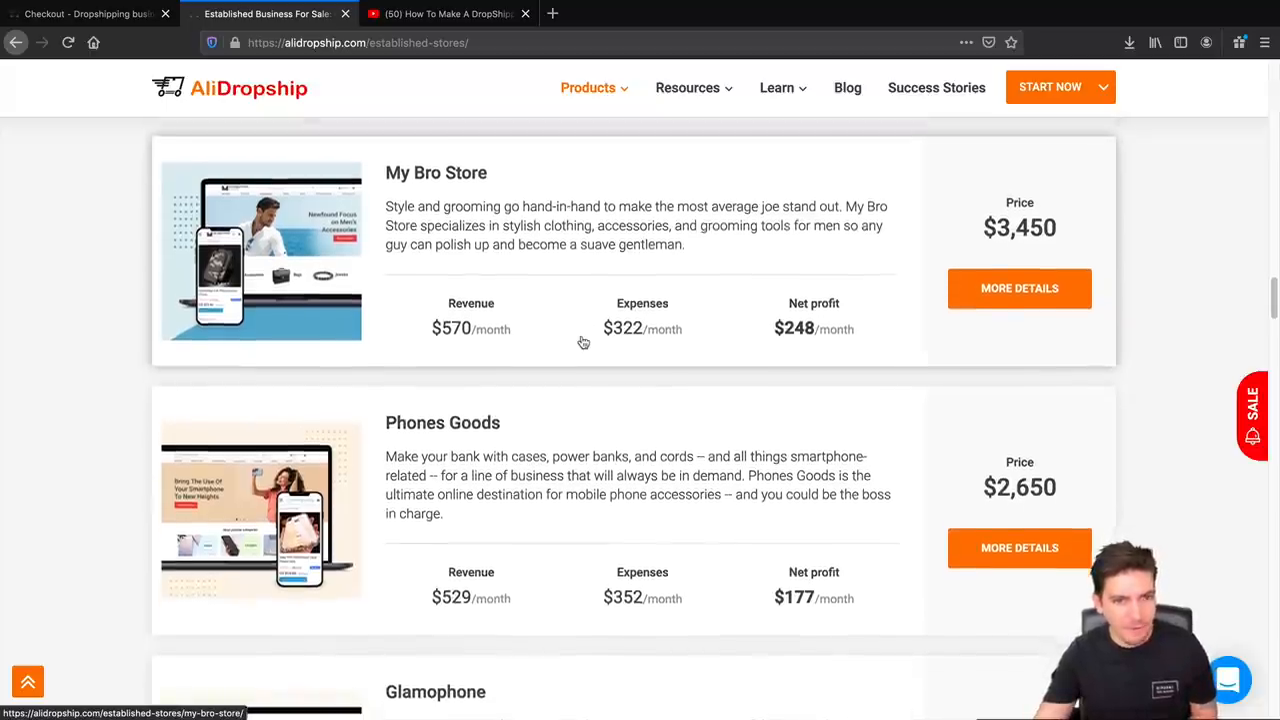
{"action": "scroll", "scroll_direction": "down", "scroll_amount": 3}
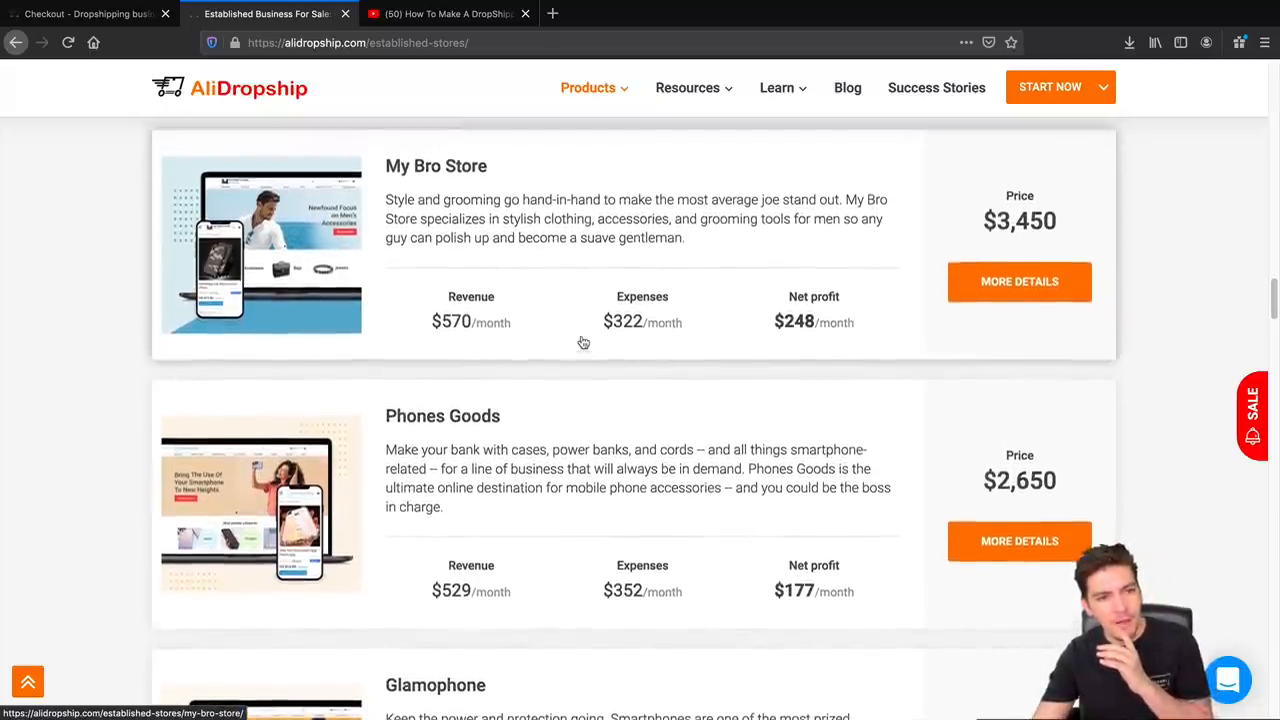
{"action": "mouse_move", "coordinate": [552, 297]}
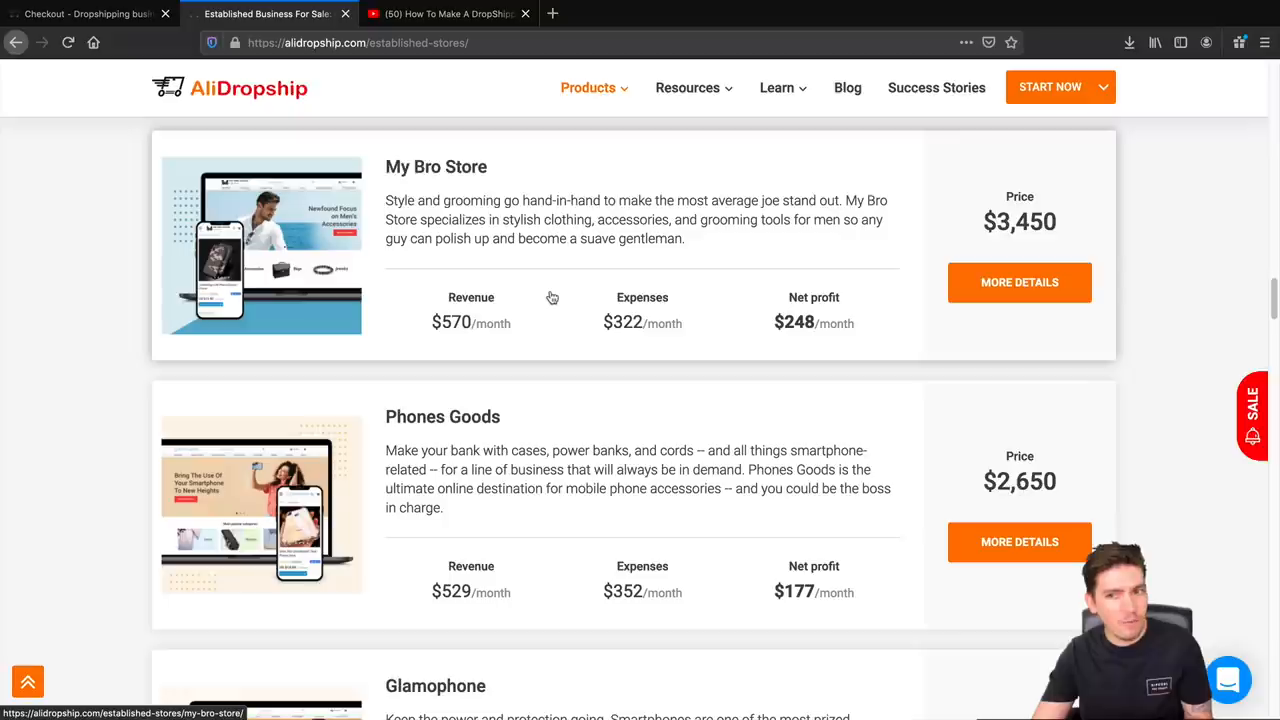
{"action": "left_click", "coordinate": [445, 13]}
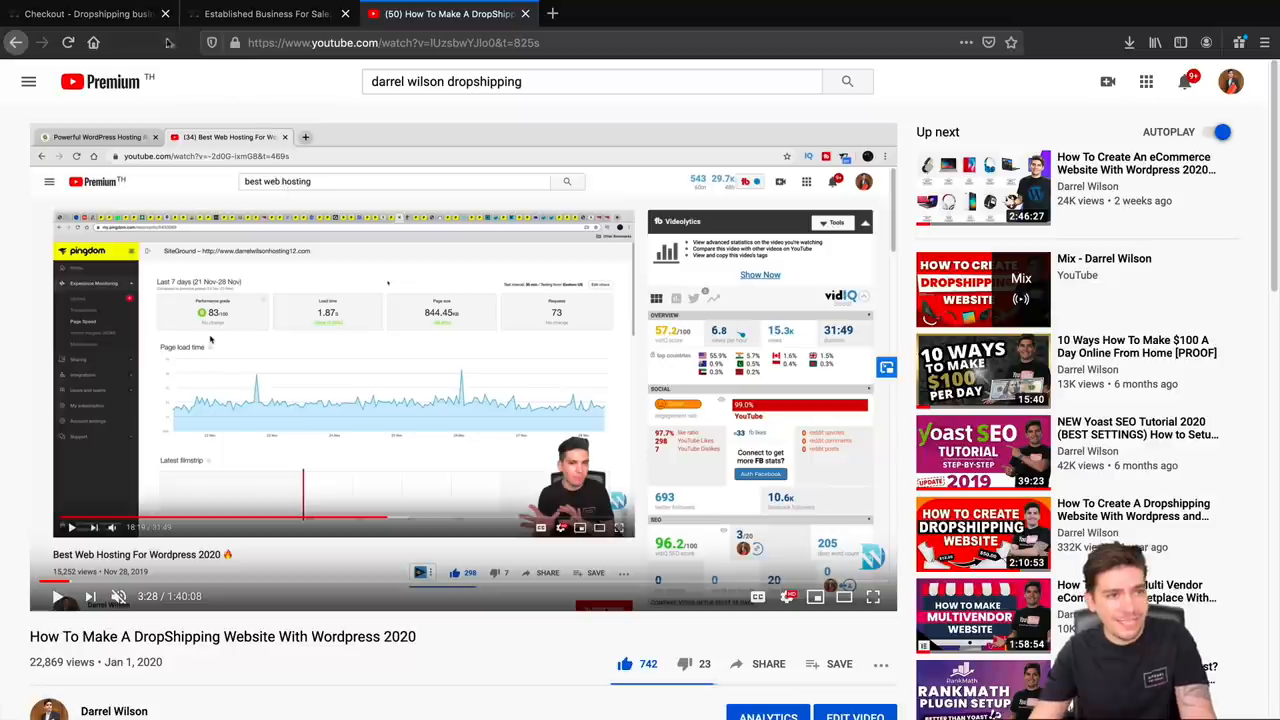
Revisit the checkout and established stores pages, then go to the AliDropship homepage via its logo.
{"action": "left_click", "coordinate": [85, 13]}
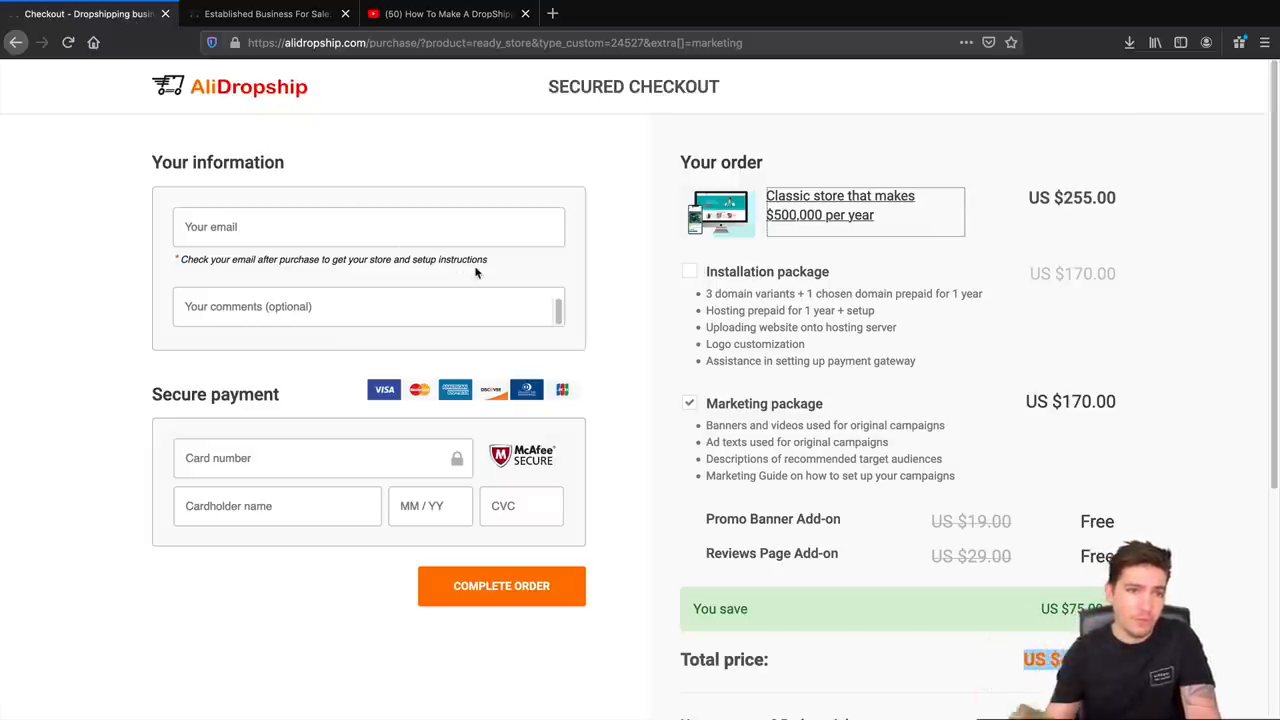
{"action": "left_click", "coordinate": [265, 13]}
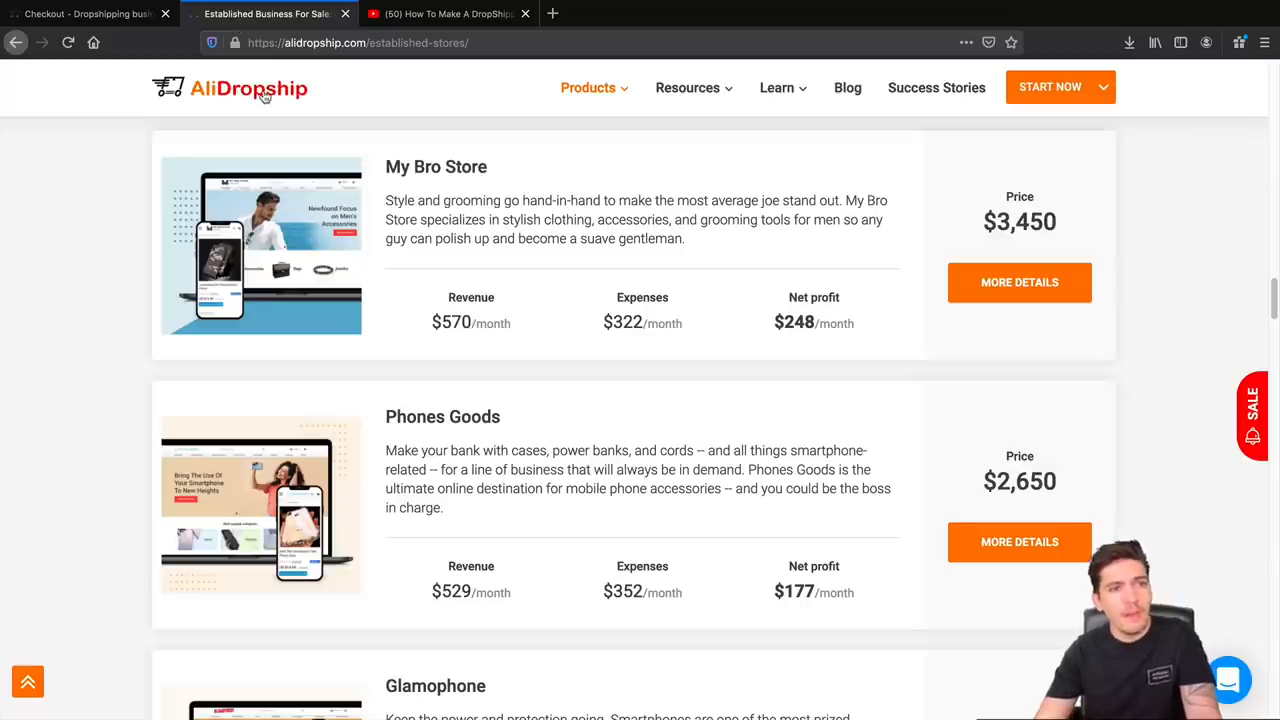
{"action": "left_click", "coordinate": [248, 88]}
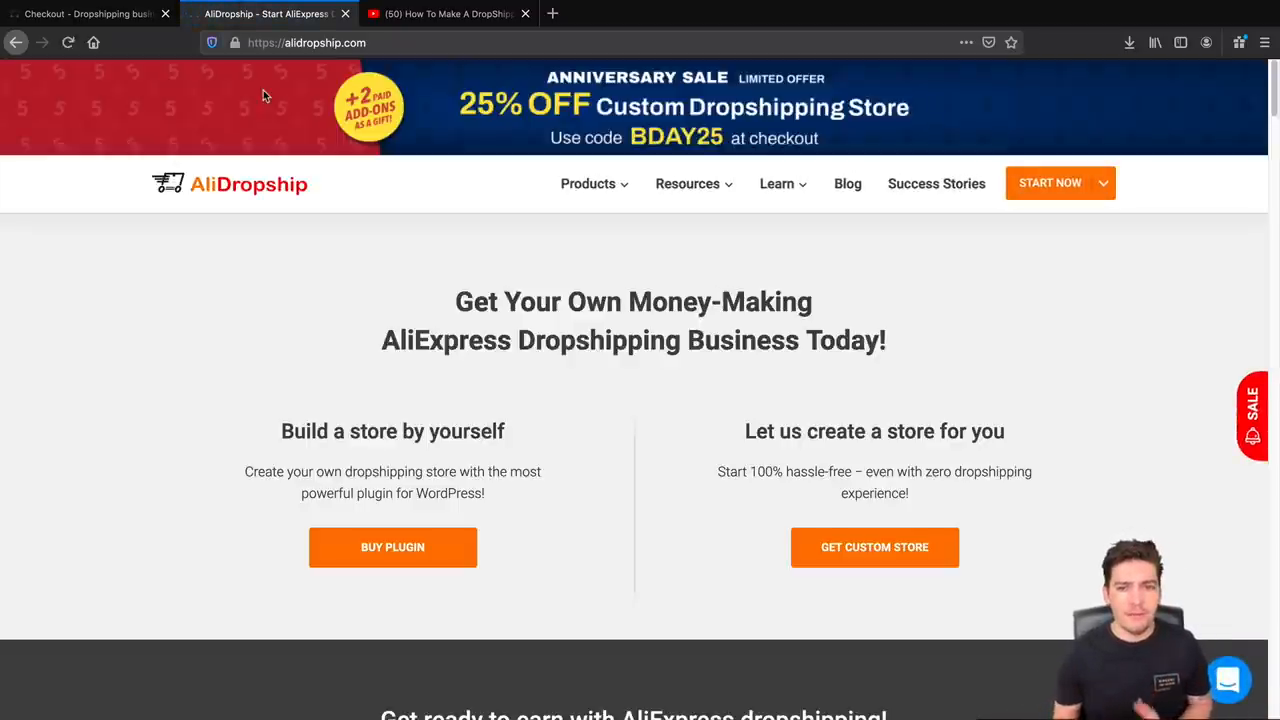
{"action": "scroll", "scroll_direction": "down", "scroll_amount": 3}
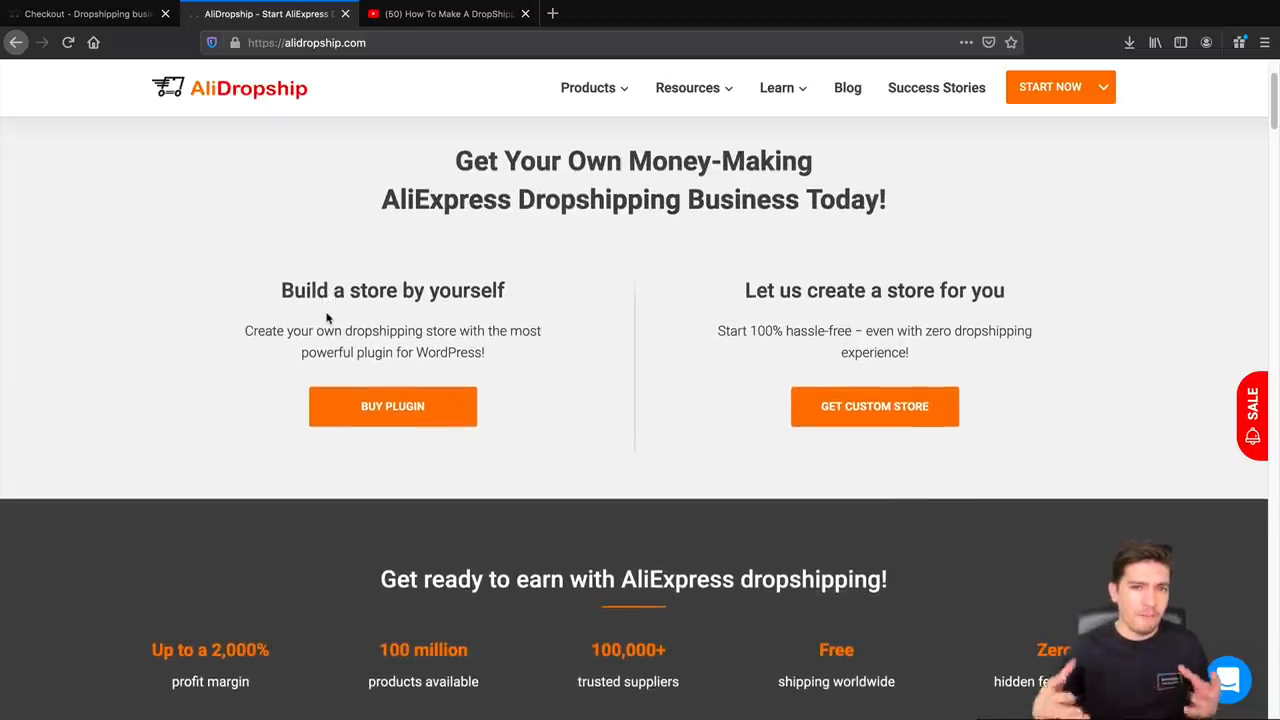